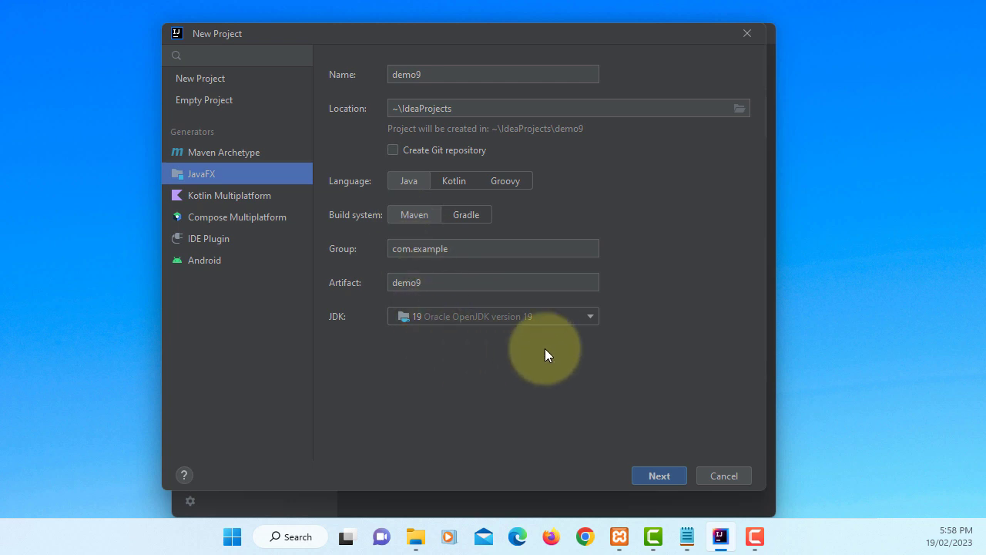
Create the JavaFX Maven project demo9 without adding extra libraries
{"action": "left_click", "coordinate": [658, 476]}
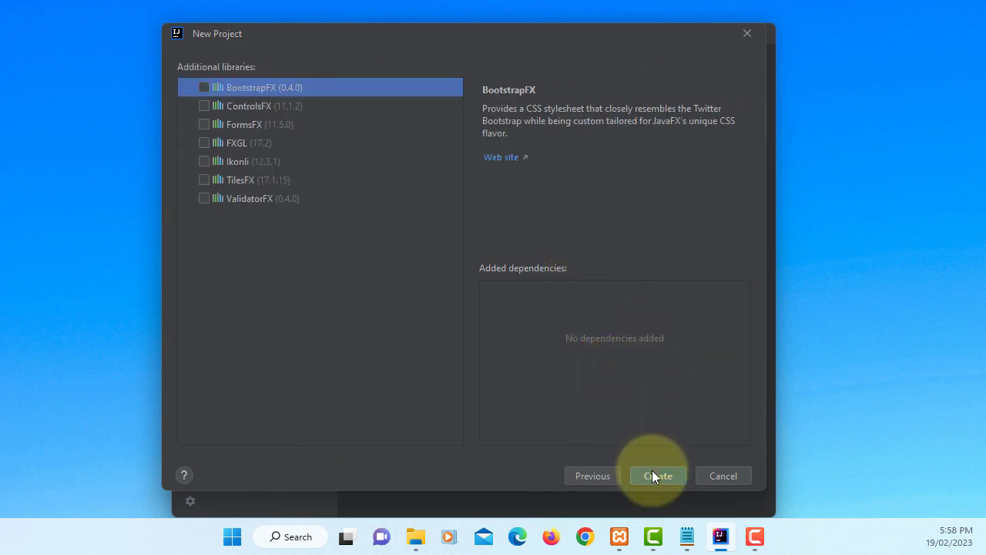
{"action": "left_click", "coordinate": [657, 475]}
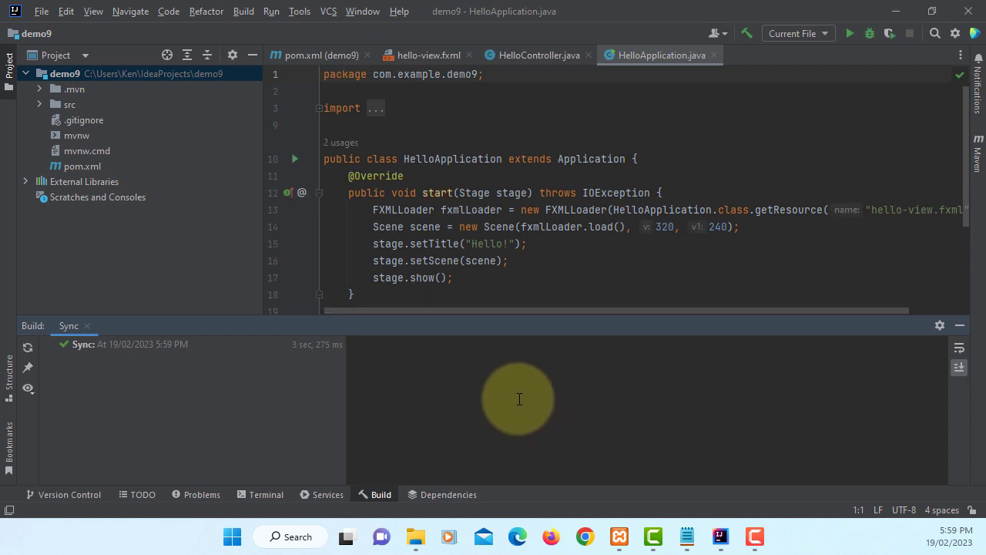
Run HelloApplication, try its Hello! button, then expand src/main to reveal hello-view.fxml
{"action": "left_click", "coordinate": [243, 11]}
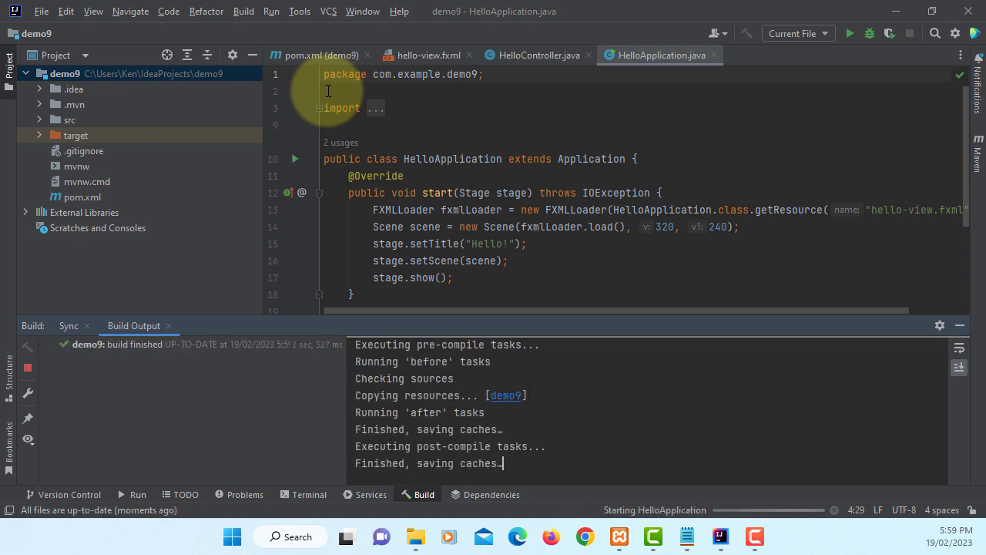
{"action": "left_click", "coordinate": [849, 33]}
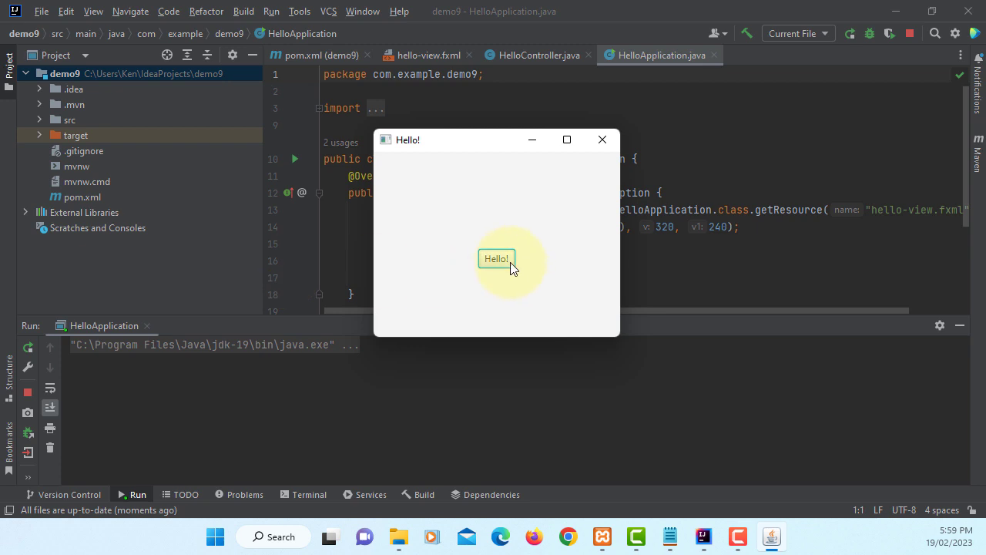
{"action": "left_click", "coordinate": [602, 139]}
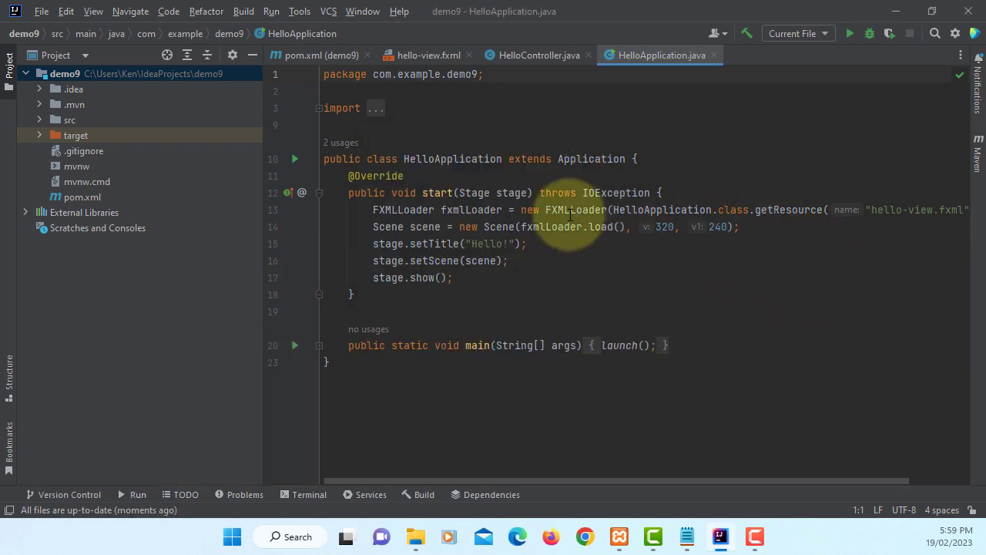
{"action": "left_click", "coordinate": [69, 119]}
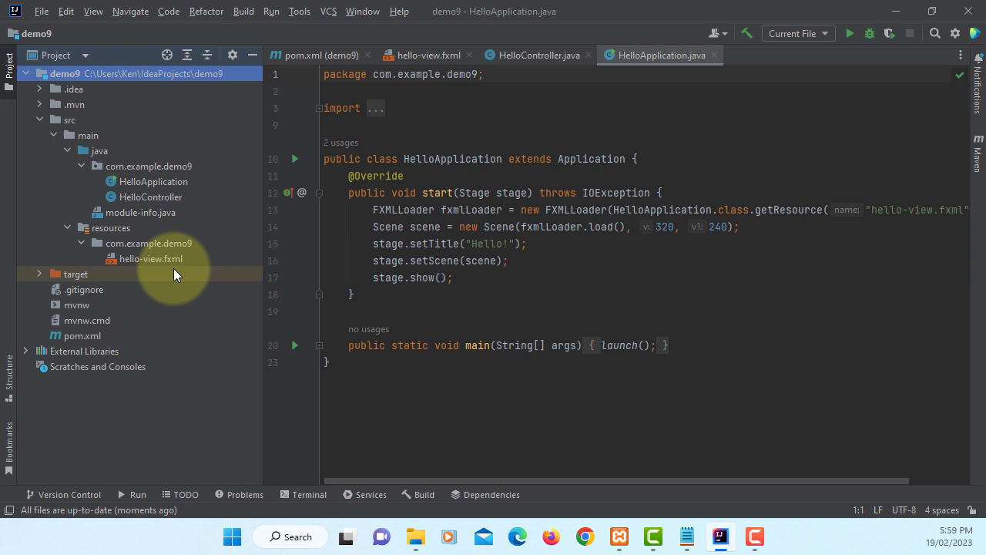
Open hello-view.fxml in Scene Builder and add a TextArea with fx:id taSummary
{"action": "right_click", "coordinate": [150, 259]}
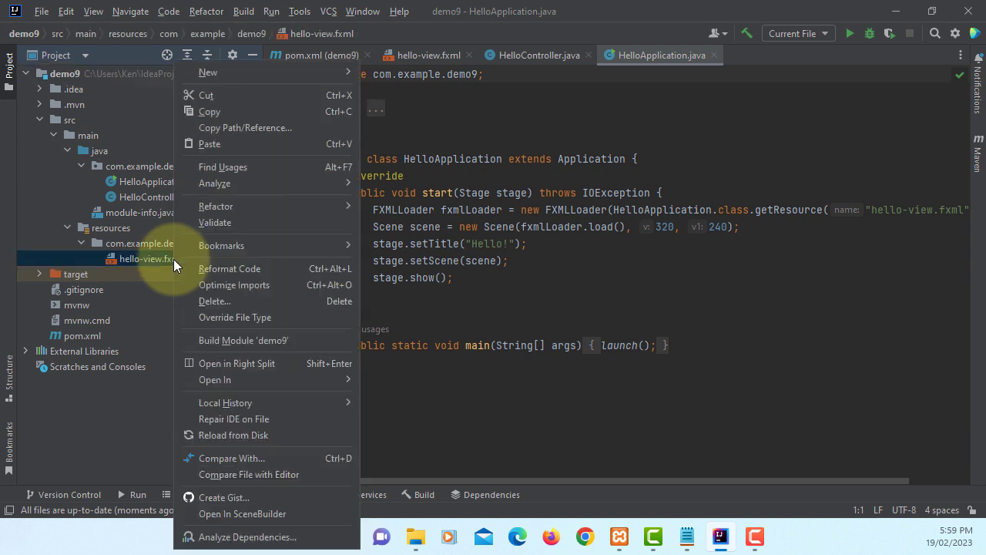
{"action": "mouse_move", "coordinate": [242, 514]}
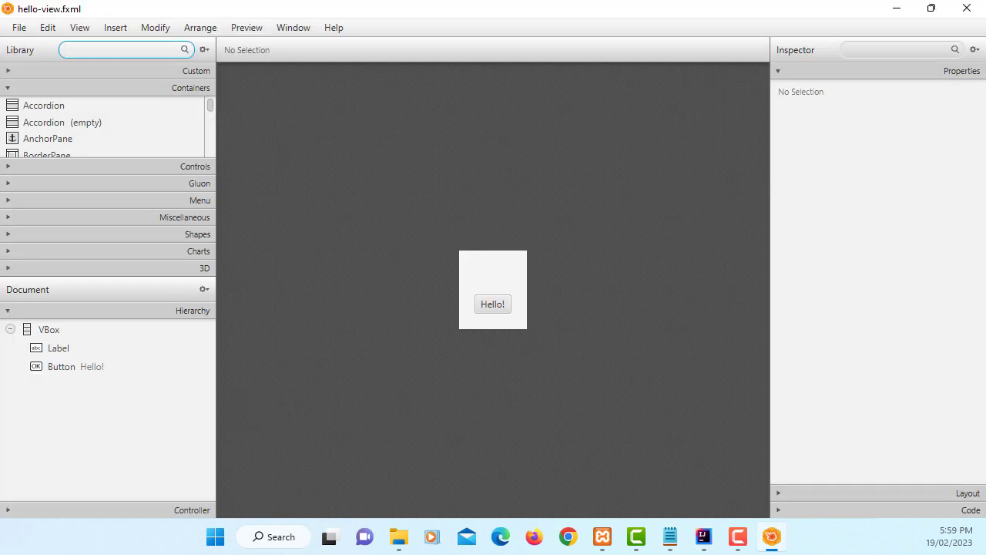
{"action": "mouse_move", "coordinate": [133, 362]}
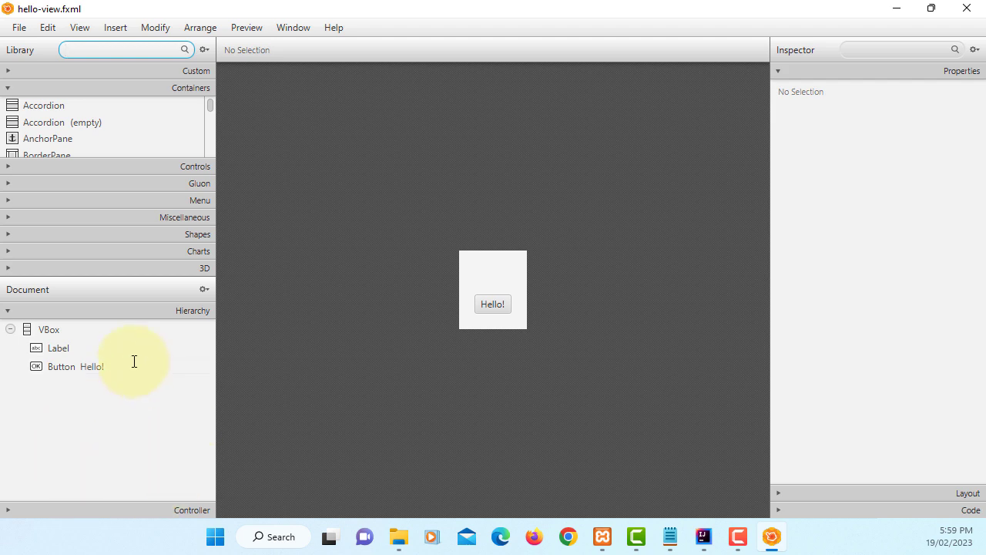
{"action": "mouse_move", "coordinate": [477, 285]}
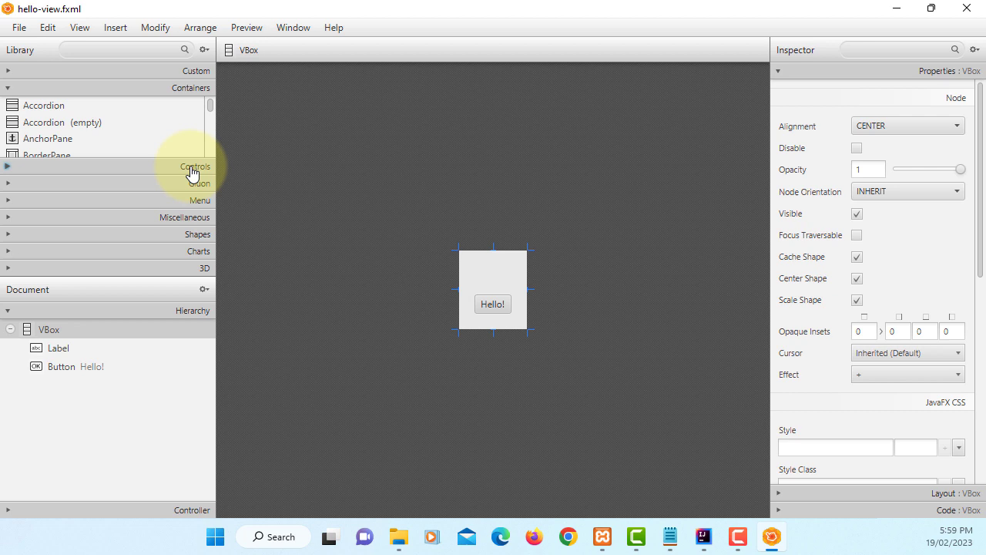
{"action": "left_click", "coordinate": [195, 166]}
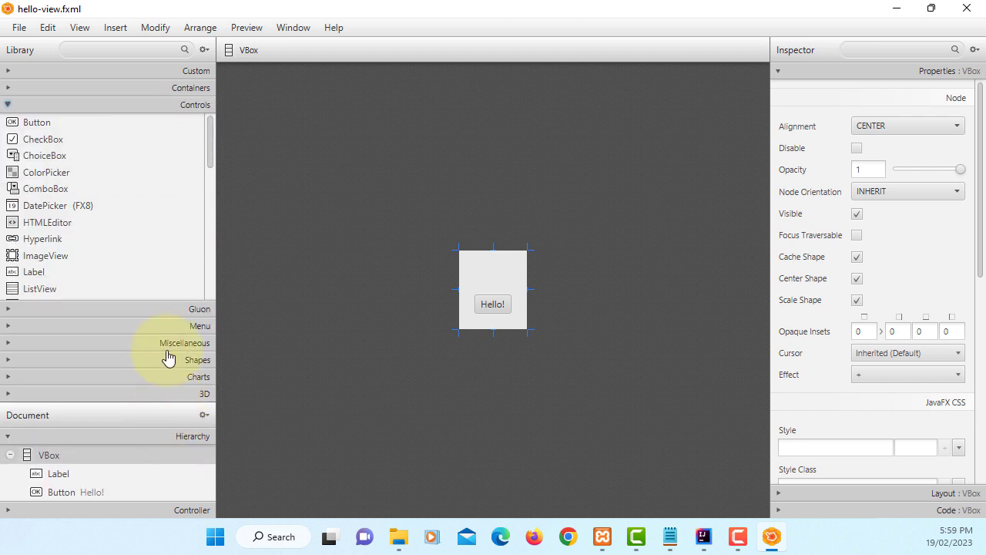
{"action": "scroll", "scroll_direction": "down", "scroll_amount": 3}
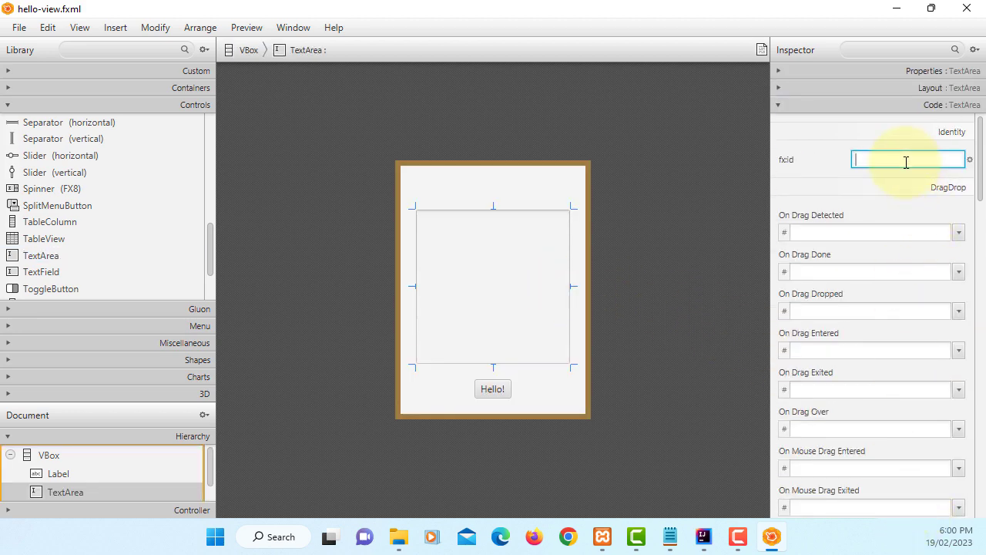
{"action": "type", "text": "taSummary"}
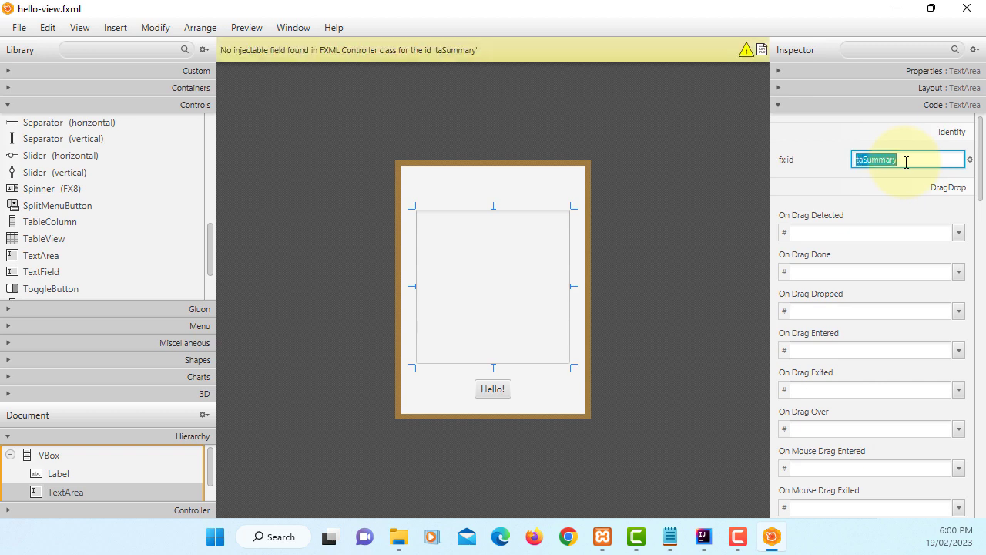
{"action": "left_click", "coordinate": [19, 27]}
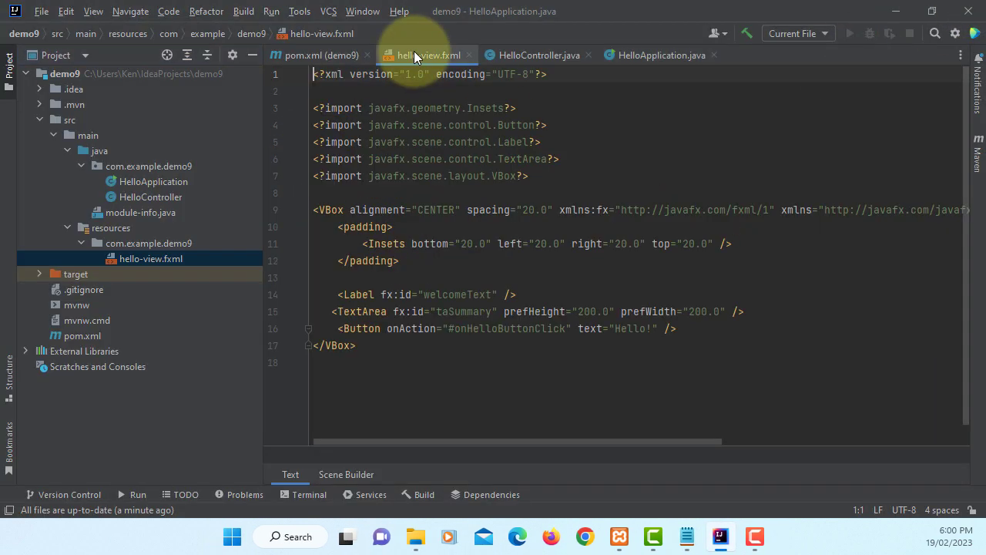
{"action": "left_click", "coordinate": [460, 311]}
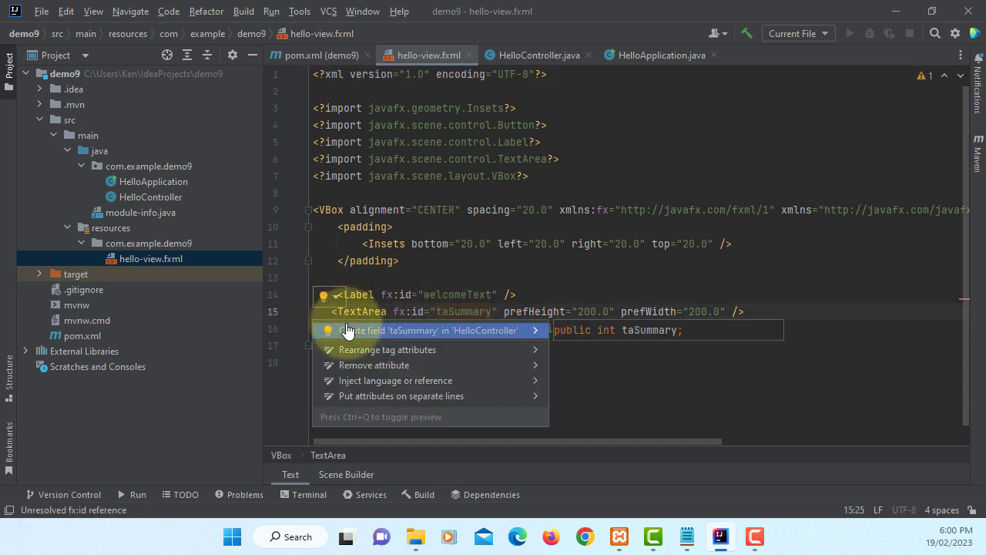
{"action": "left_click", "coordinate": [429, 330]}
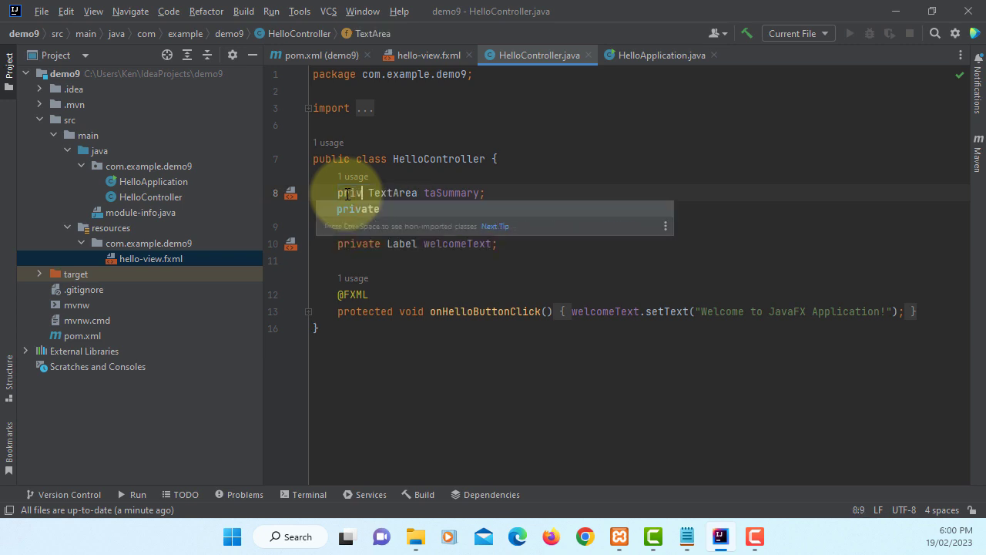
{"action": "left_click", "coordinate": [427, 55]}
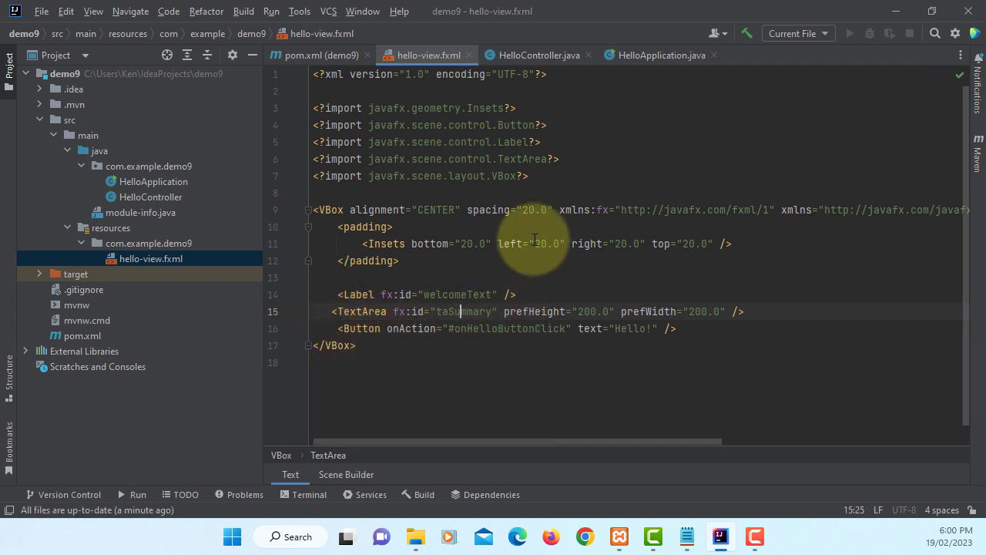
{"action": "left_click", "coordinate": [538, 54]}
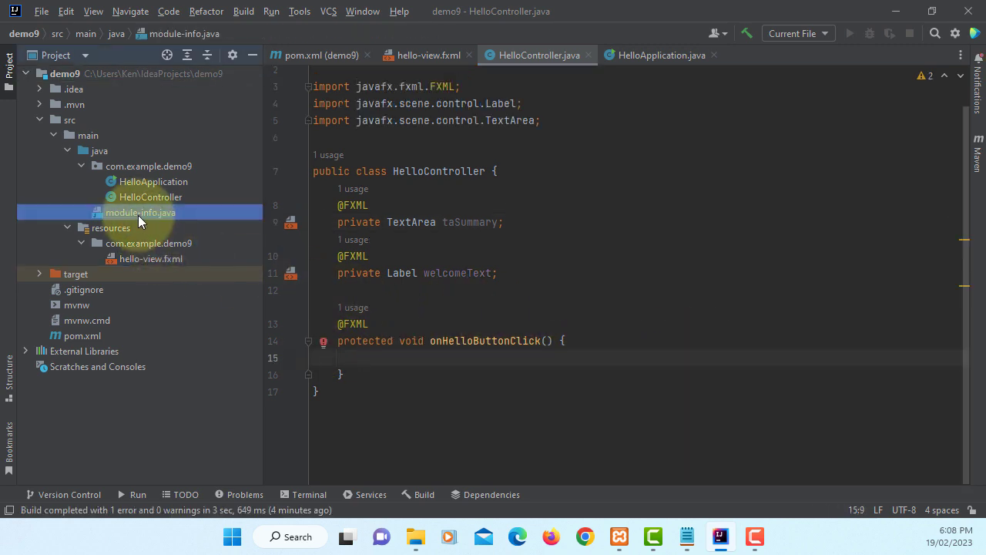
Safely delete module-info.java from the project
{"action": "right_click", "coordinate": [140, 212]}
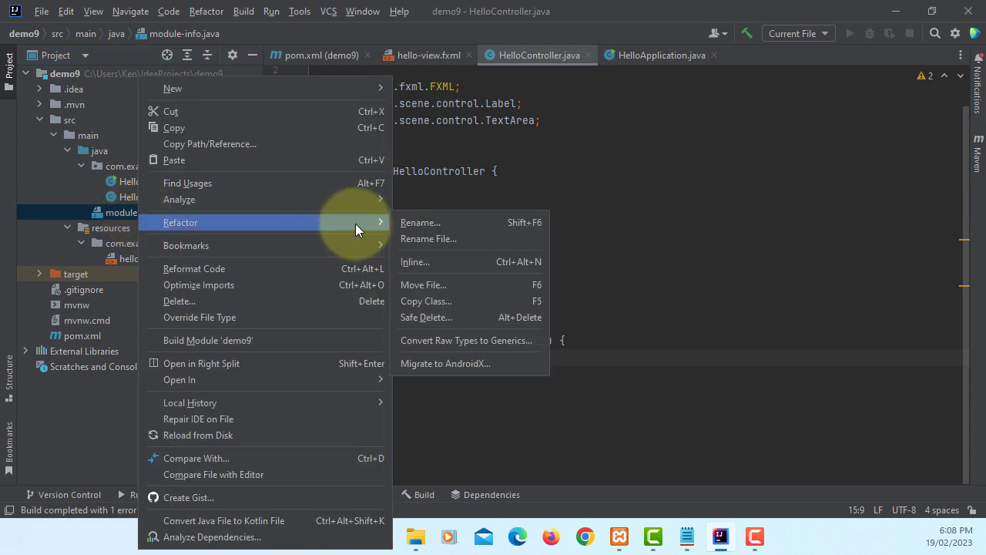
{"action": "left_click", "coordinate": [426, 317]}
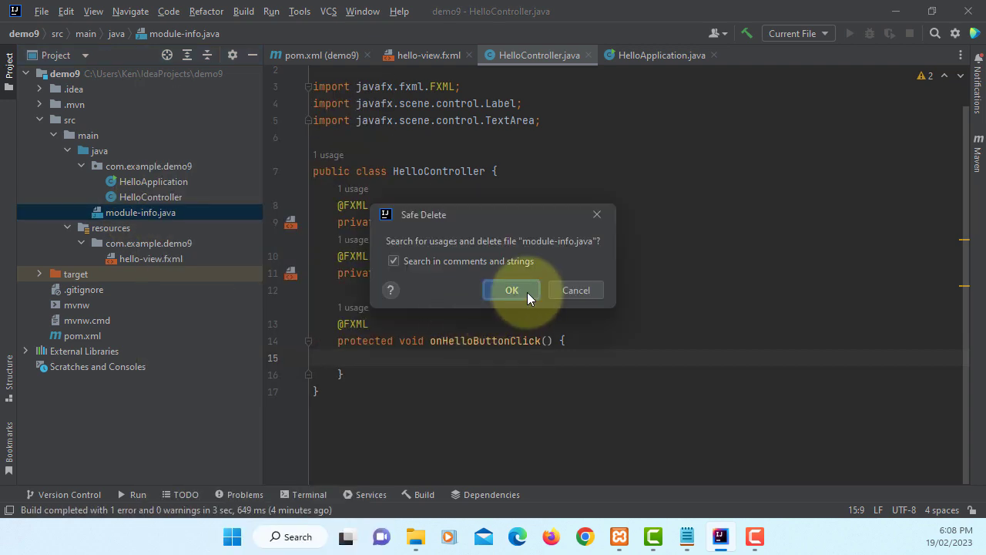
{"action": "left_click", "coordinate": [511, 289]}
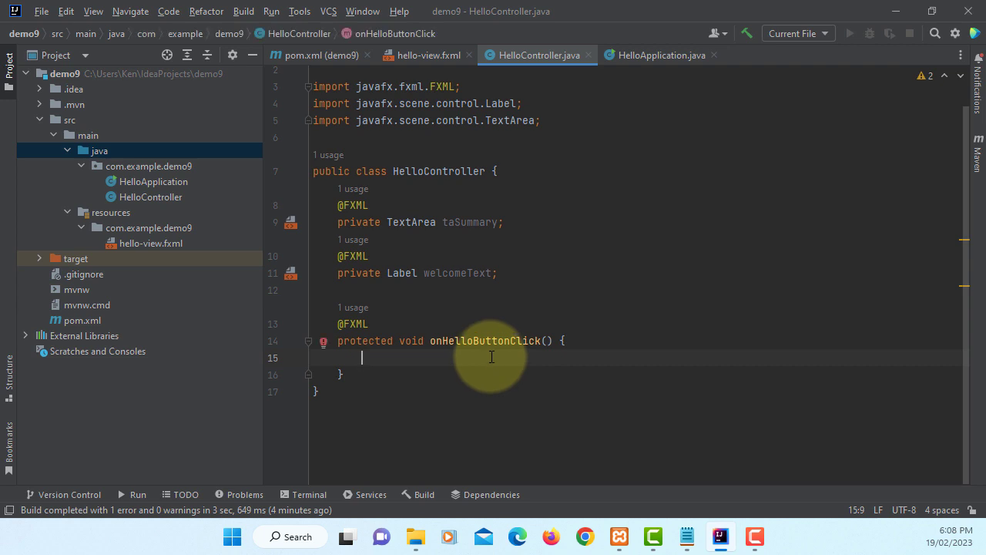
Add a try/catch loading com.mysql.cj.jdbc.Driver via Class.forName, then start a Connection line
{"action": "type", "text": "try {"}
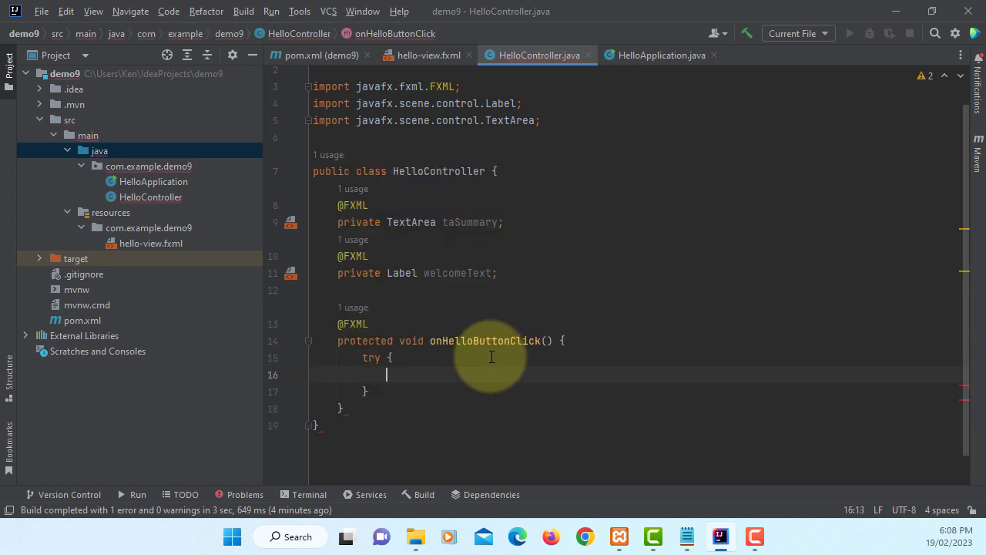
{"action": "type", "text": "catch ("}
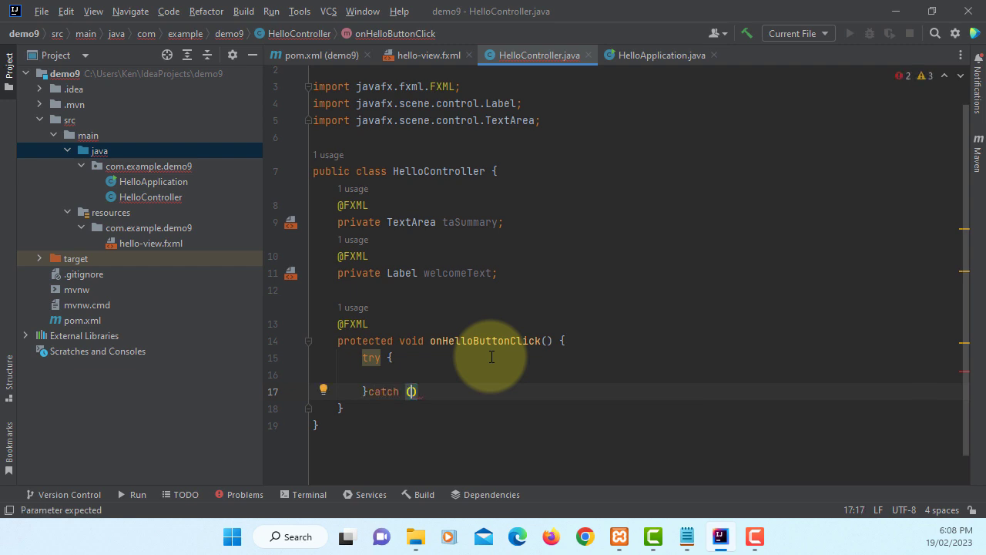
{"action": "type", "text": "Exception ex"}
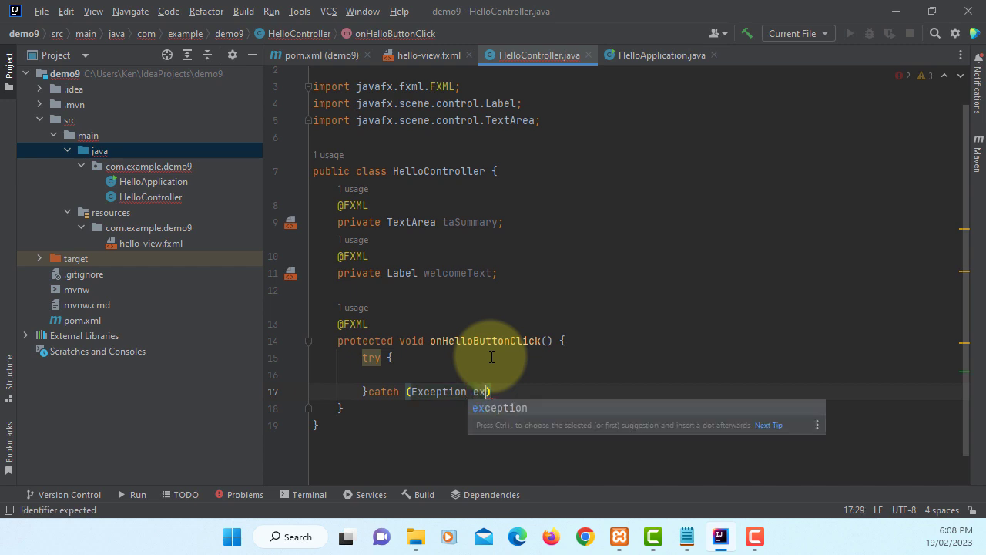
{"action": "type", "text": "ex.toString("}
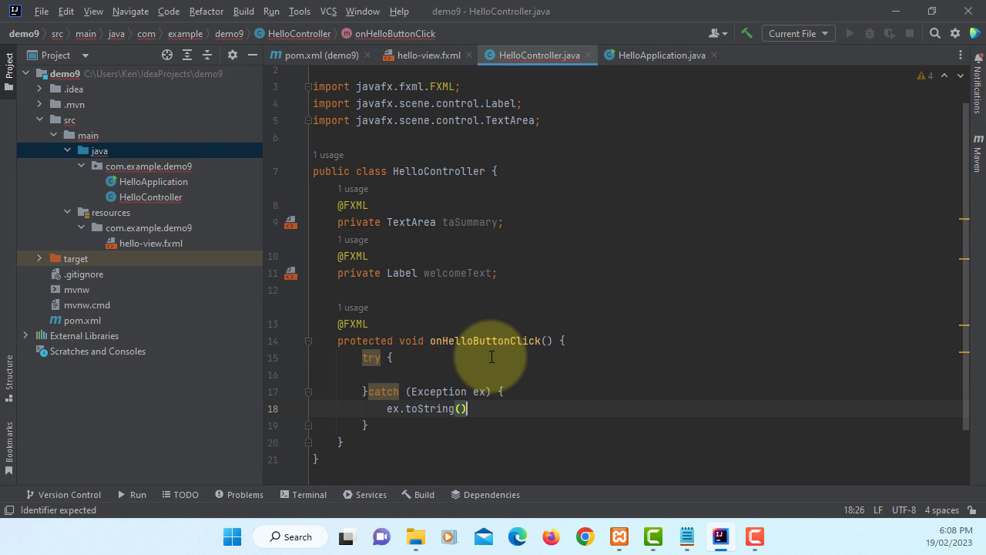
{"action": "type", "text": ";"}
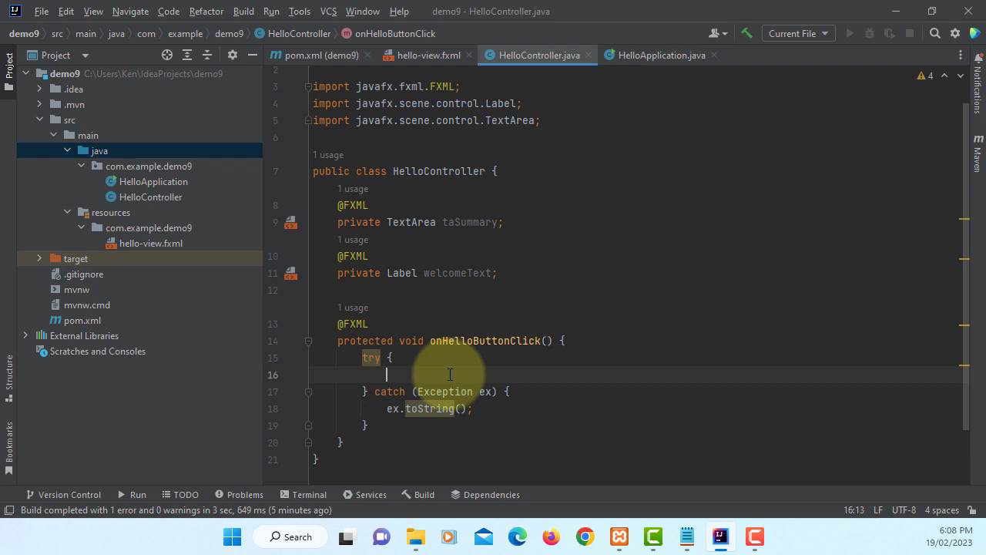
{"action": "type", "text": "c"}
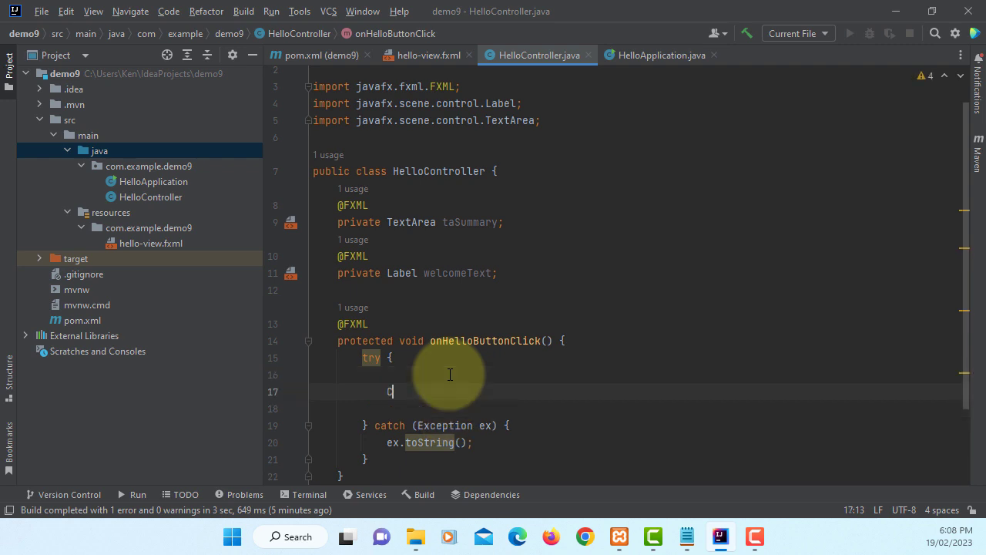
{"action": "type", "text": "lass.forName(\"com.mysql."}
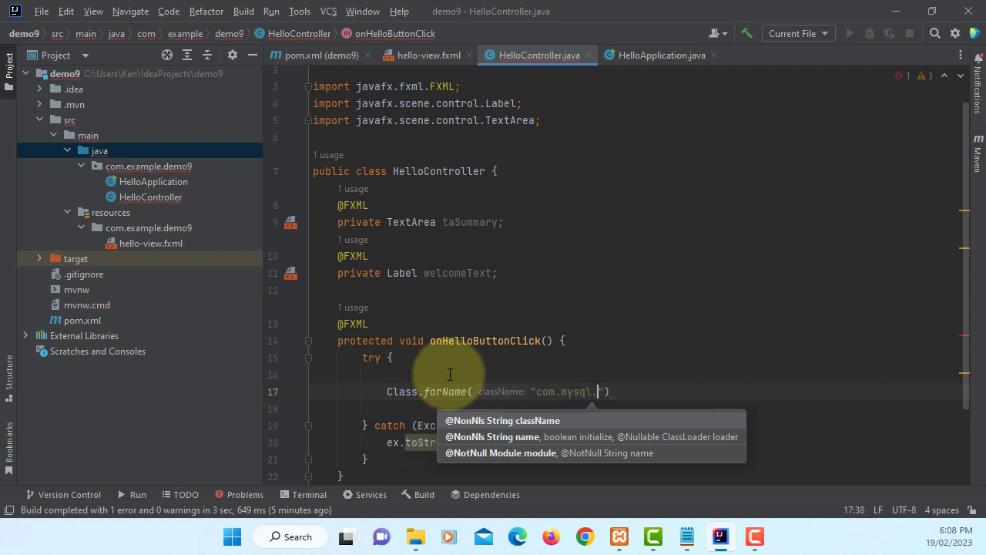
{"action": "type", "text": "cj."}
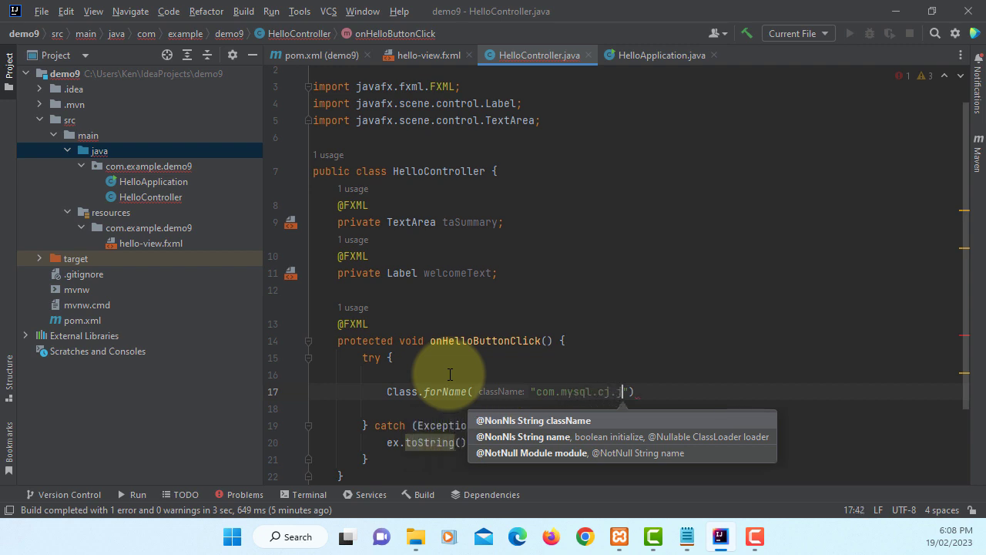
{"action": "type", "text": "jdbc."}
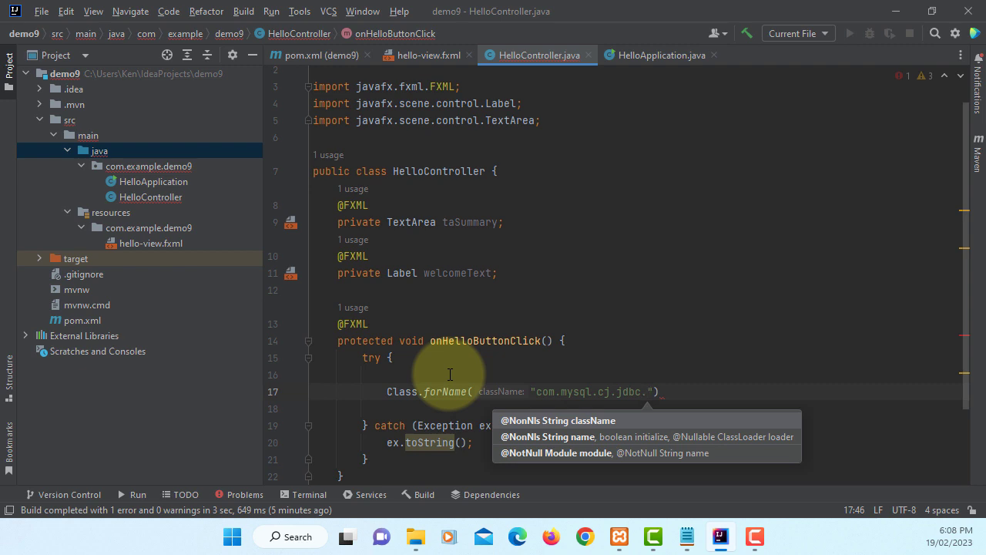
{"action": "type", "text": "Driver"}
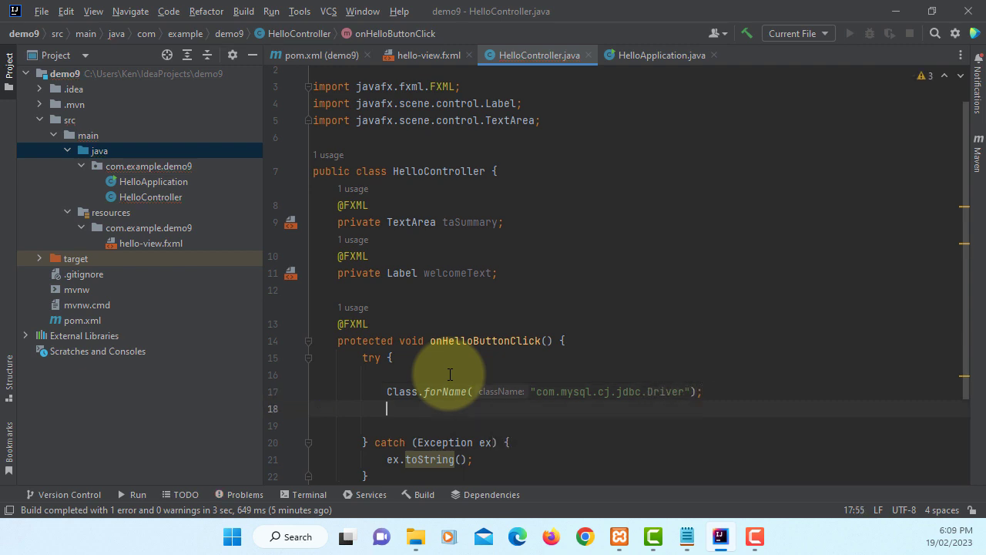
{"action": "type", "text": "c"}
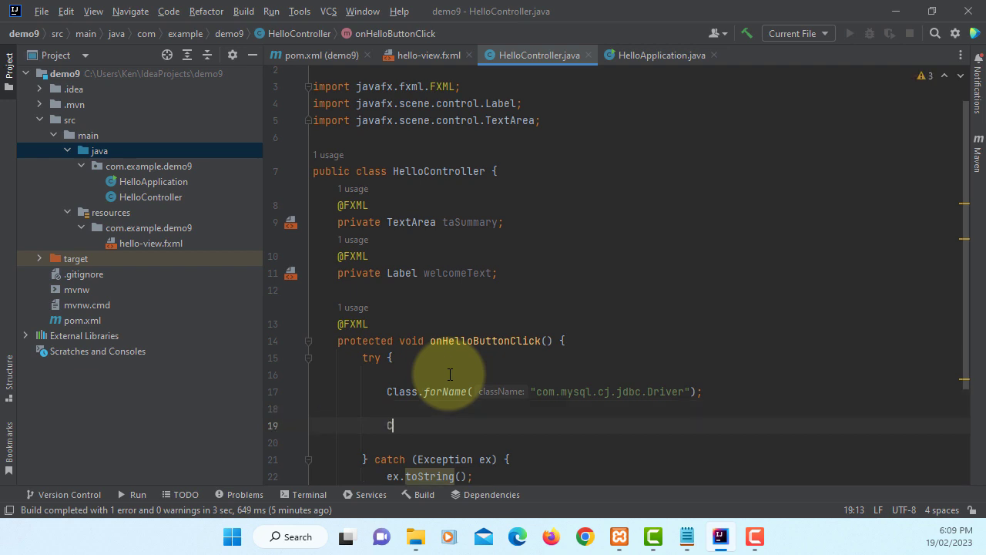
{"action": "type", "text": "onnection"}
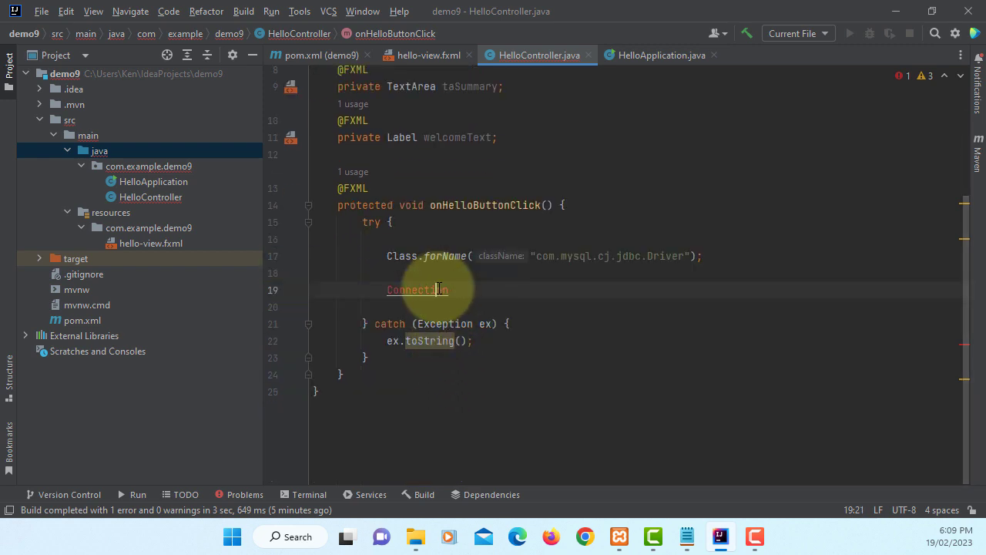
{"action": "mouse_move", "coordinate": [416, 289]}
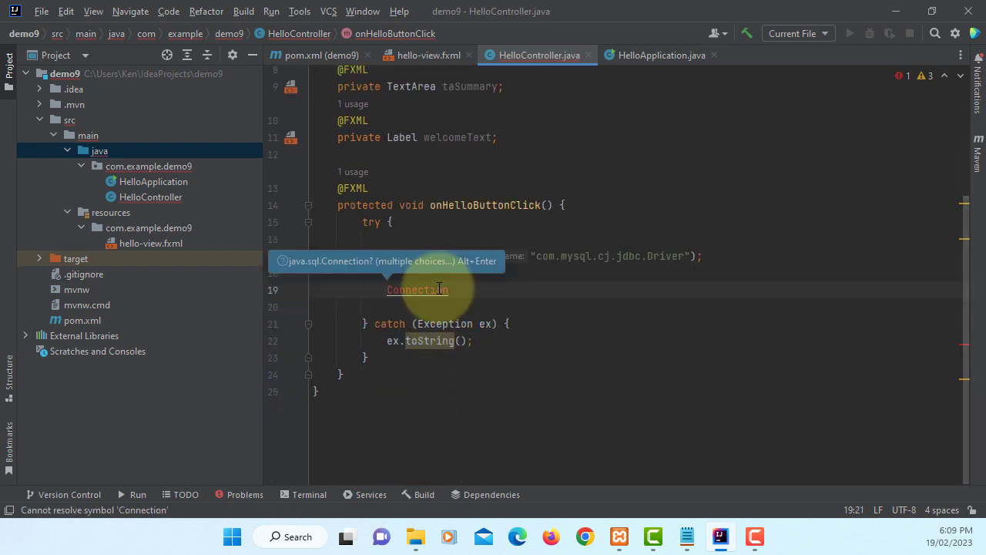
Attach mysql-connector-j-8.0.32.jar as a library classes root in Project Structure
{"action": "left_click", "coordinate": [41, 11]}
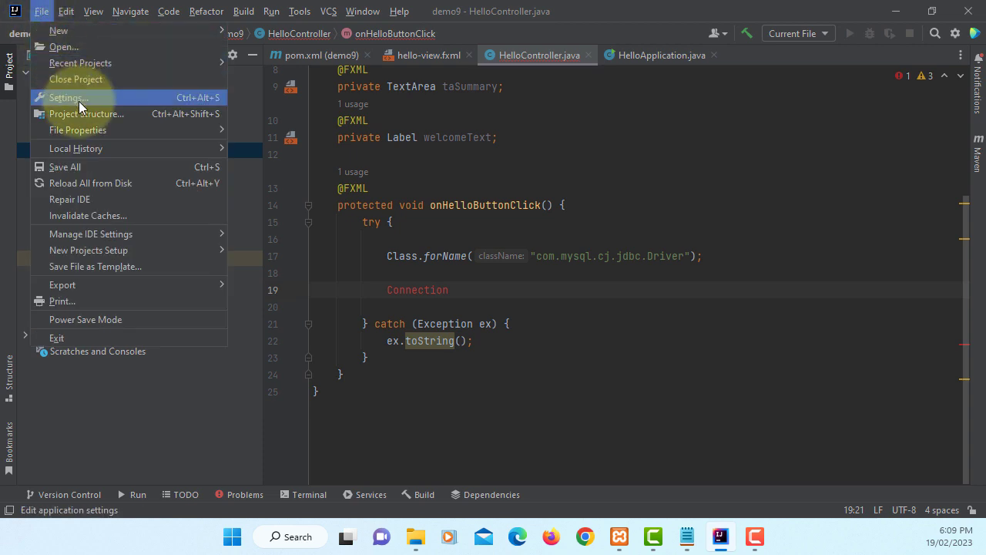
{"action": "left_click", "coordinate": [85, 114]}
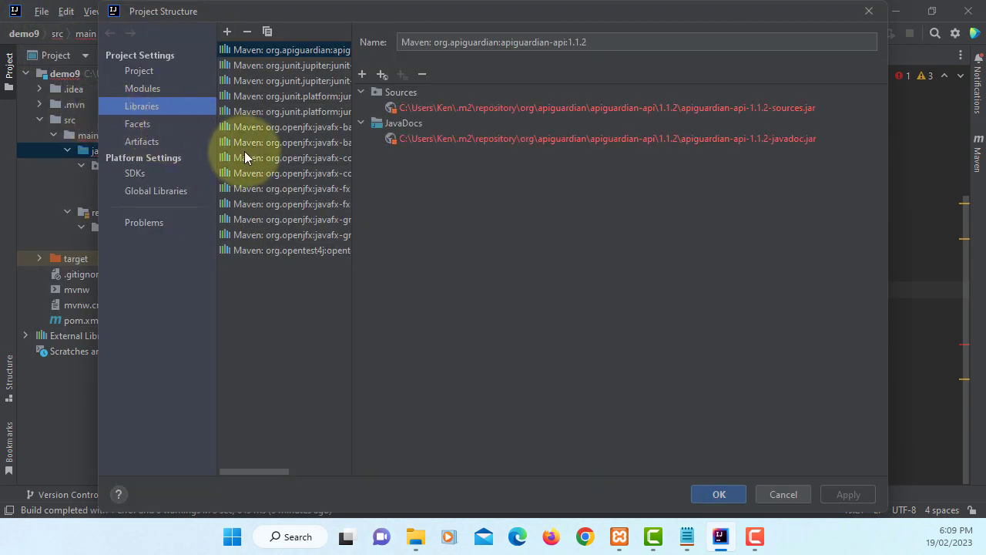
{"action": "mouse_move", "coordinate": [362, 74]}
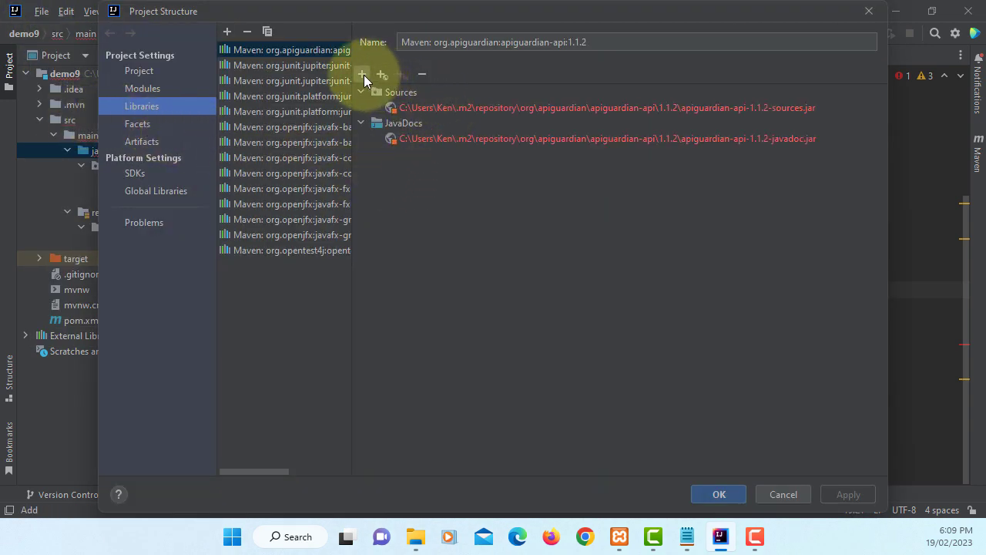
{"action": "left_click", "coordinate": [361, 74]}
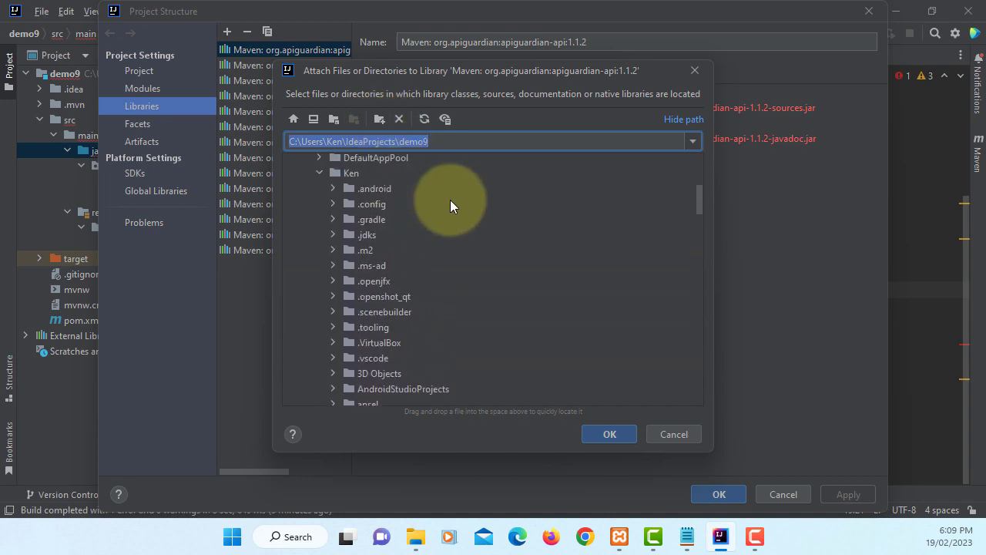
{"action": "scroll", "scroll_direction": "up", "scroll_amount": 3}
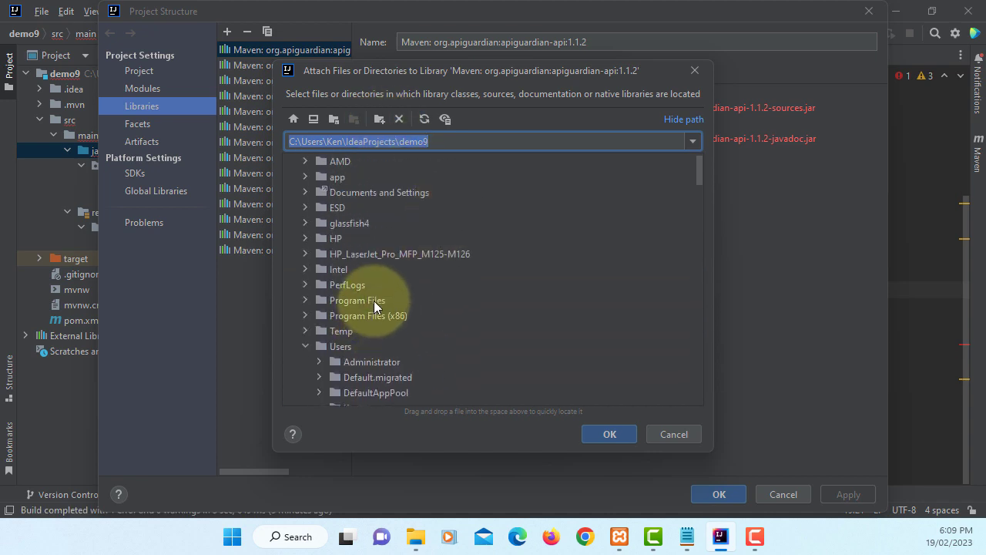
{"action": "double_click", "coordinate": [356, 299]}
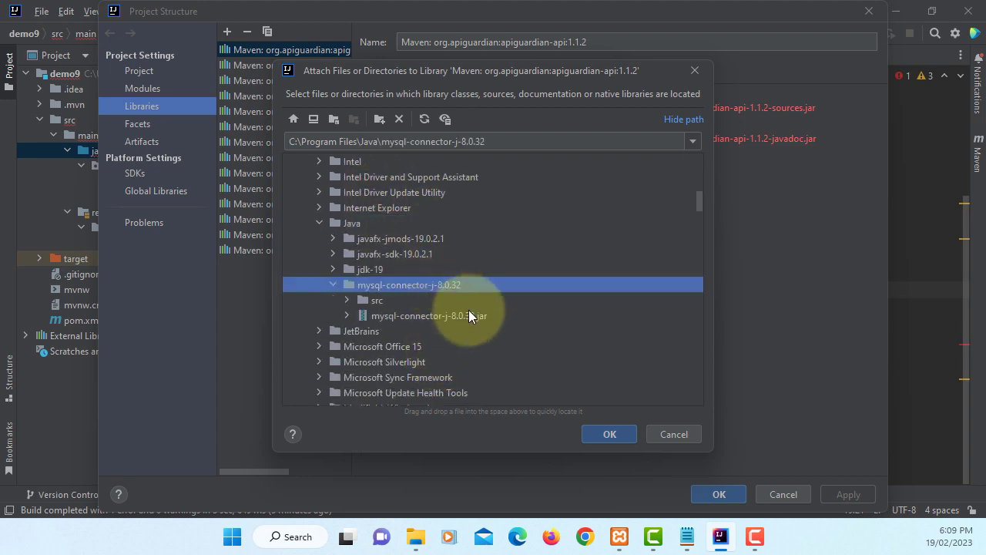
{"action": "left_click", "coordinate": [608, 434]}
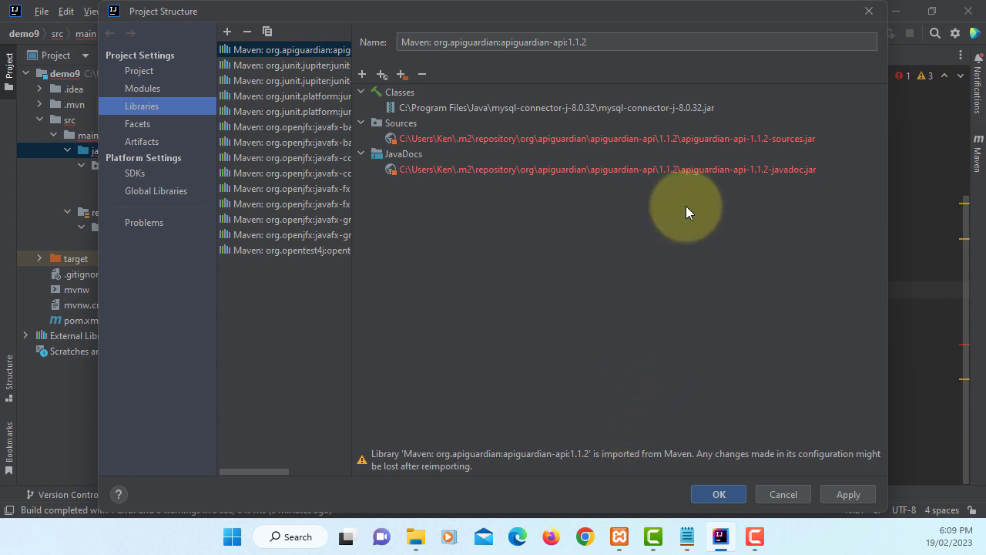
{"action": "mouse_move", "coordinate": [768, 324]}
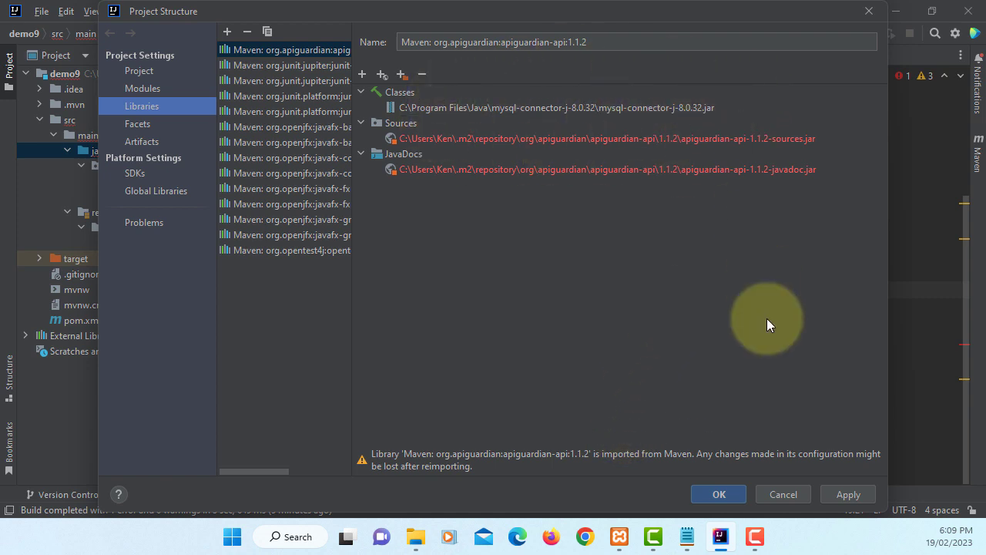
{"action": "left_click", "coordinate": [718, 494]}
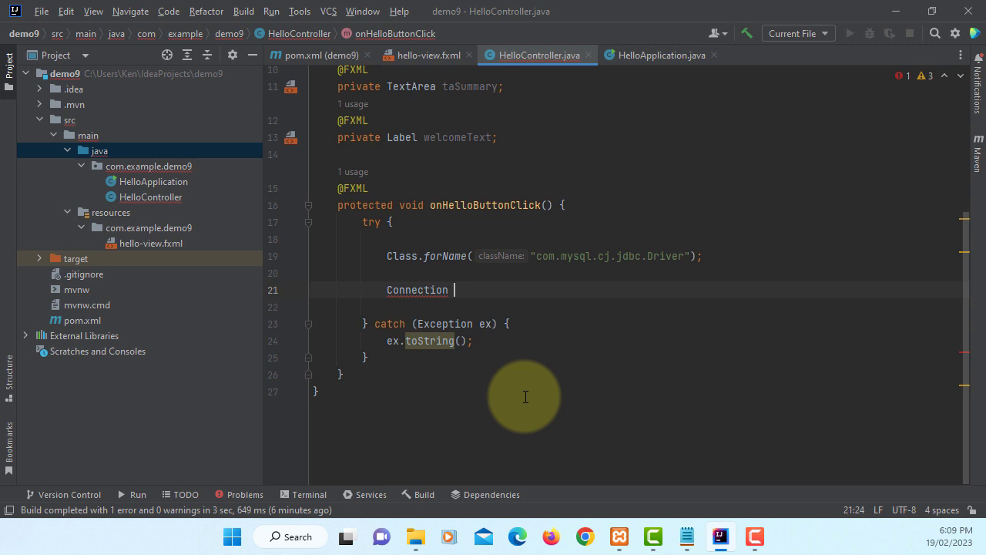
Assign conn = DriverManager.getConnection with URL jdbc:mysql://localhost:3306/test
{"action": "type", "text": "conn ="}
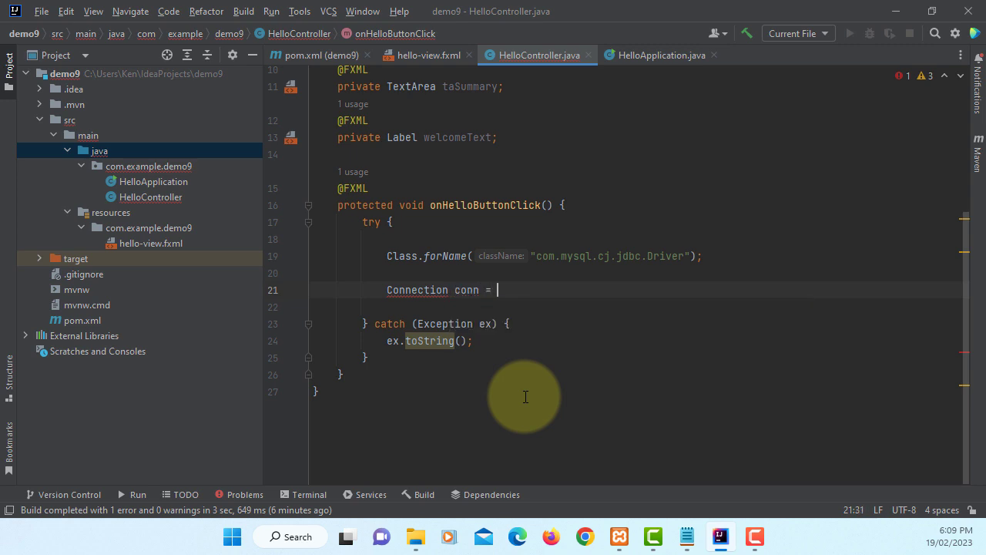
{"action": "type", "text": "DriverManager"}
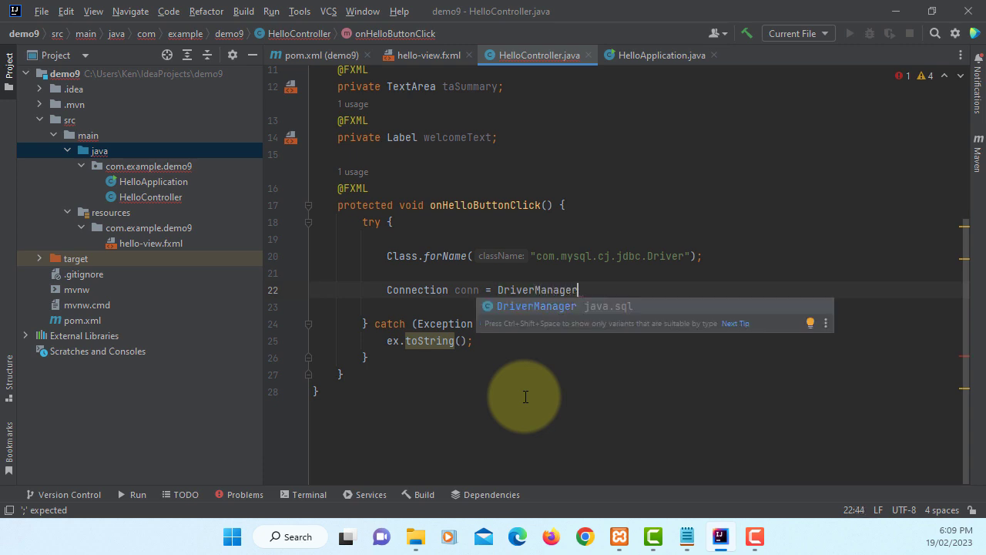
{"action": "type", "text": ".getConnection("}
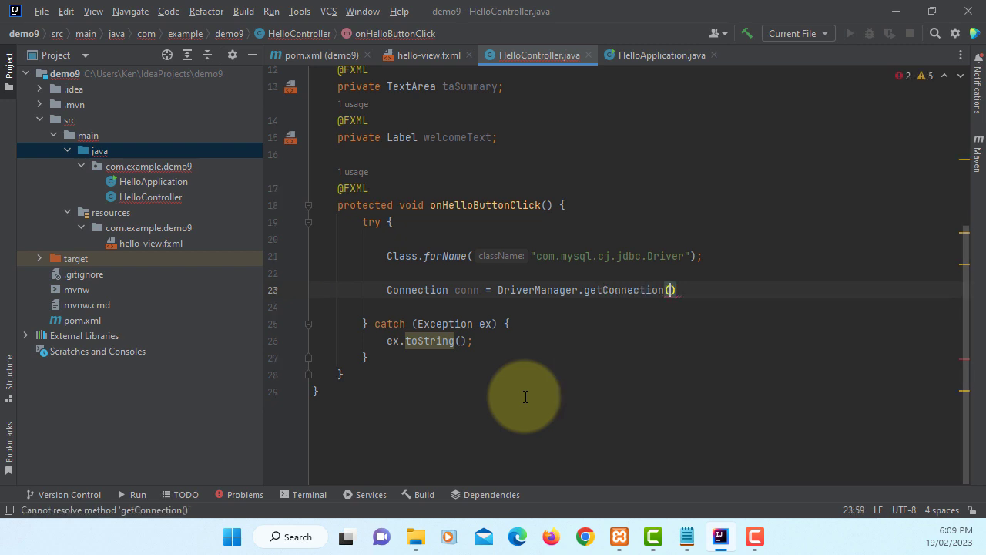
{"action": "left_click", "coordinate": [669, 290]}
{"action": "type", "text": "\"jdb"}
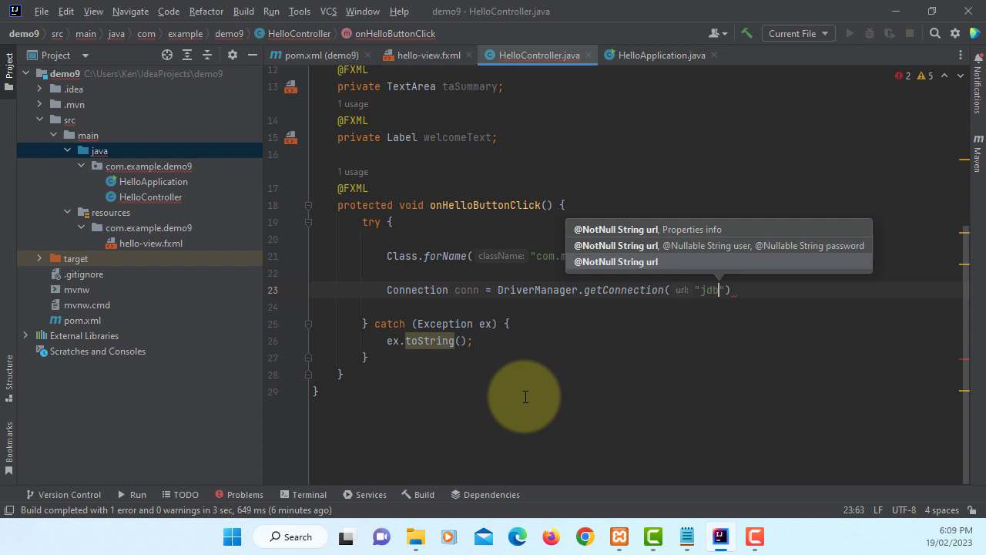
{"action": "type", "text": "c"}
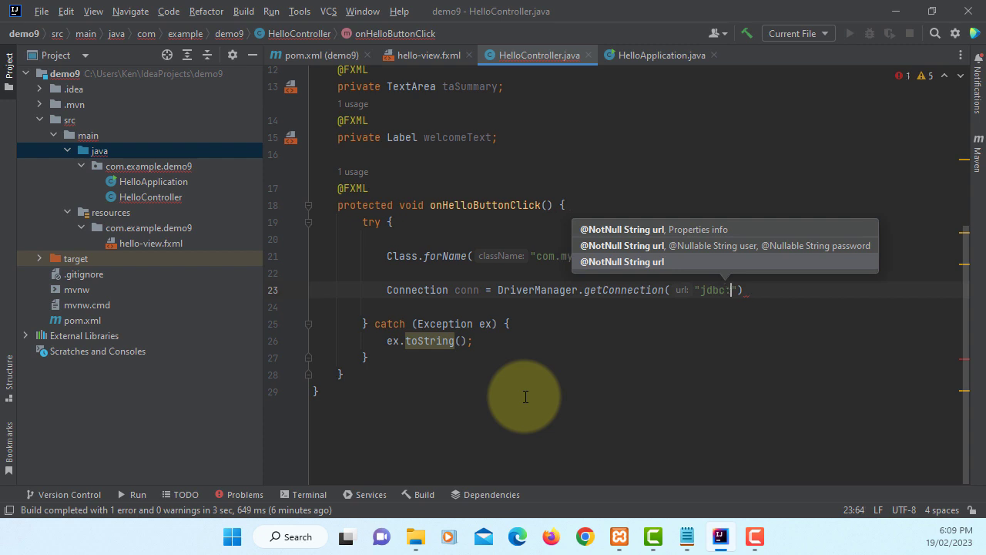
{"action": "type", "text": "mysql"}
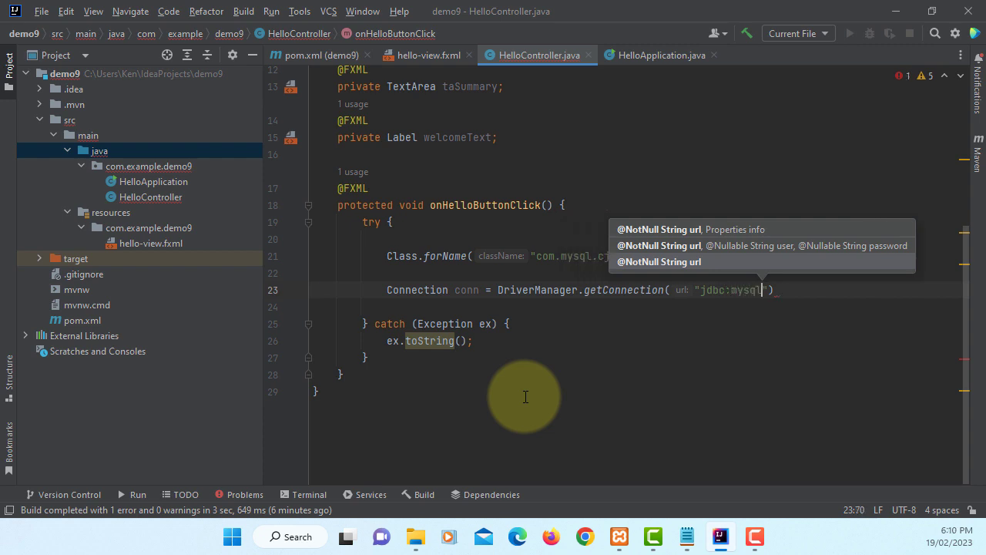
{"action": "type", "text": "://"}
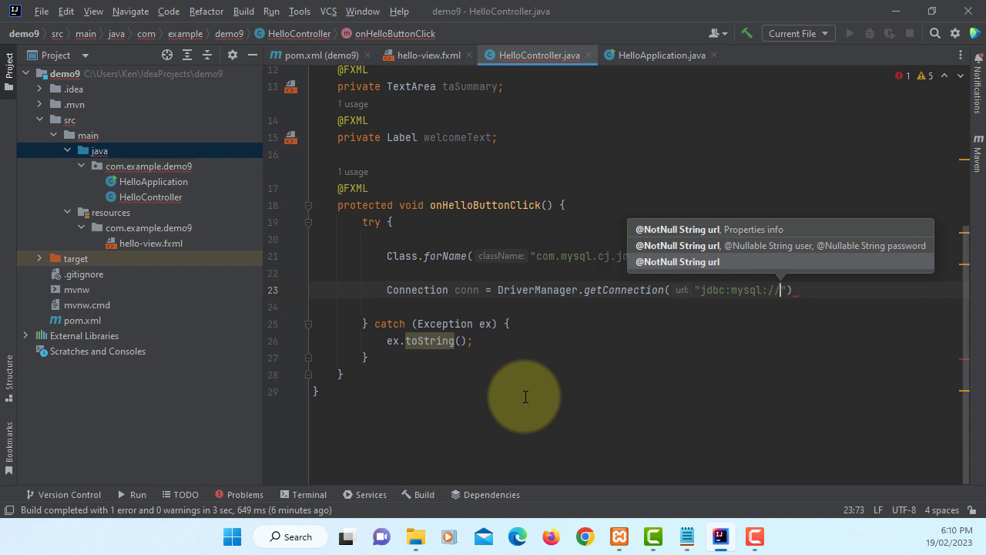
{"action": "type", "text": "localhost:"}
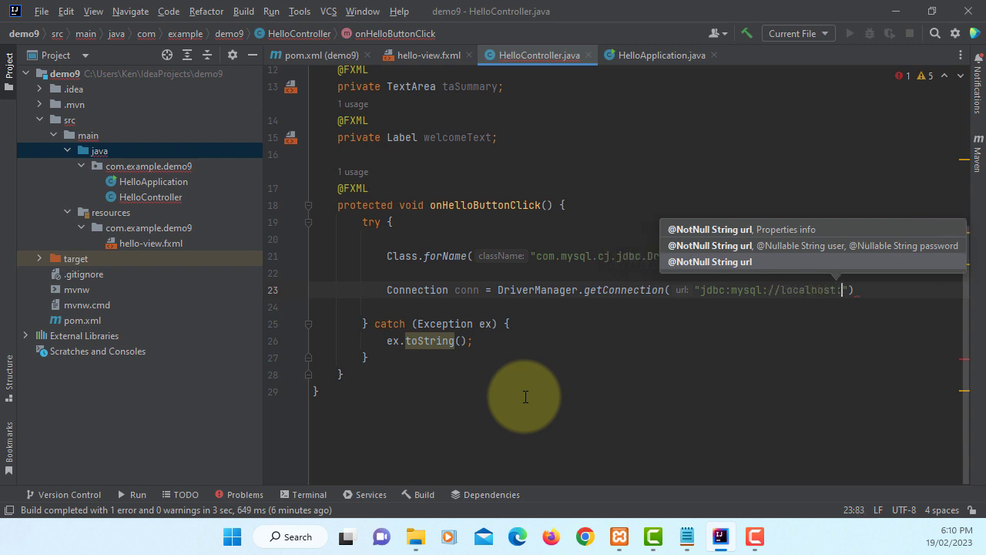
{"action": "type", "text": "33"}
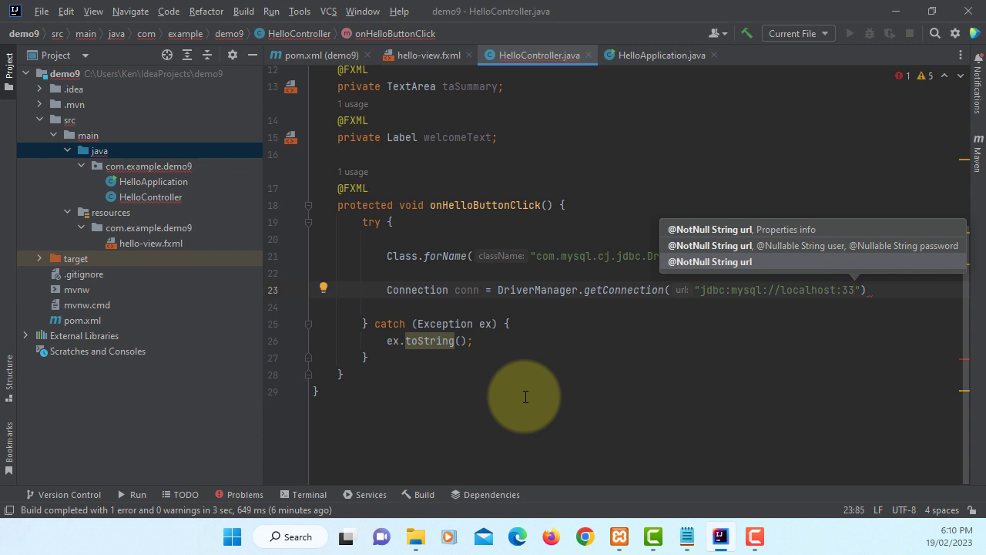
{"action": "type", "text": "06/t"}
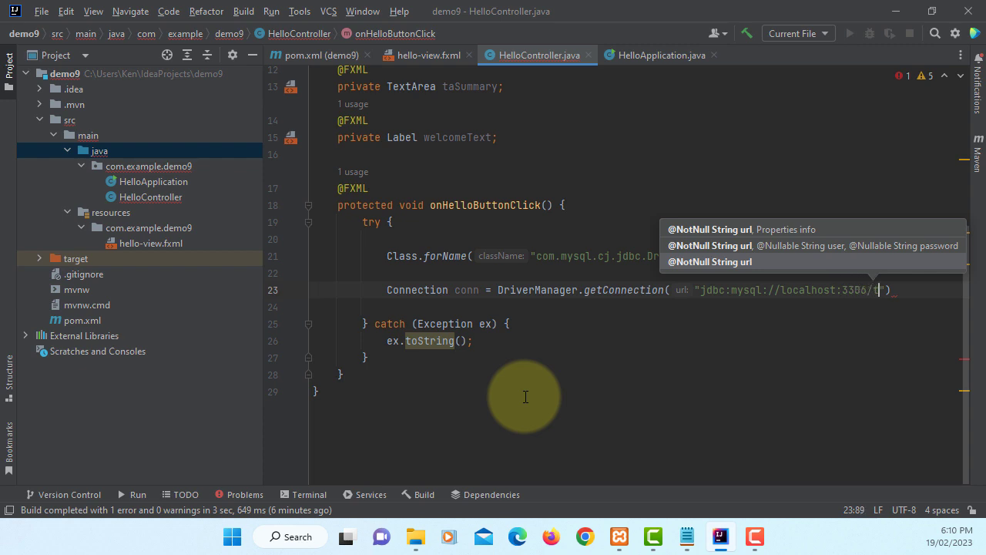
{"action": "type", "text": "est"}
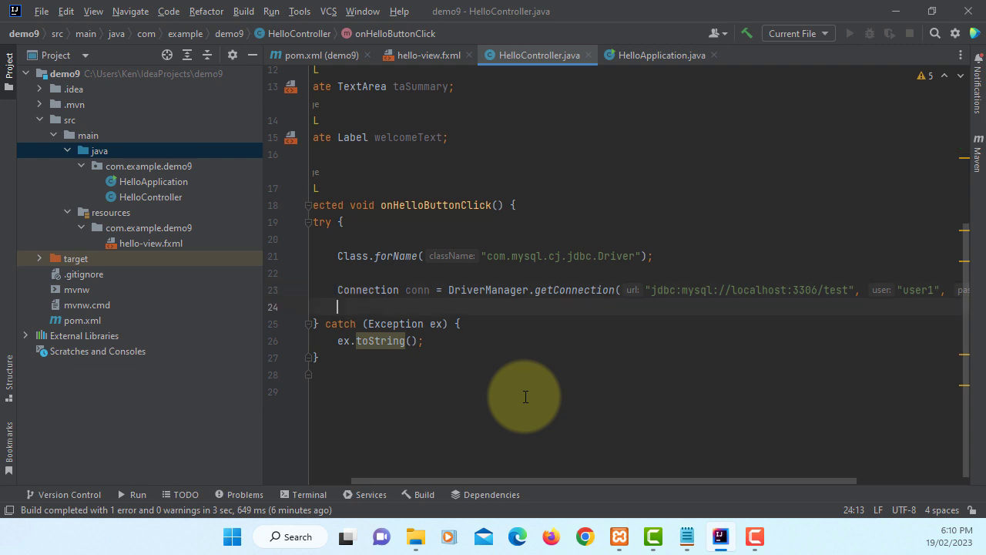
Declare Statement stmt = conn.createStatement(); using code completion
{"action": "type", "text": "S"}
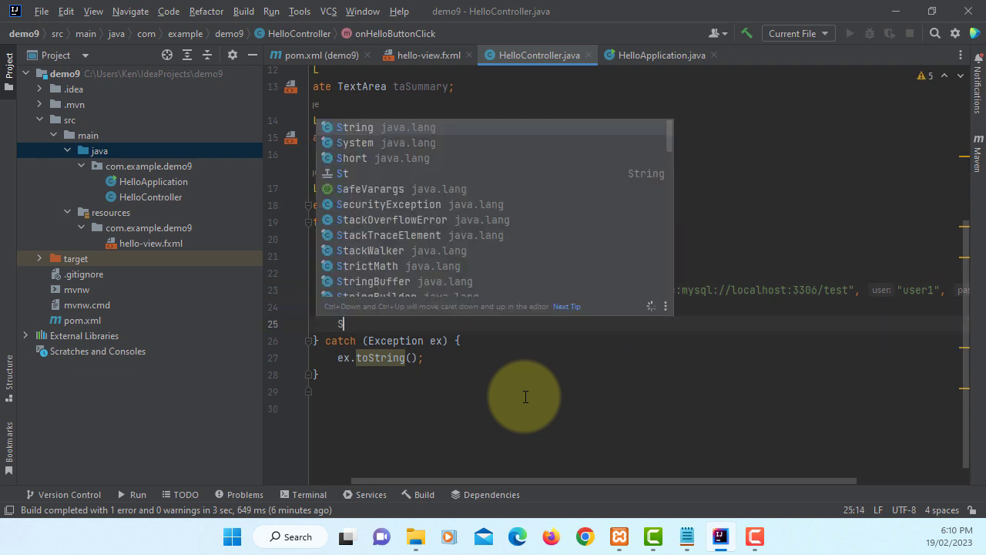
{"action": "type", "text": "tement s"}
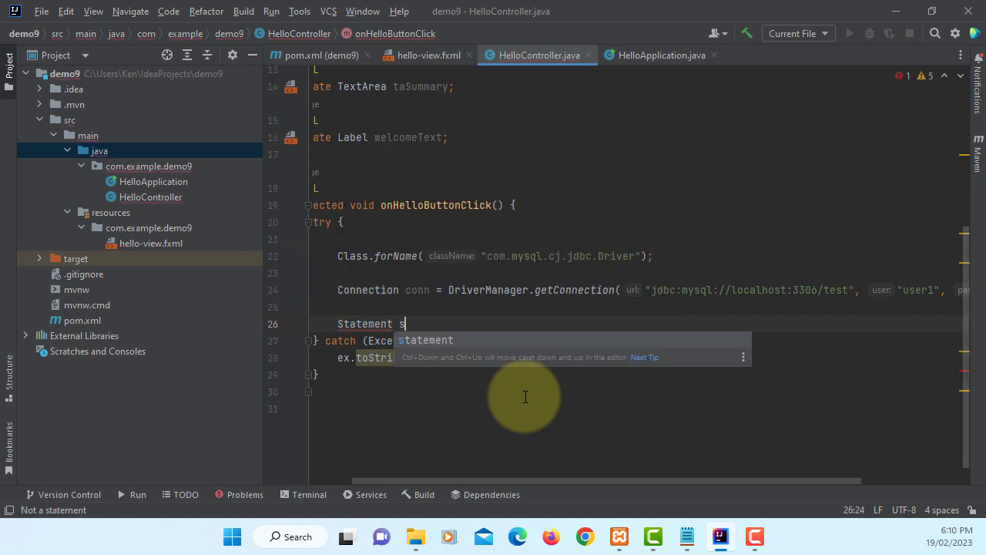
{"action": "type", "text": "tmt ="}
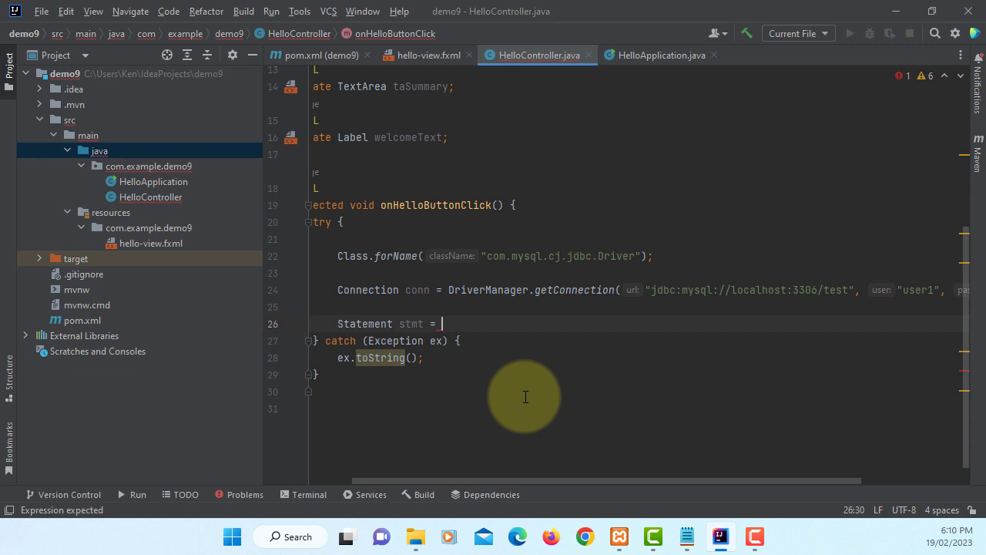
{"action": "type", "text": "conn."}
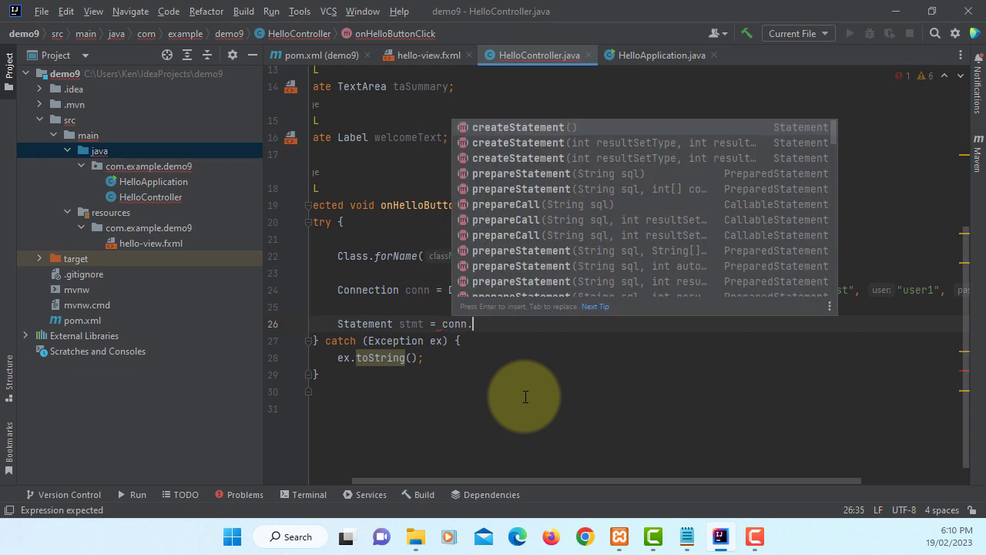
{"action": "left_click", "coordinate": [518, 127]}
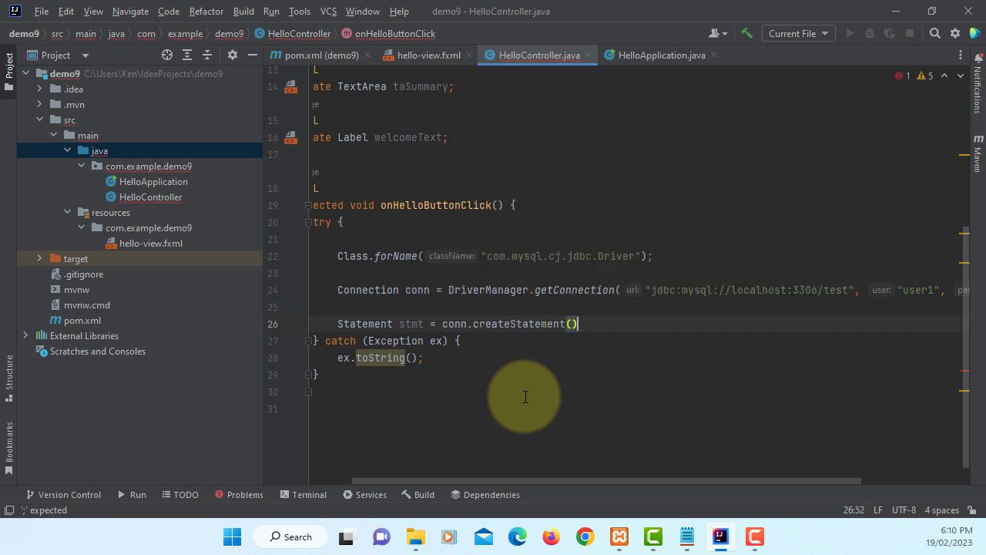
{"action": "type", "text": ";"}
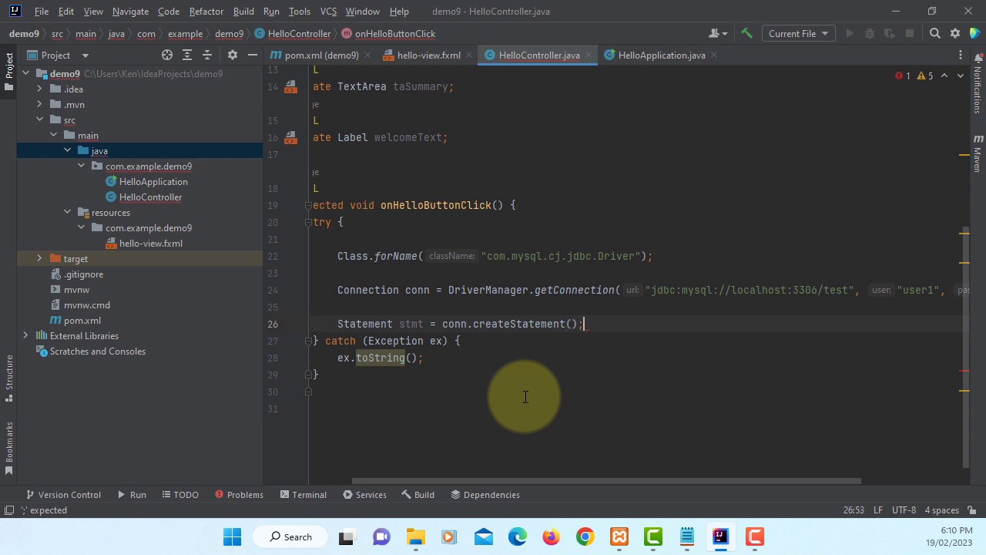
{"action": "type", "text": "String sq"}
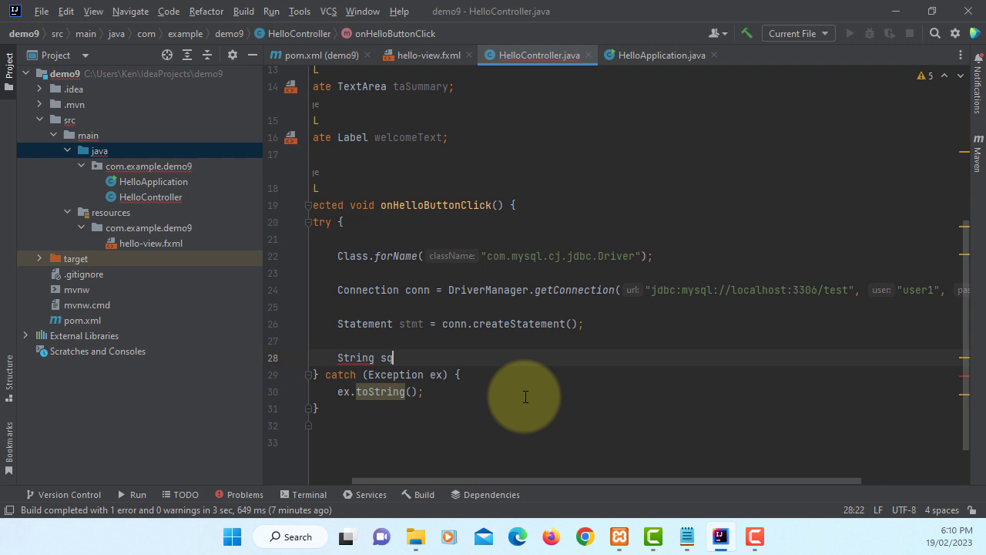
Define String sqlText = "SELECT no, firstName, lastName FROM employee"
{"action": "type", "text": "lText ="}
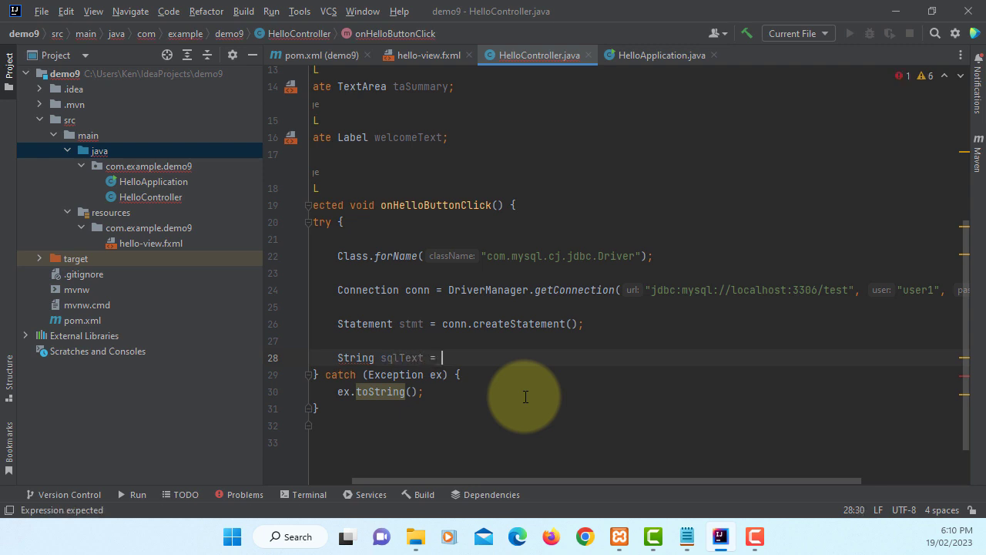
{"action": "type", "text": "\""}
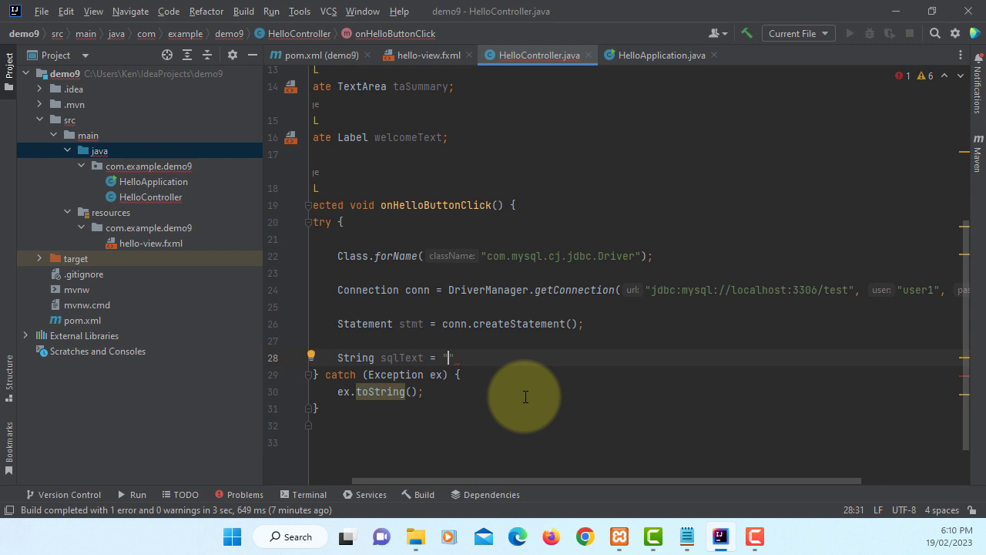
{"action": "type", "text": "SELECT"}
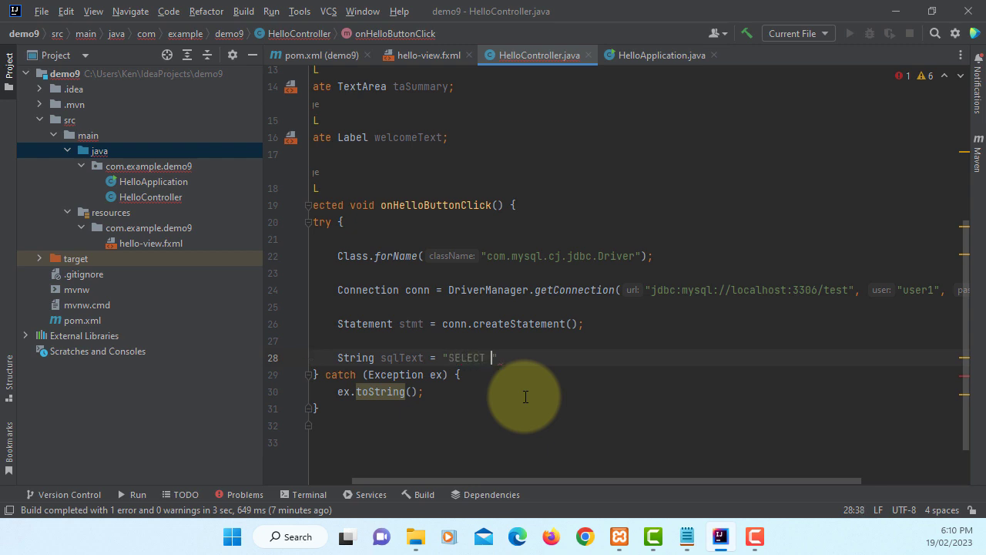
{"action": "type", "text": "no,"}
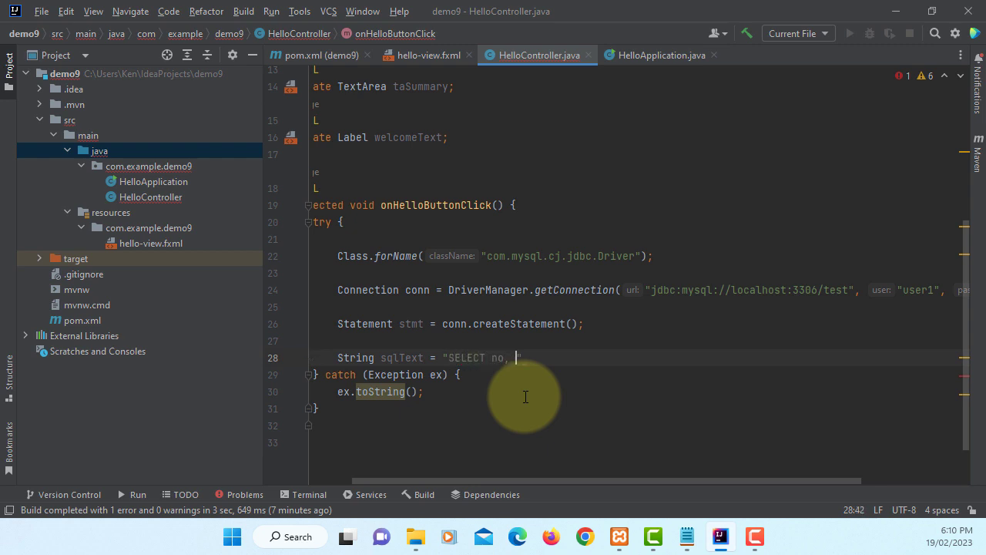
{"action": "type", "text": "firstName,"}
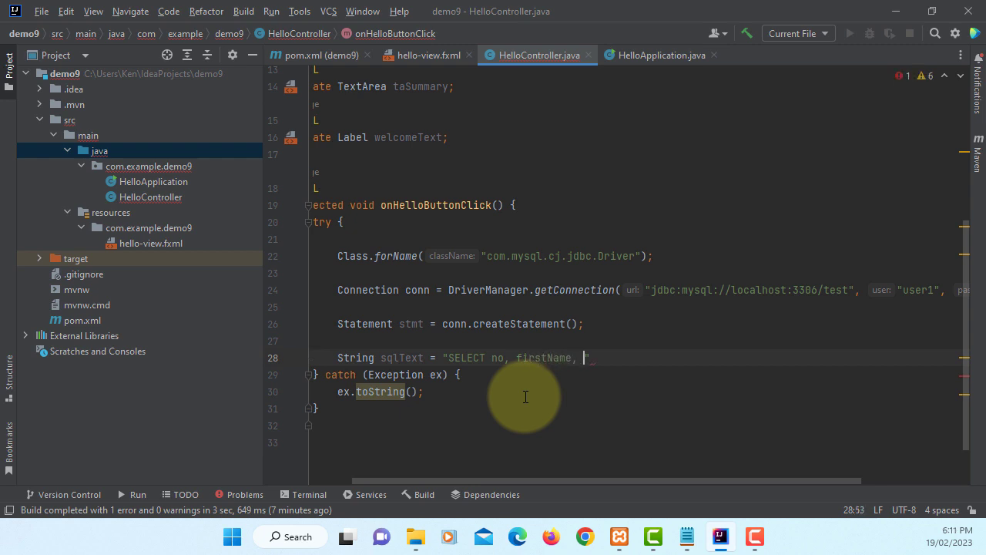
{"action": "type", "text": "lastName"}
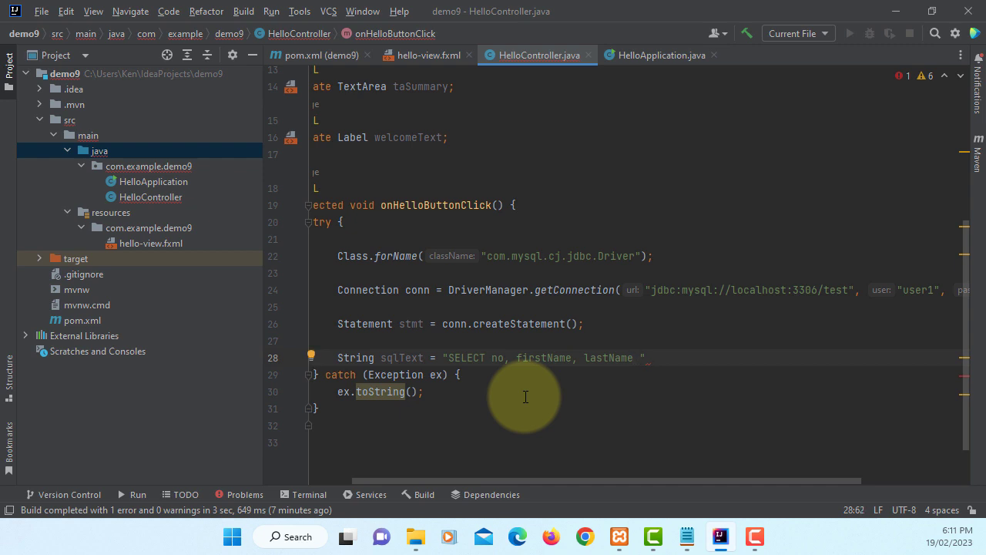
{"action": "type", "text": "FROM"}
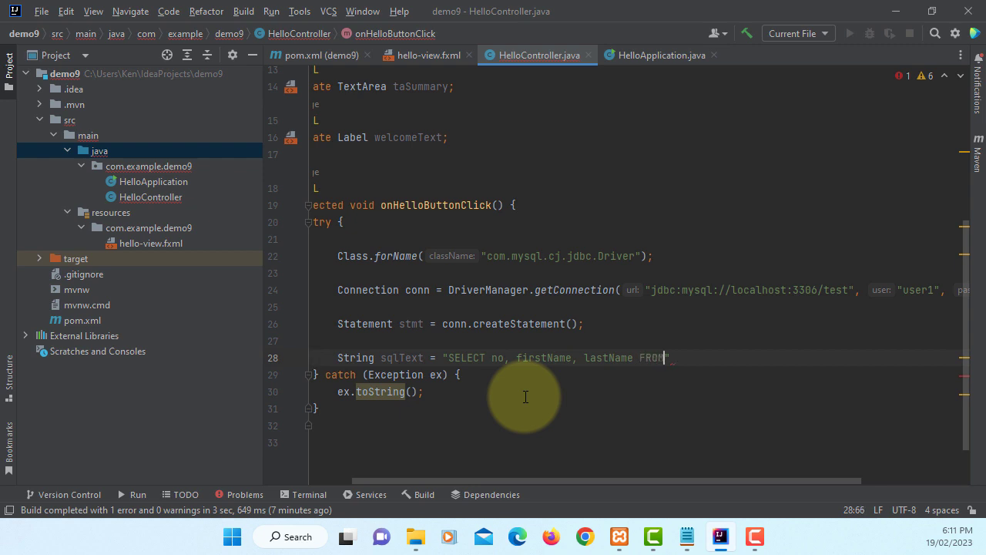
{"action": "type", "text": "emplo"}
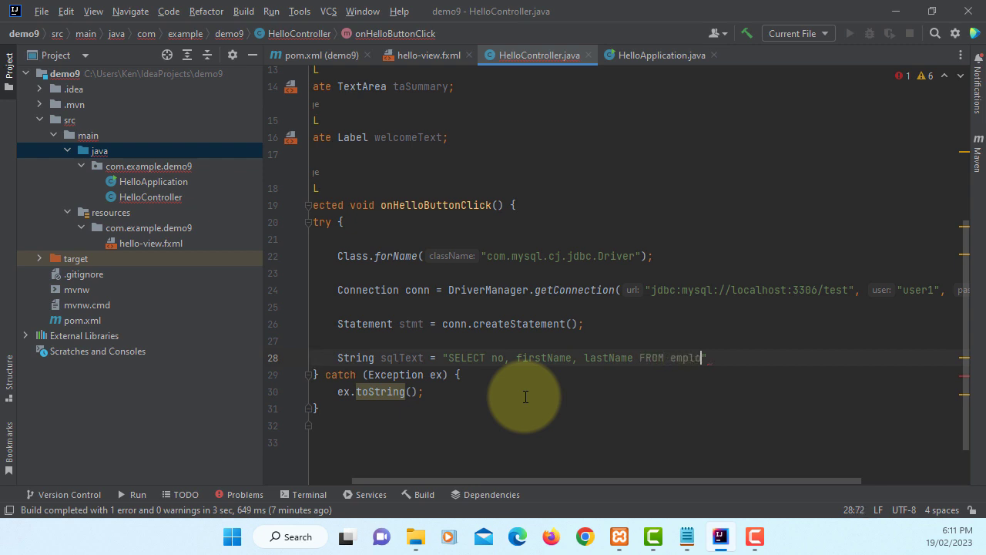
{"action": "type", "text": "yee\";"}
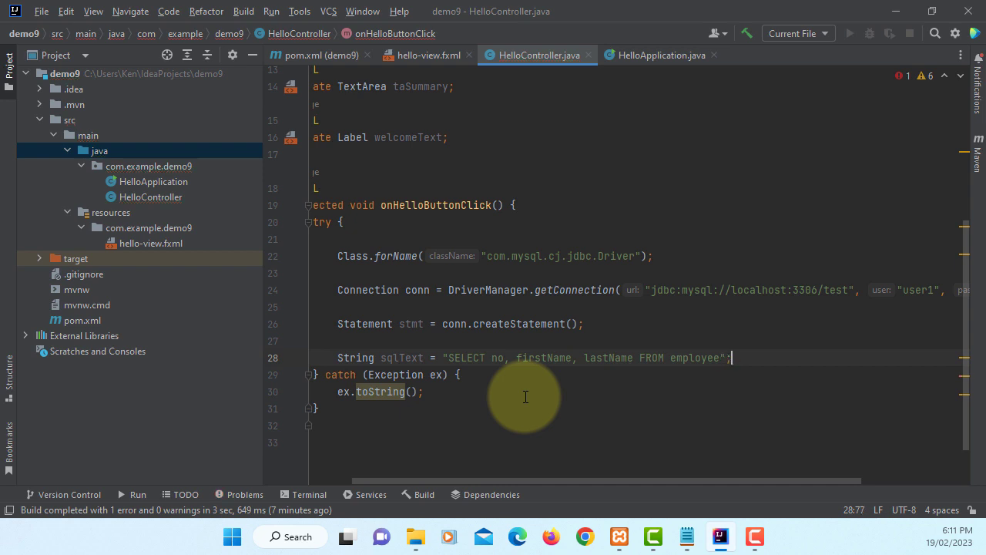
{"action": "key", "text": "enter"}
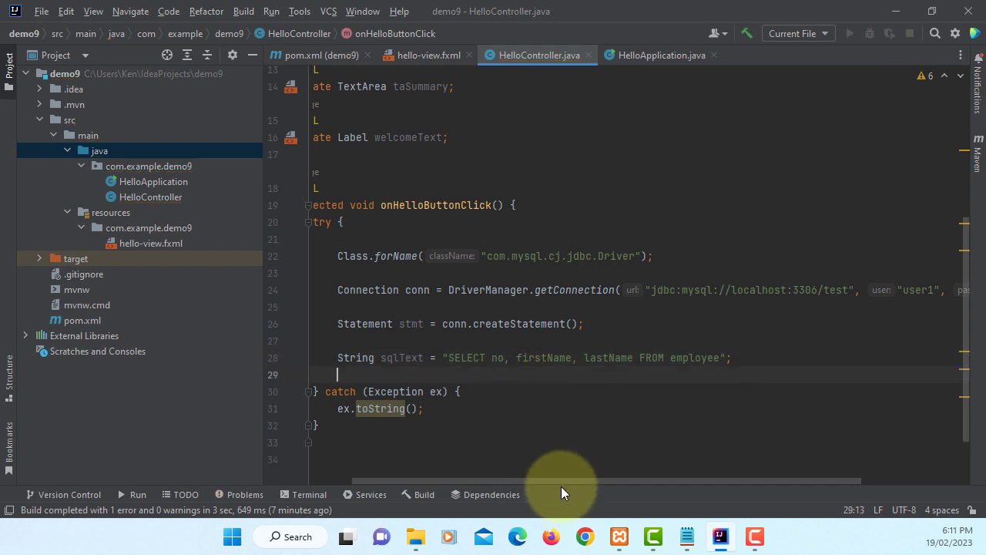
Add ResultSet rs = stmt.executeQuery(sqlText) and confirm the java.sql.* import
{"action": "scroll", "scroll_direction": "left", "scroll_amount": 3}
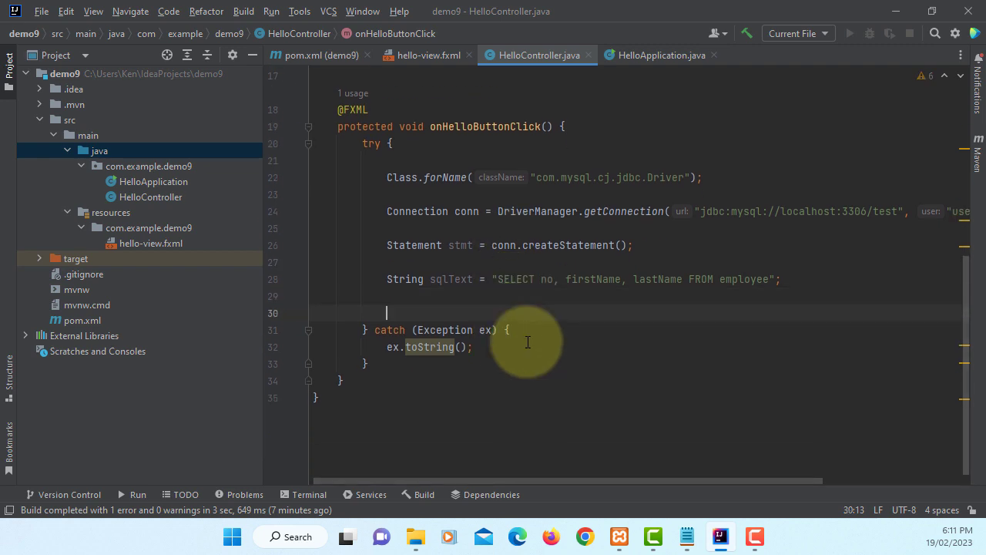
{"action": "type", "text": "ResultSet rs"}
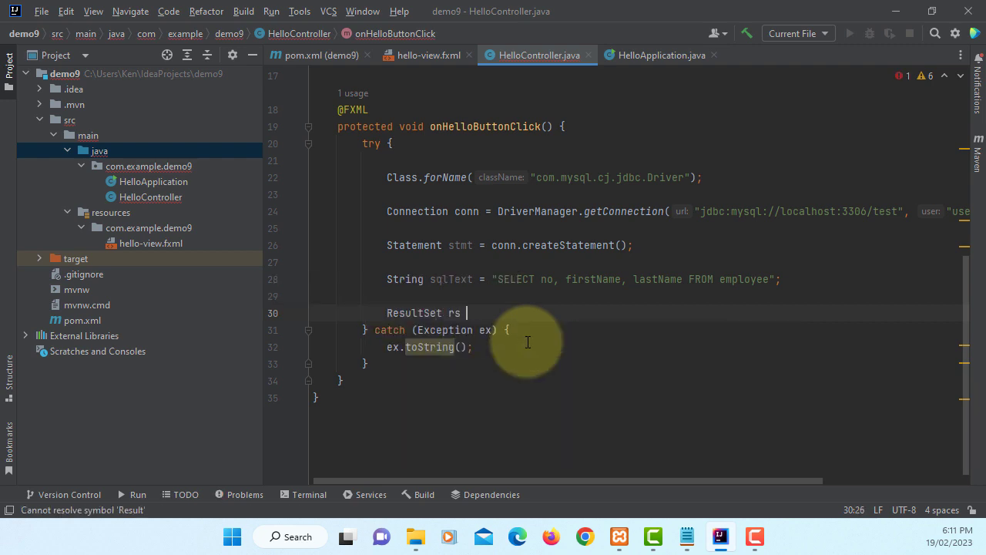
{"action": "type", "text": "= stmt"}
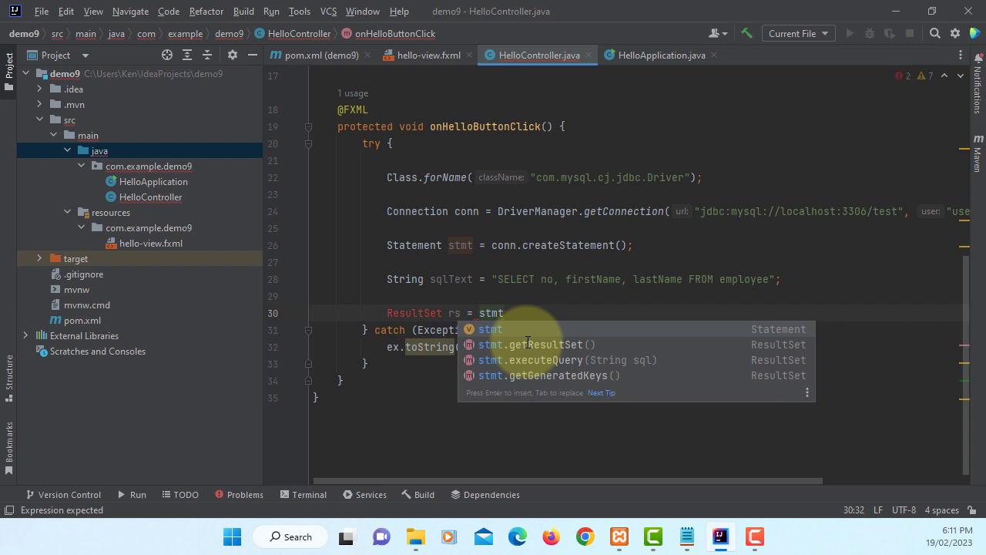
{"action": "type", "text": ".executeQuery(sql"}
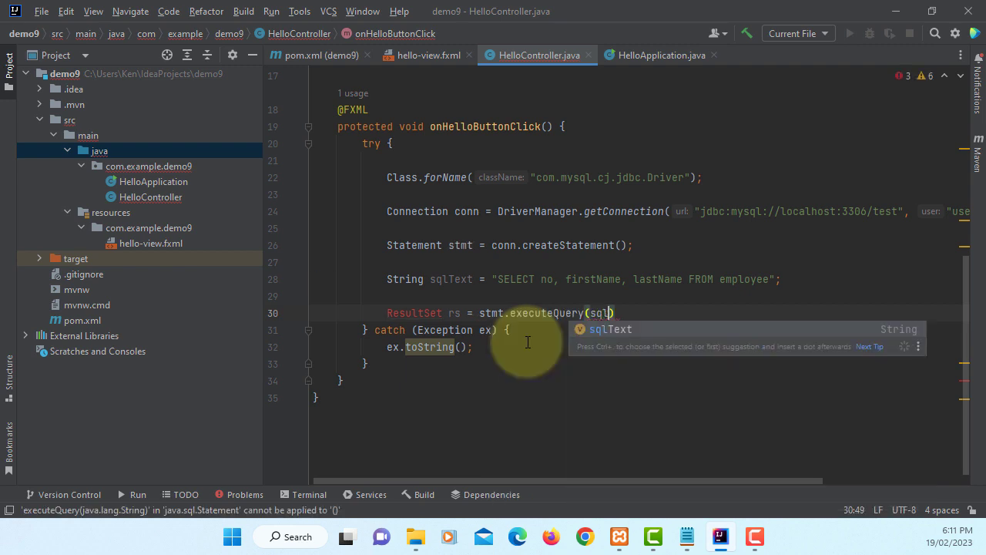
{"action": "key", "text": "Enter"}
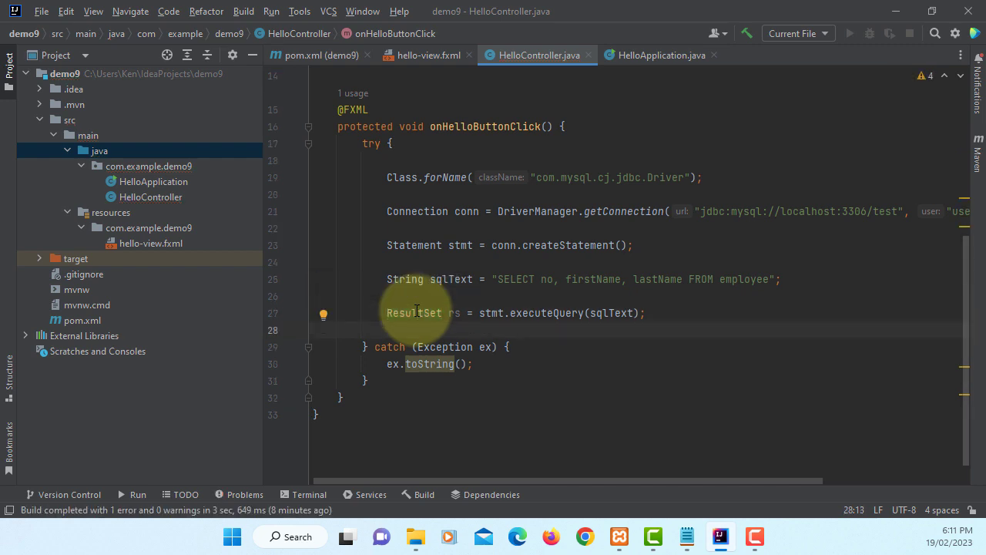
{"action": "scroll", "scroll_direction": "up", "scroll_amount": 3}
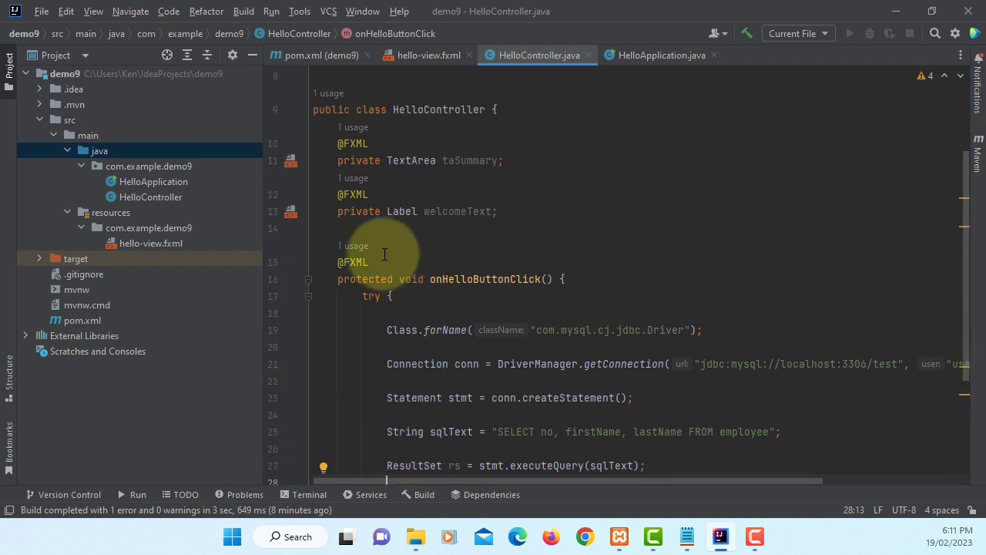
{"action": "scroll", "scroll_direction": "up", "scroll_amount": 3}
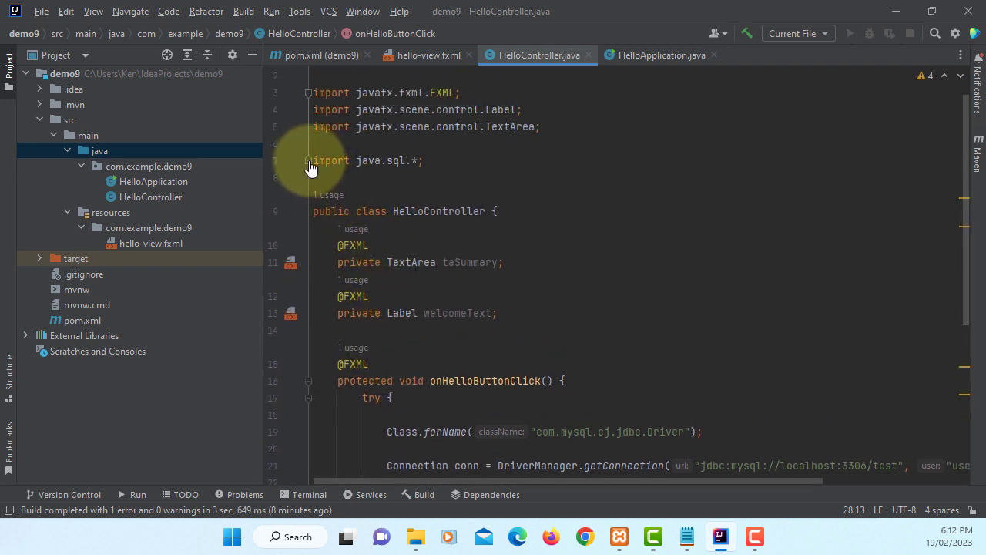
{"action": "scroll", "scroll_direction": "down", "scroll_amount": 3}
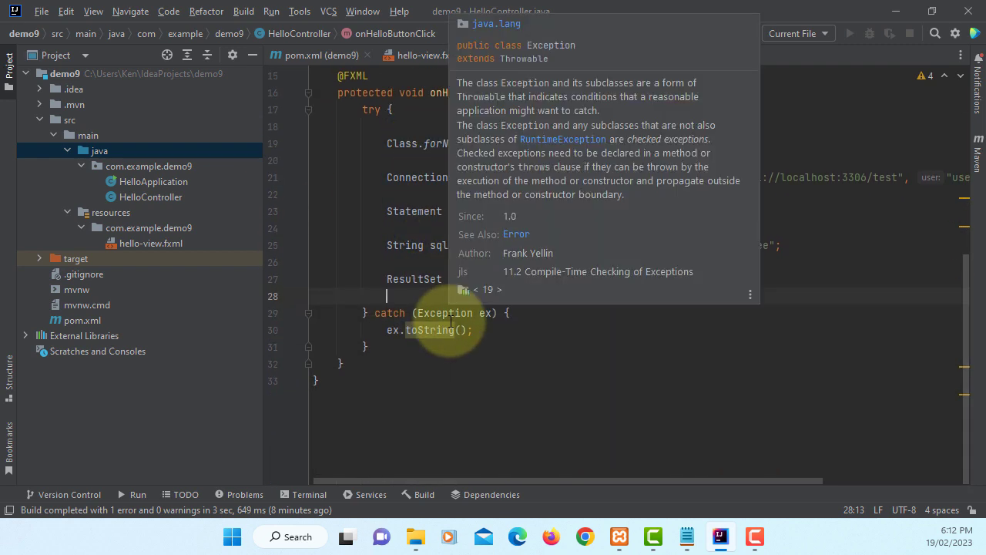
Write a while (rs.next()) loop appending each row's employee no to taSummary
{"action": "type", "text": "while"}
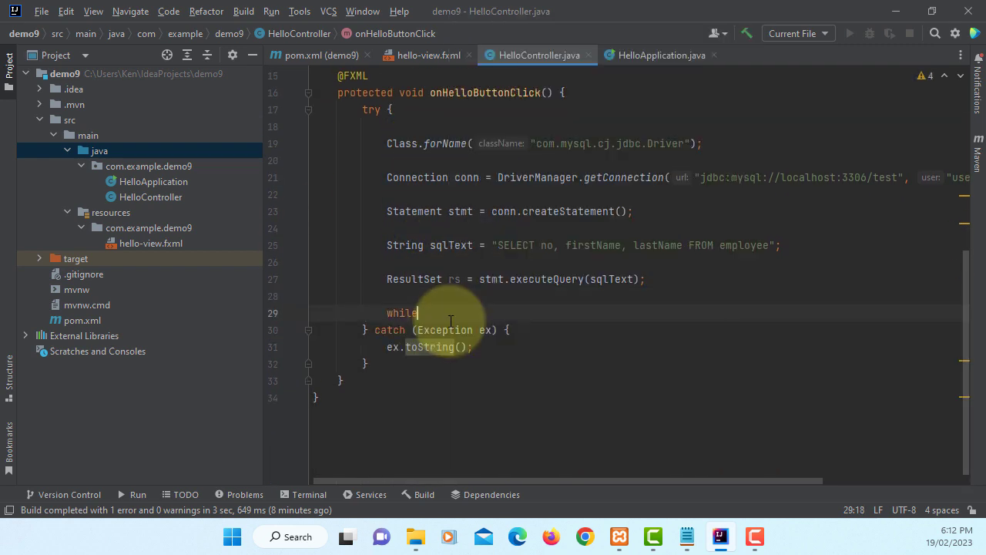
{"action": "type", "text": "(rs."}
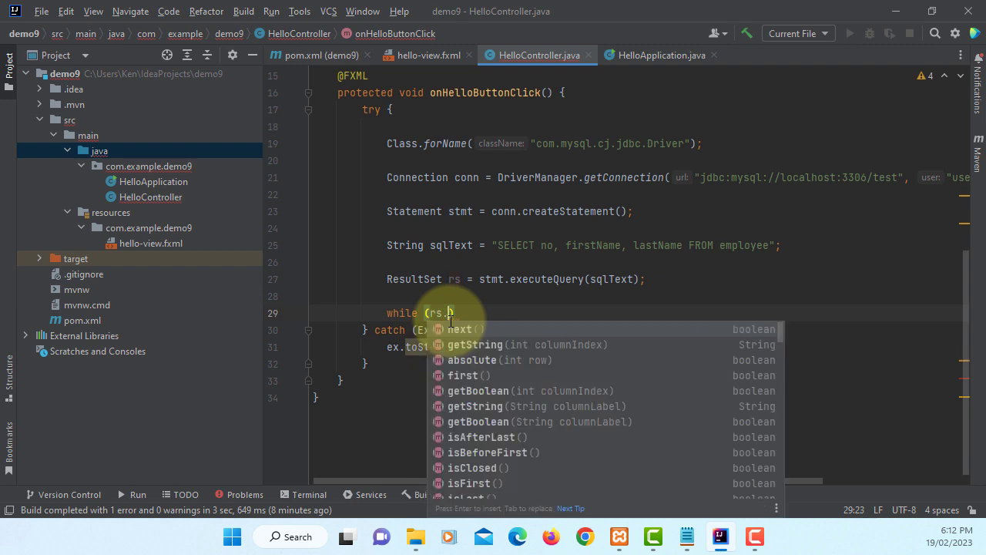
{"action": "left_click", "coordinate": [459, 329]}
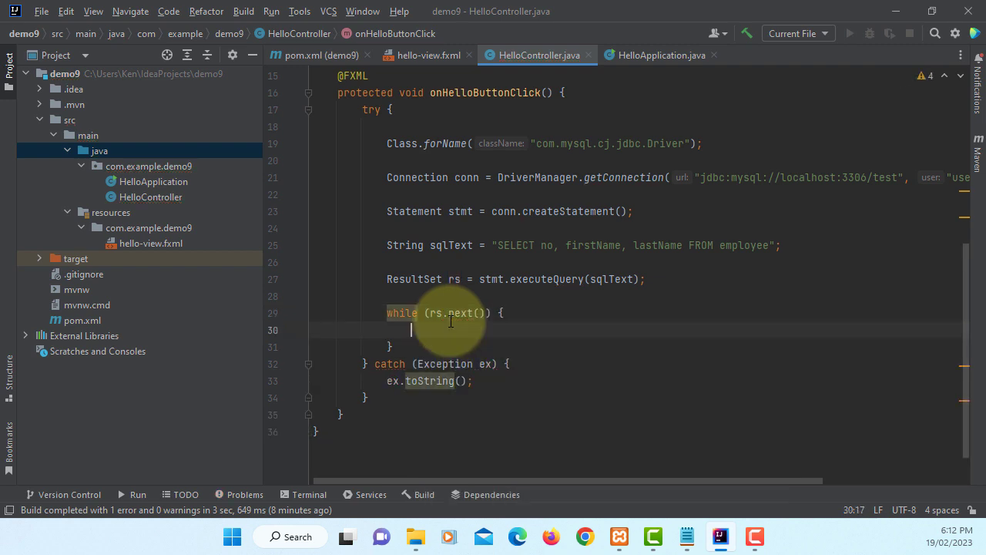
{"action": "type", "text": "taSummary.appendText();"}
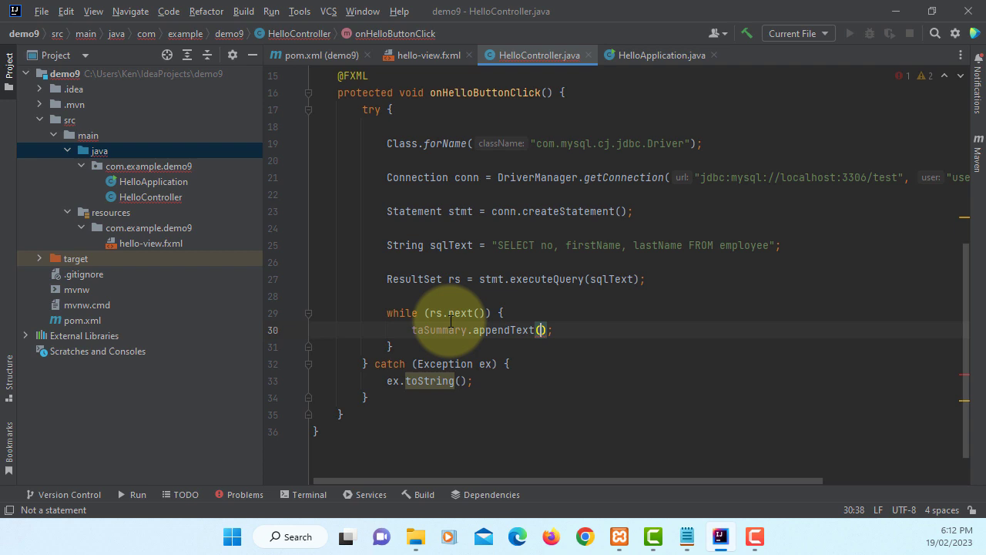
{"action": "type", "text": "rs.get"}
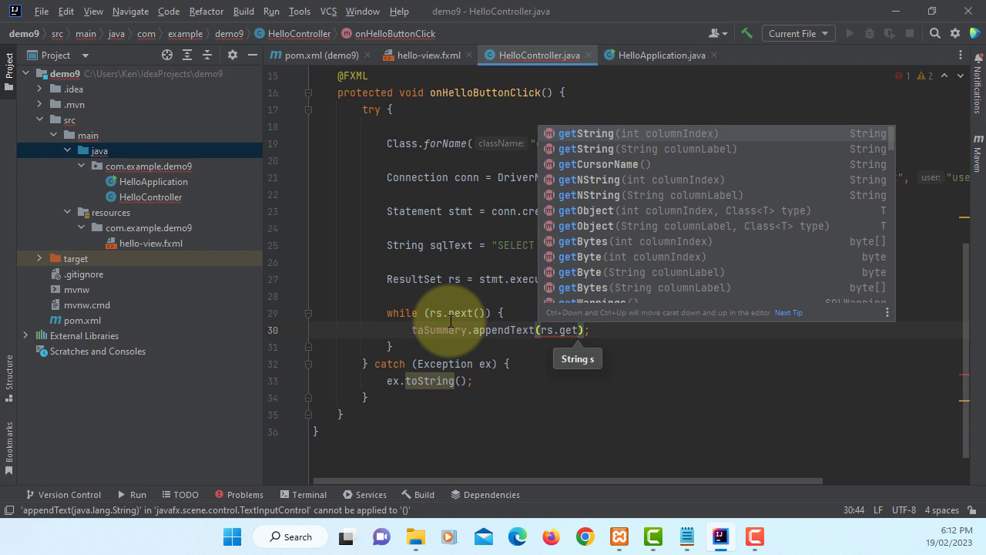
{"action": "left_click", "coordinate": [585, 133]}
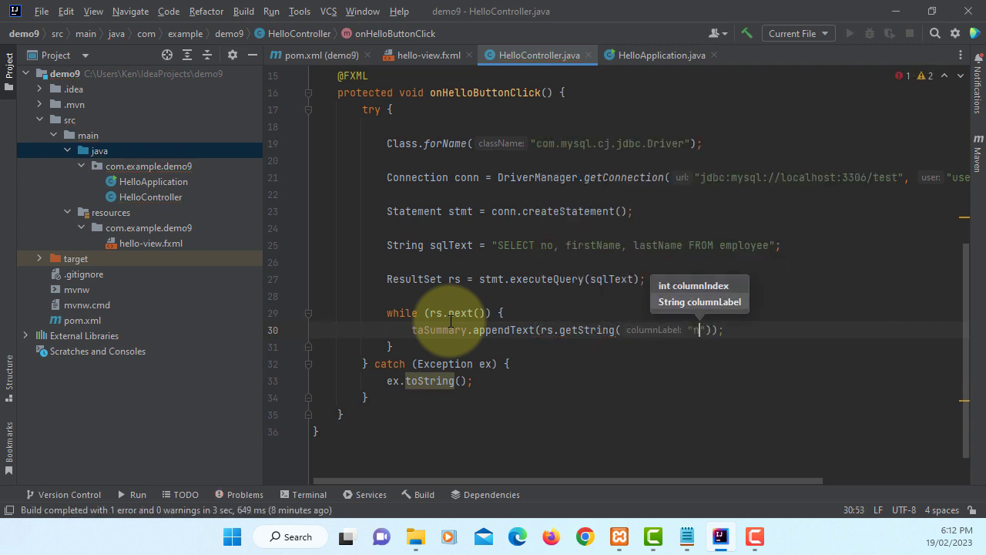
{"action": "type", "text": "n"}
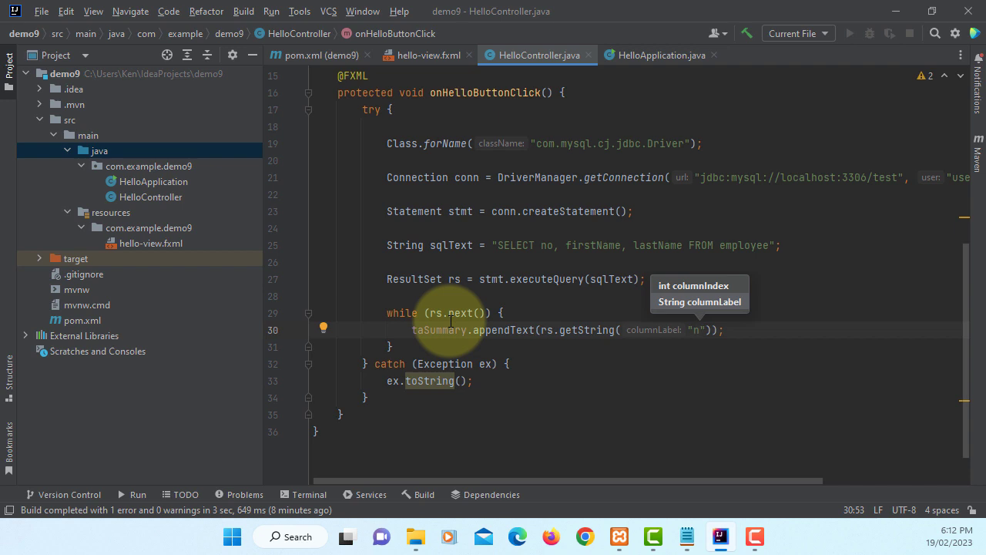
{"action": "type", "text": "o"}
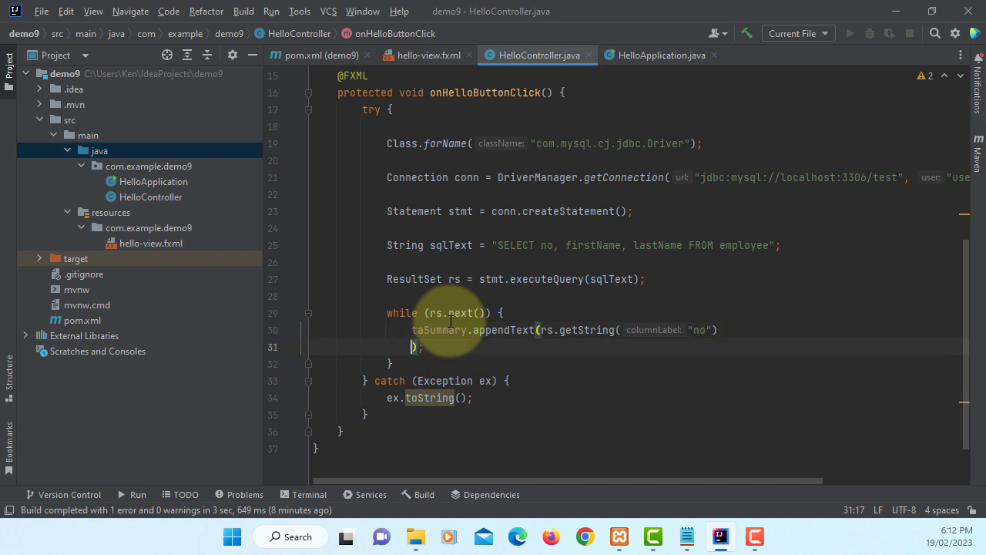
{"action": "key", "text": "enter"}
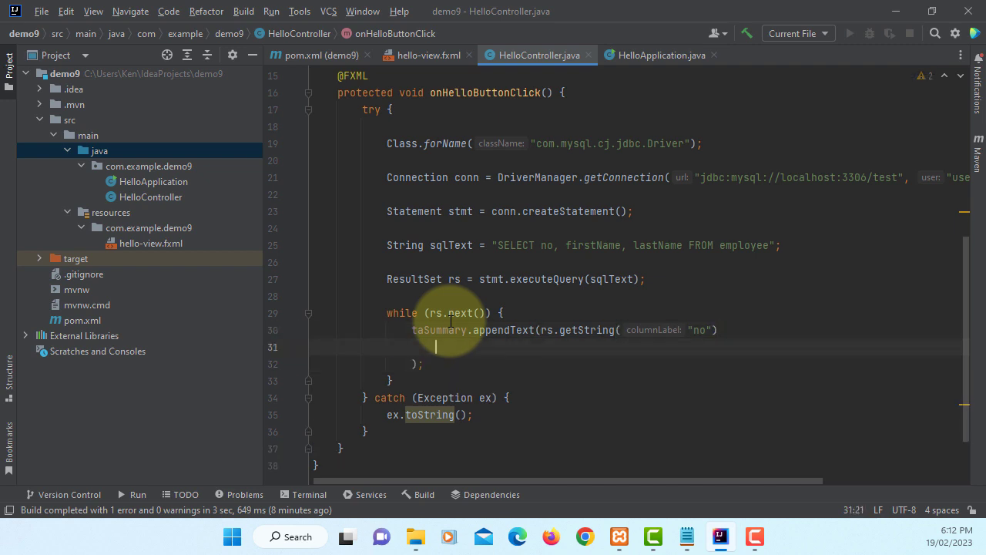
Append tab-separated firstName and lastName with a trailing newline, then add conn.close() after the loop
{"action": "type", "text": "+"}
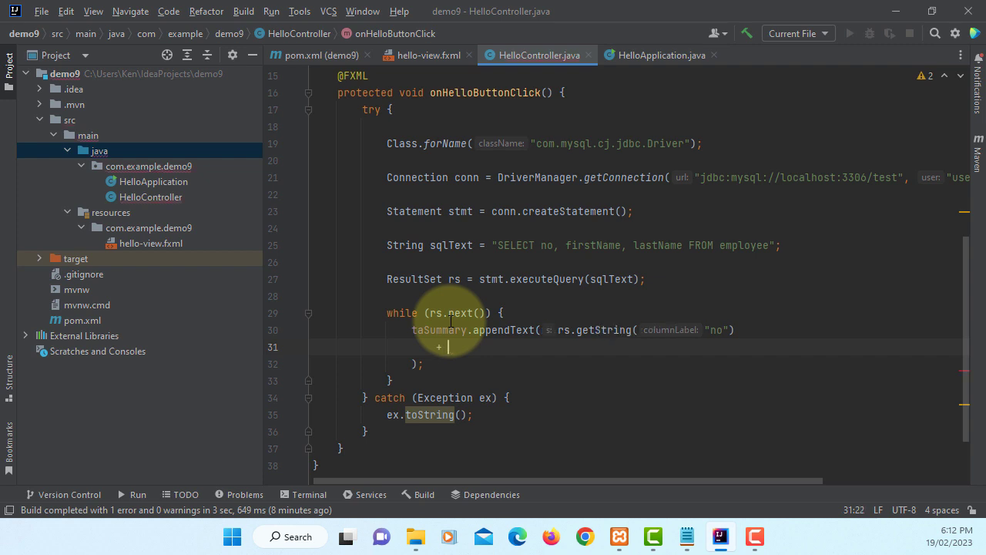
{"action": "type", "text": "\"\\t"}
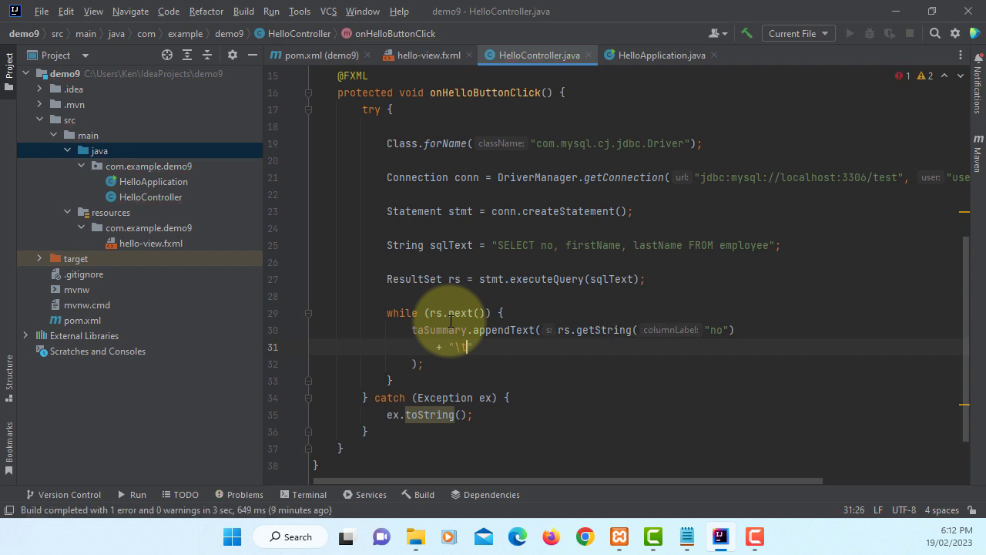
{"action": "type", "text": "+ rs.getString(\"firstName\") +"}
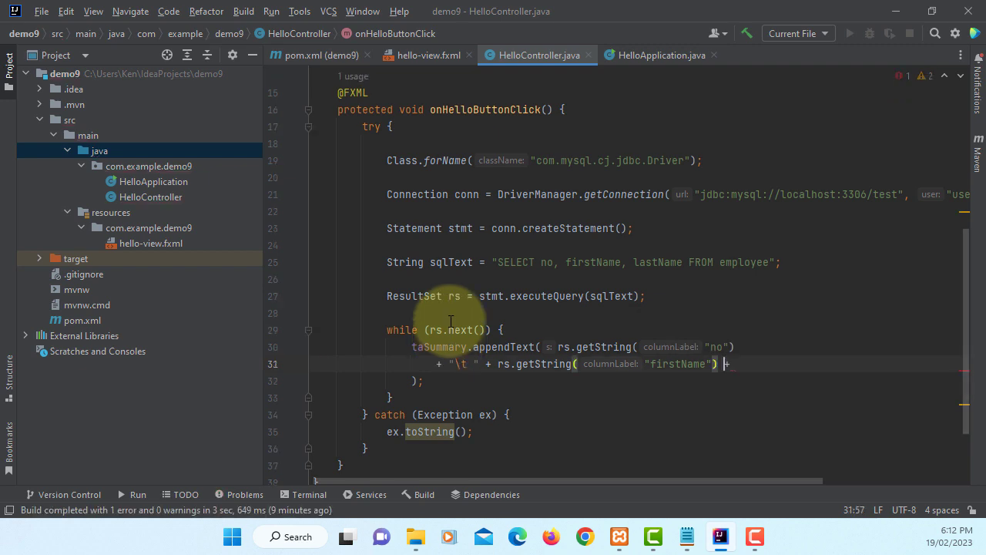
{"action": "key", "text": "enter"}
{"action": "type", "text": "+ \"\\t \" +"}
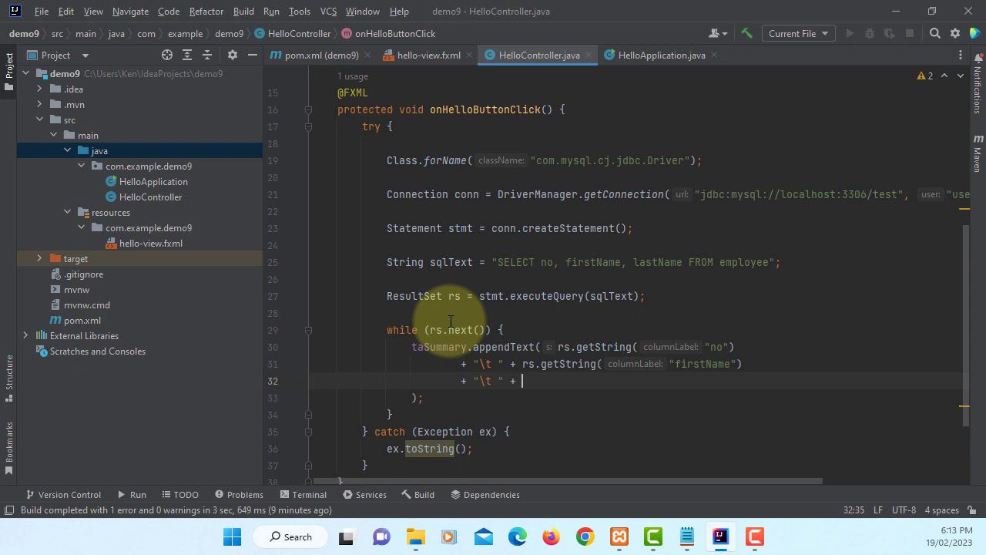
{"action": "type", "text": "rs.getString(\"lastName"}
{"action": "type", "text": "+ \"\\n"}
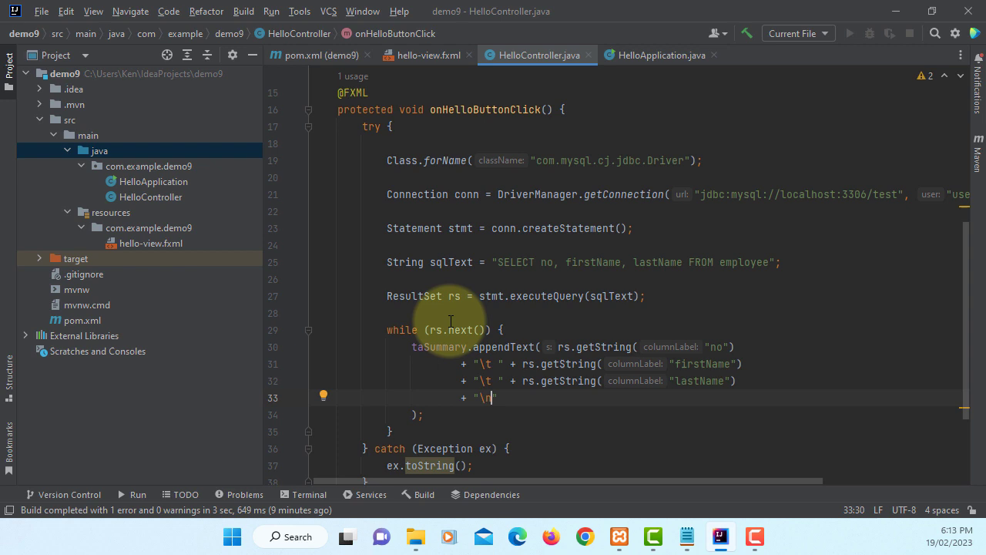
{"action": "type", "text": "n"}
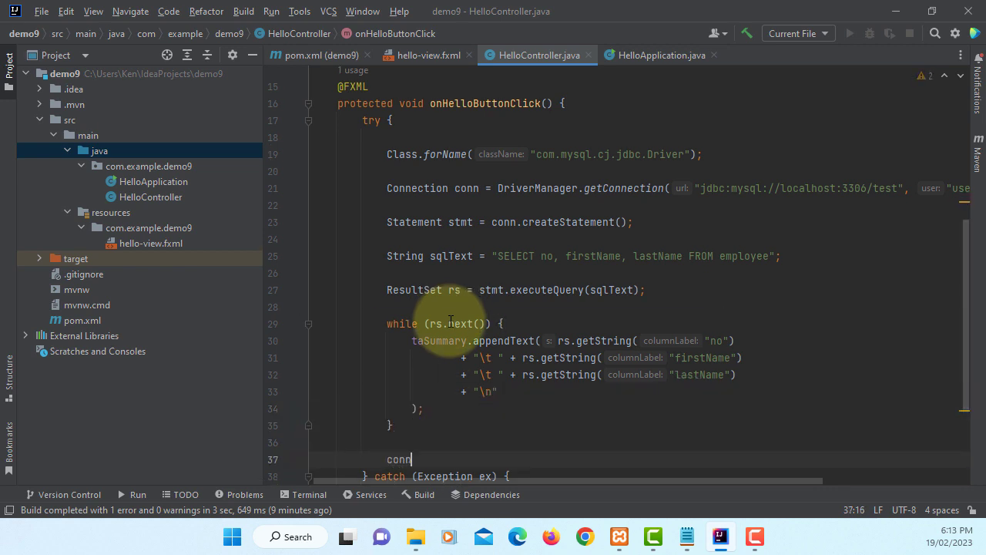
{"action": "type", "text": ".close();"}
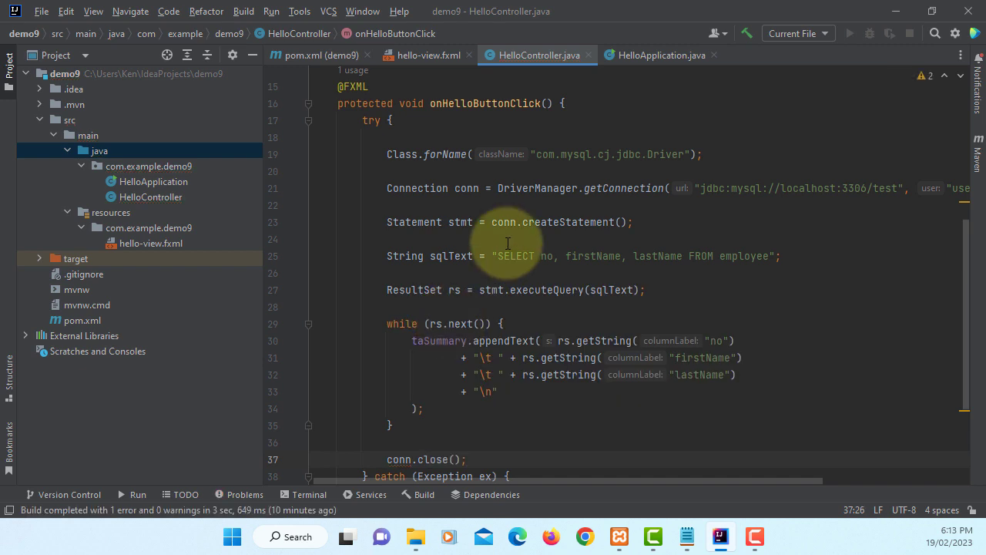
{"action": "scroll", "scroll_direction": "down", "scroll_amount": 3}
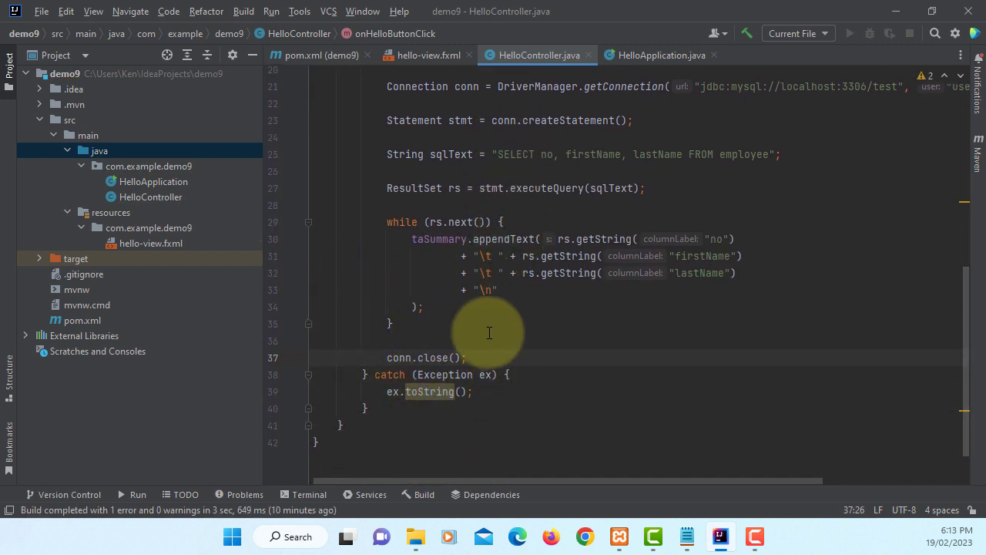
{"action": "scroll", "scroll_direction": "up", "scroll_amount": 3}
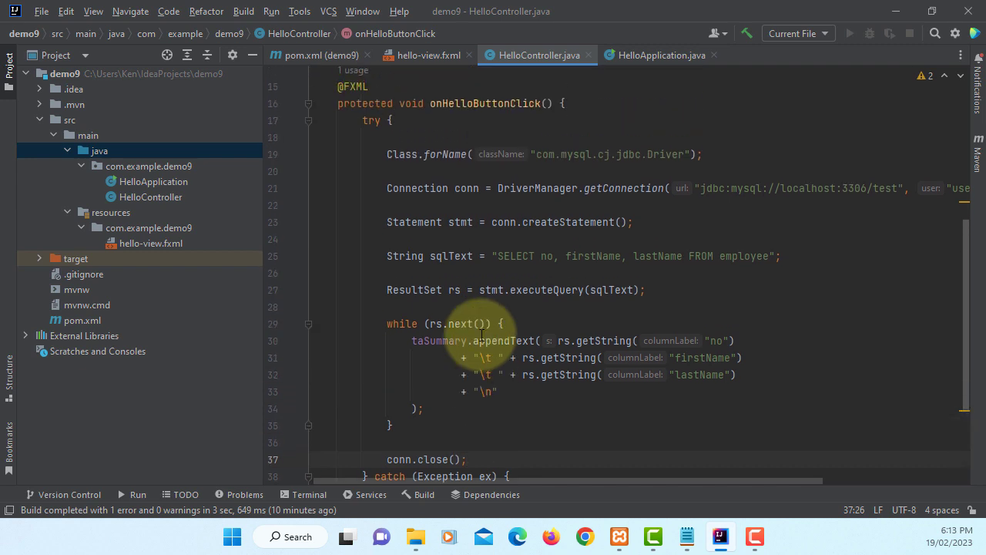
{"action": "mouse_move", "coordinate": [242, 14]}
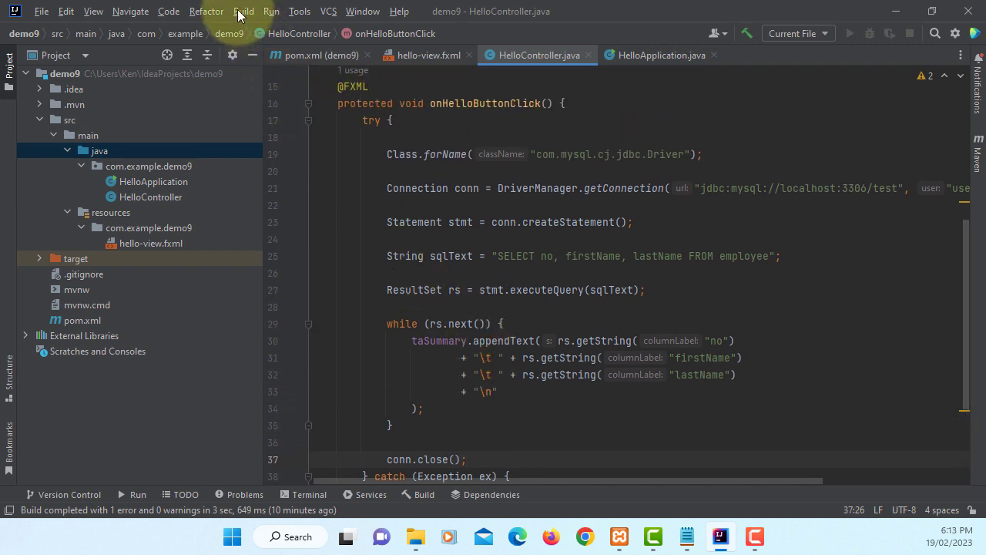
Build the project and add a new, unnamed Application run configuration
{"action": "left_click", "coordinate": [244, 10]}
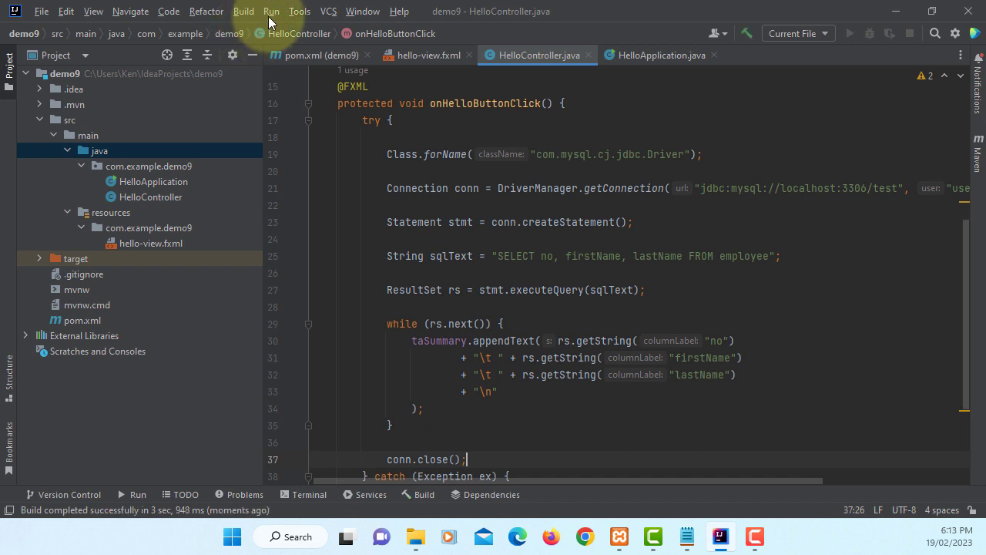
{"action": "left_click", "coordinate": [270, 11]}
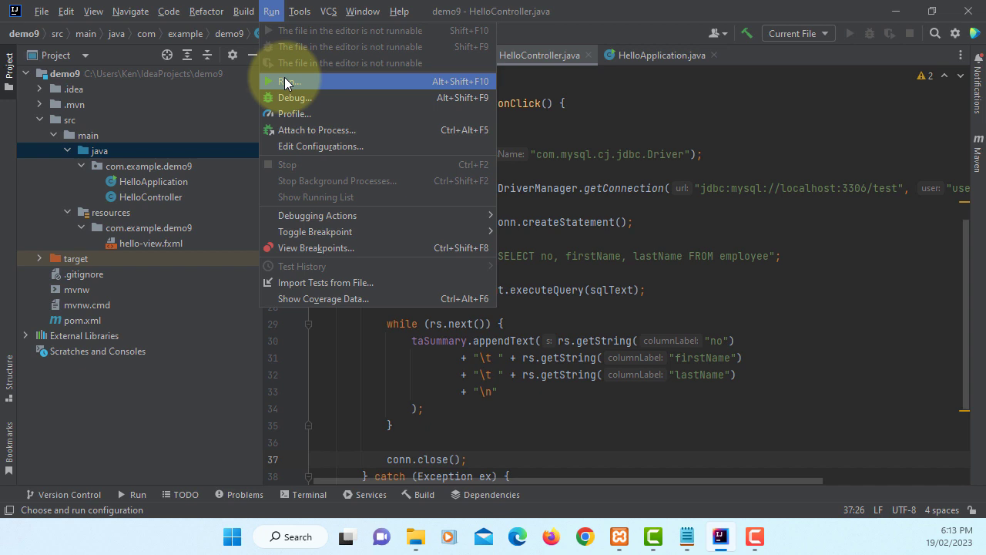
{"action": "left_click", "coordinate": [290, 81]}
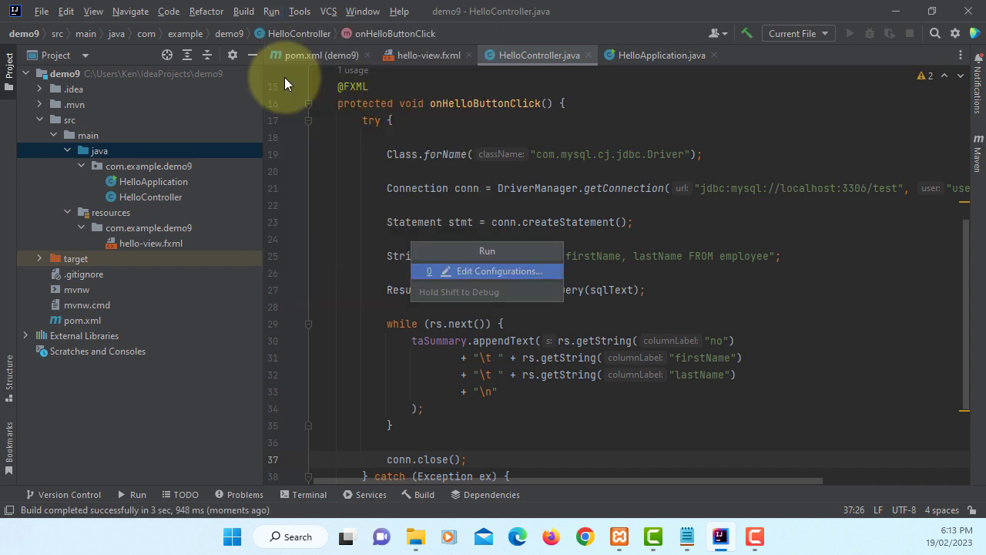
{"action": "left_click", "coordinate": [499, 270]}
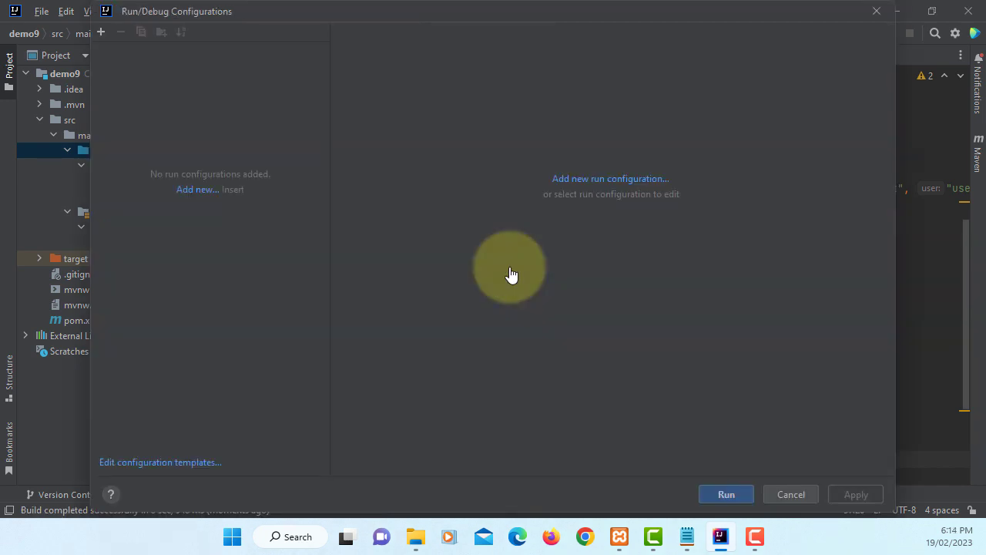
{"action": "left_click", "coordinate": [197, 188]}
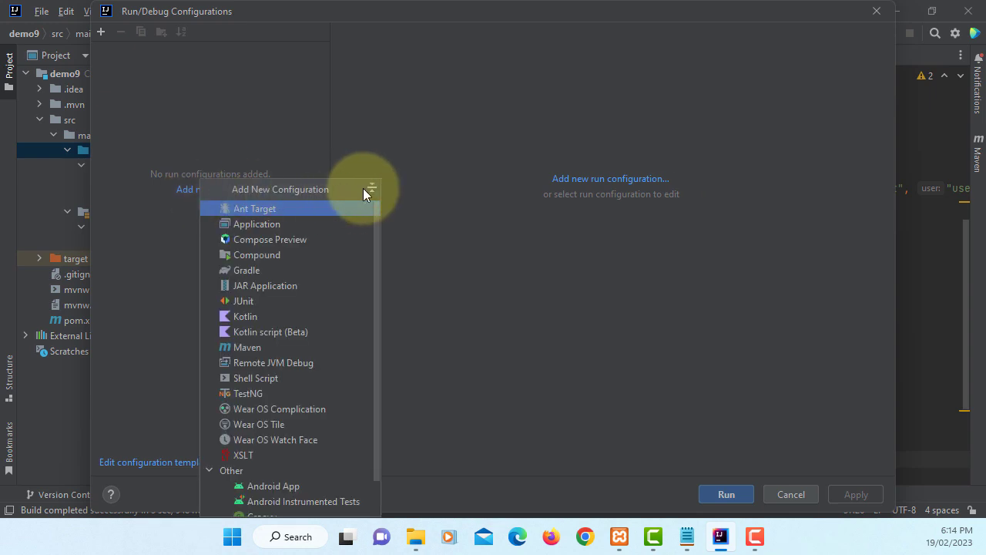
{"action": "left_click", "coordinate": [257, 224]}
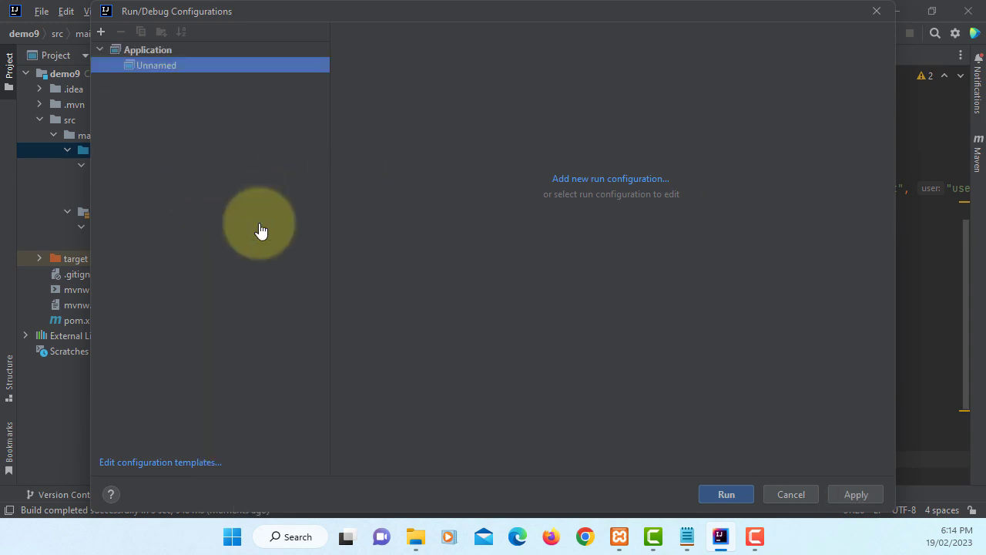
{"action": "left_click", "coordinate": [156, 65]}
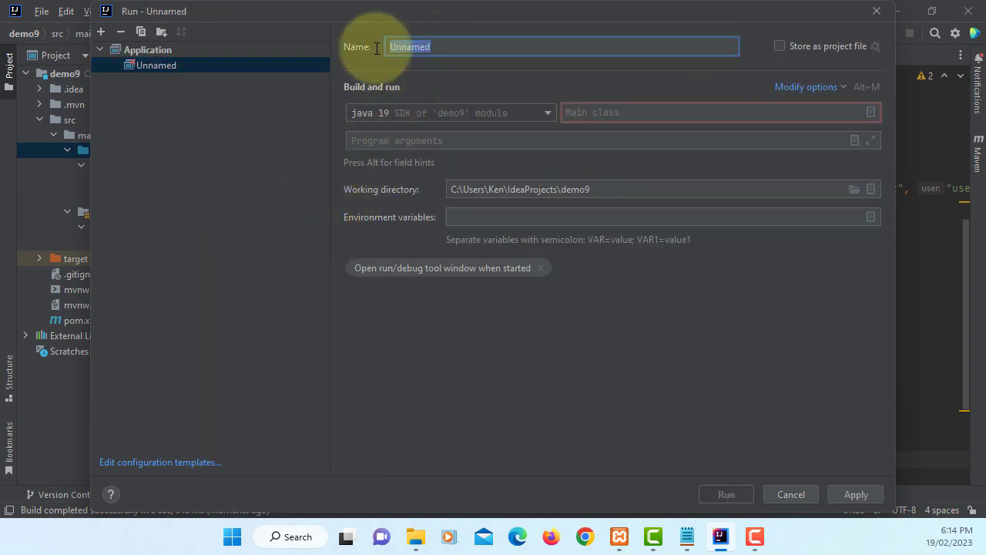
Name the configuration App, set main class HelloApplication, and add a VM options field
{"action": "type", "text": "App"}
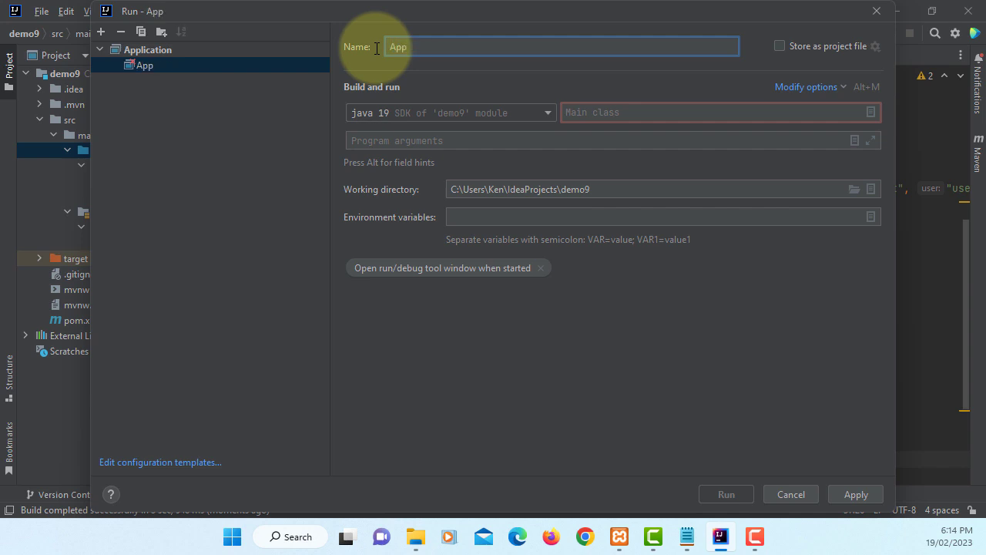
{"action": "mouse_move", "coordinate": [871, 112]}
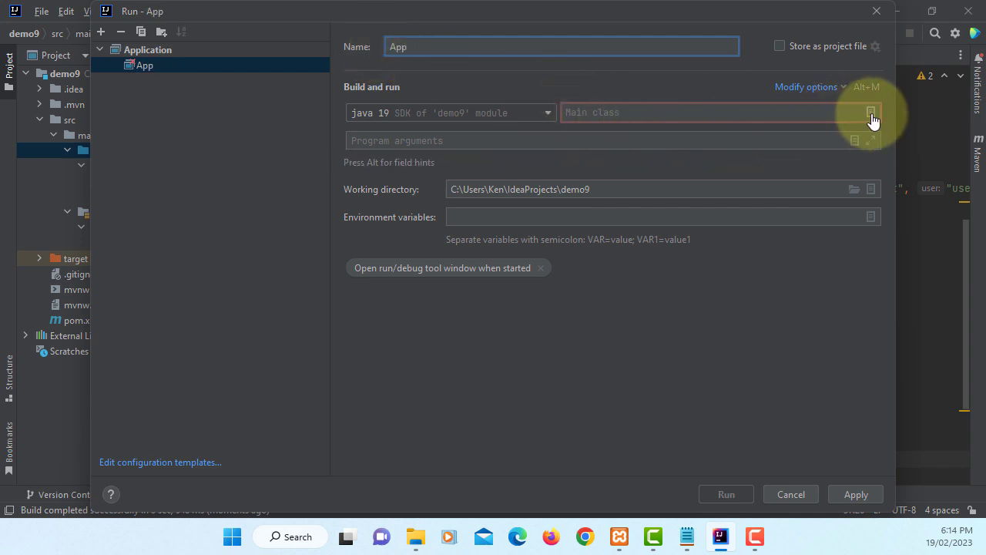
{"action": "left_click", "coordinate": [870, 112]}
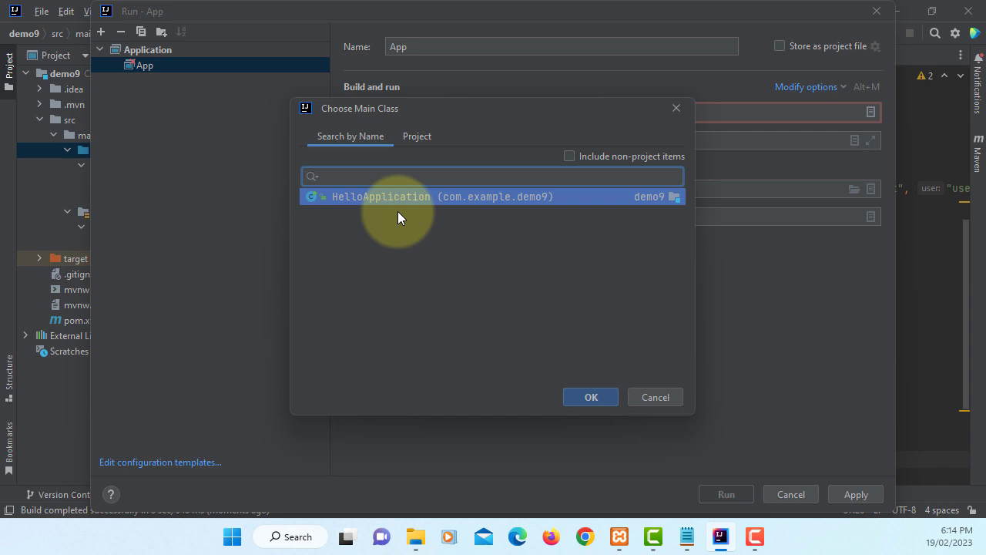
{"action": "left_click", "coordinate": [591, 397]}
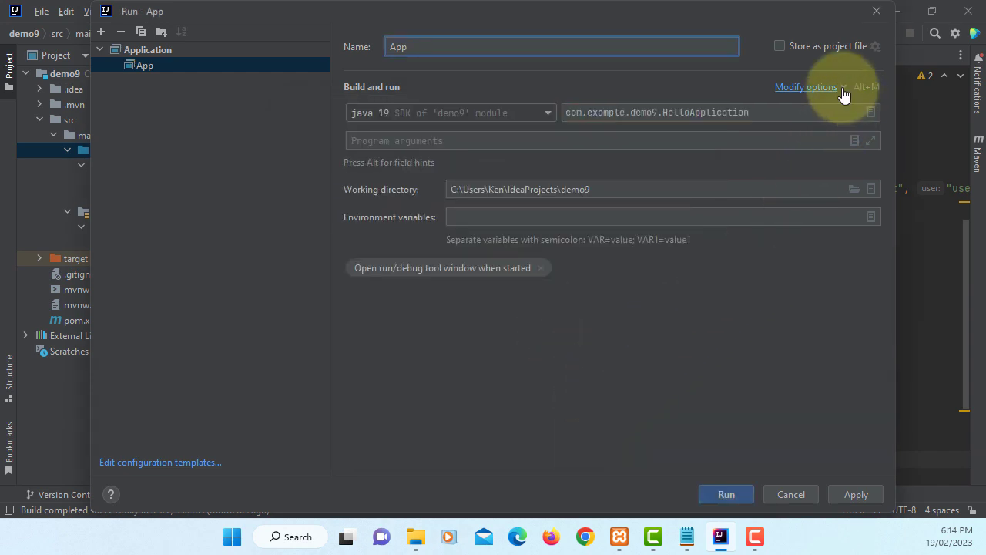
{"action": "left_click", "coordinate": [806, 86]}
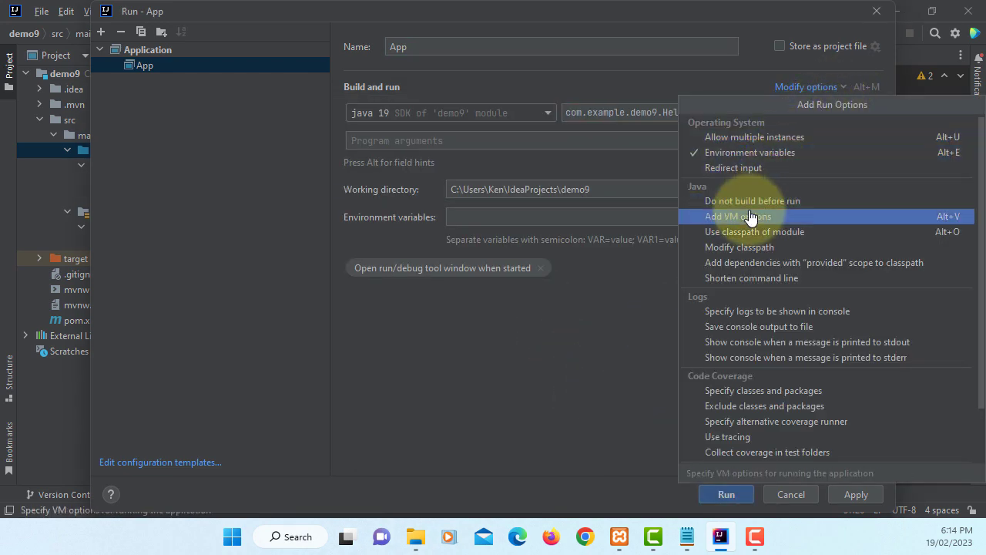
{"action": "left_click", "coordinate": [737, 216]}
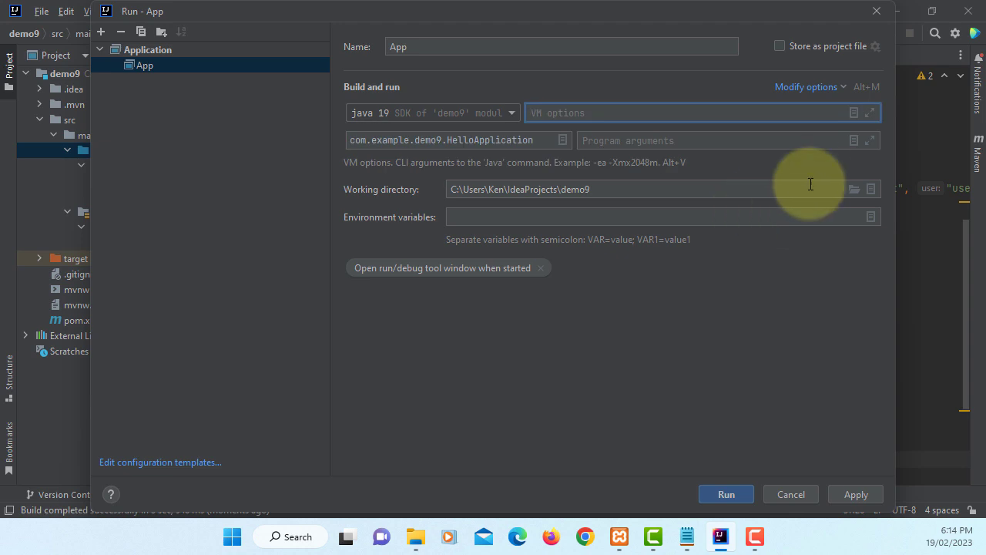
Apply VM options --module-path to the JavaFX SDK lib and --add-modules javafx.controls,javafx.fxml
{"action": "left_click", "coordinate": [870, 112]}
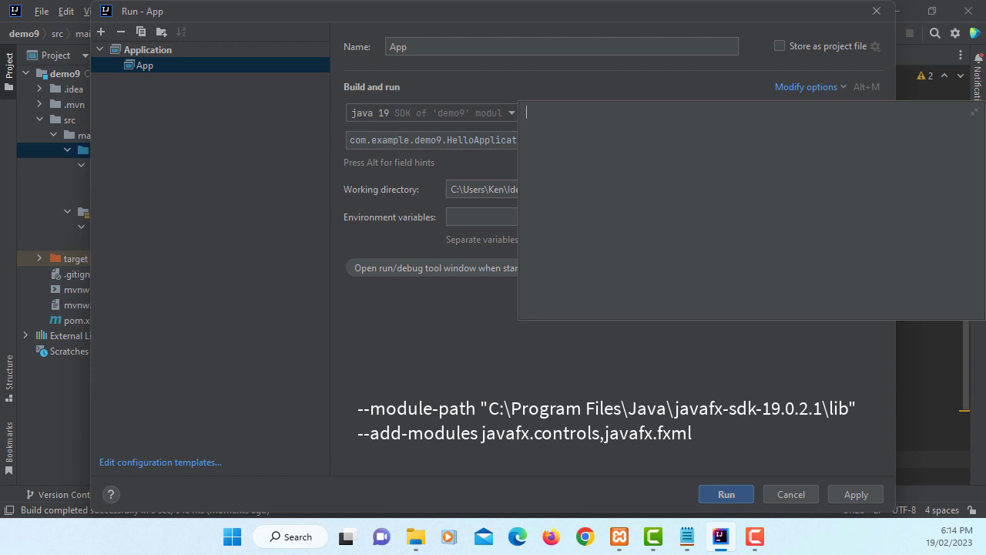
{"action": "type", "text": "--"}
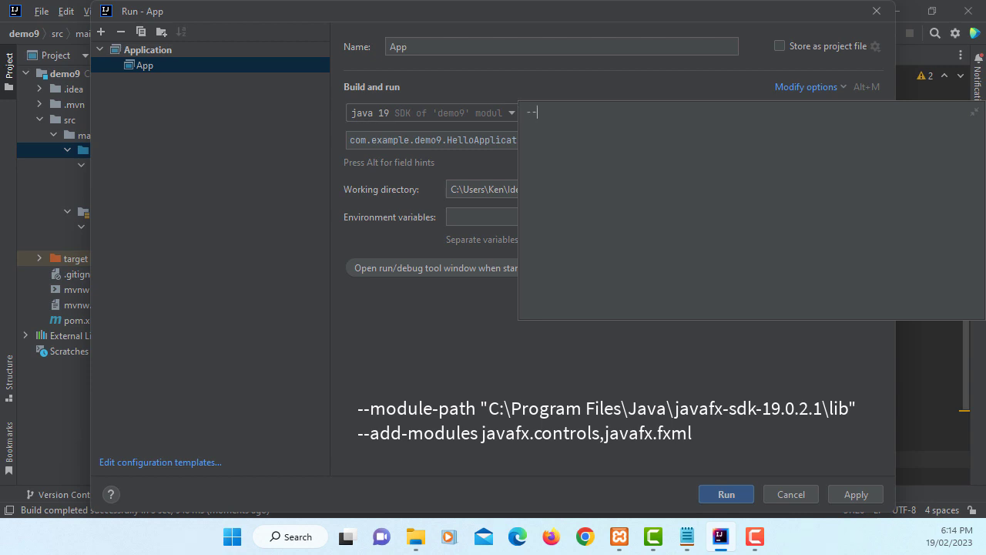
{"action": "type", "text": "module-path \""}
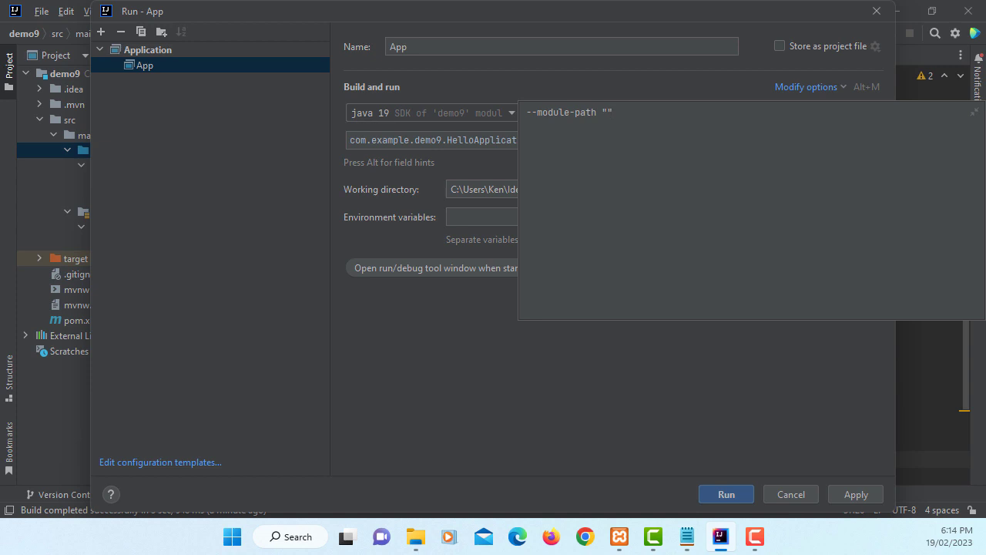
{"action": "mouse_move", "coordinate": [415, 536]}
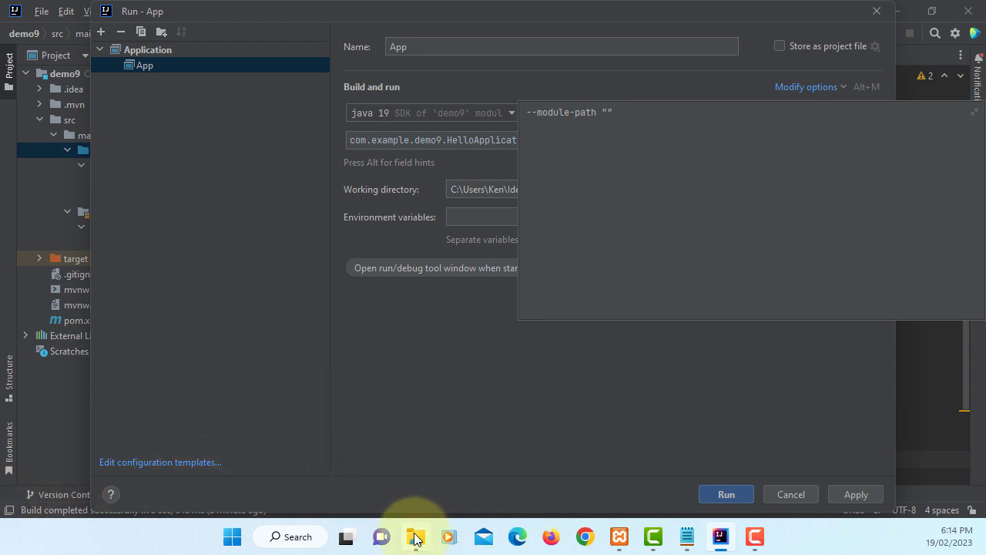
{"action": "left_click", "coordinate": [415, 537]}
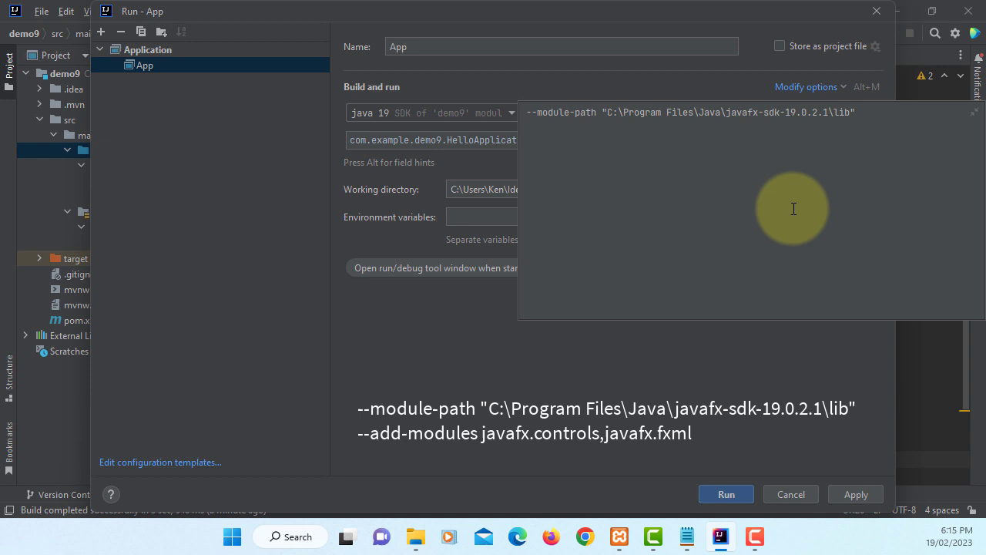
{"action": "type", "text": "--"}
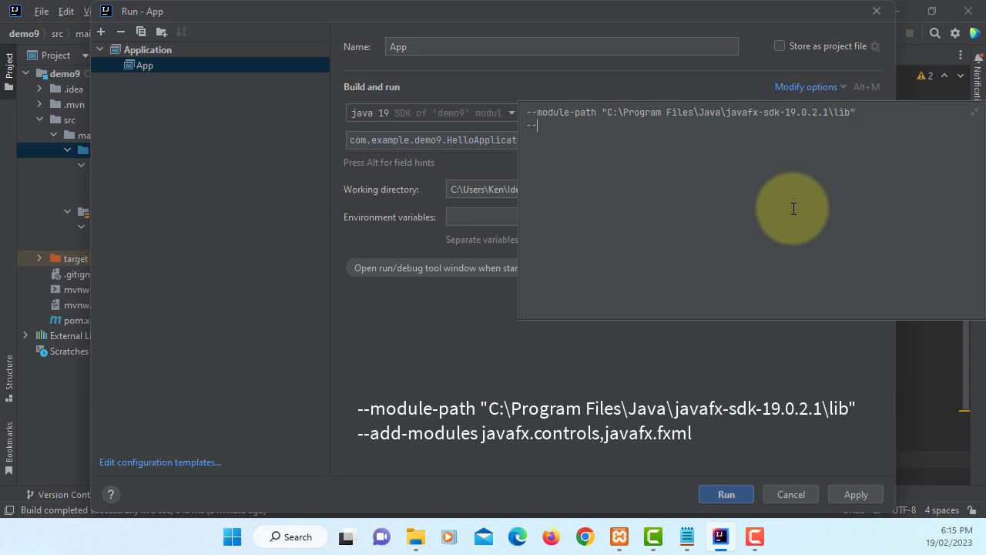
{"action": "type", "text": "add-moules"}
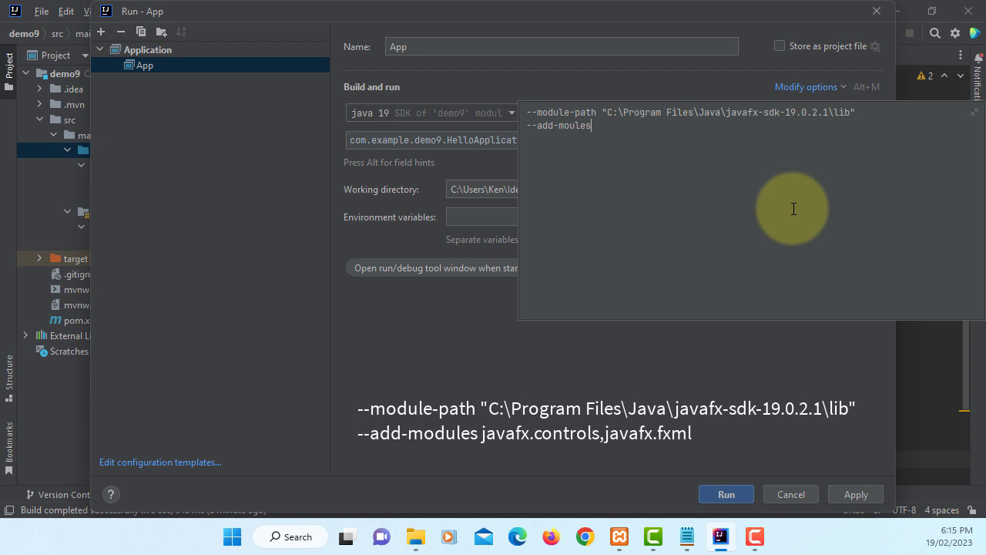
{"action": "type", "text": "javafx."}
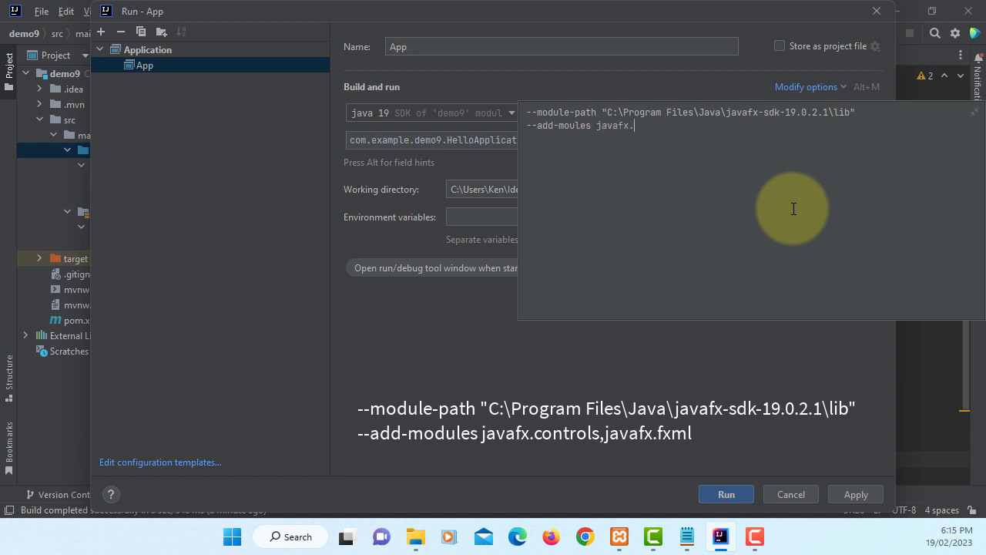
{"action": "type", "text": "controls,"}
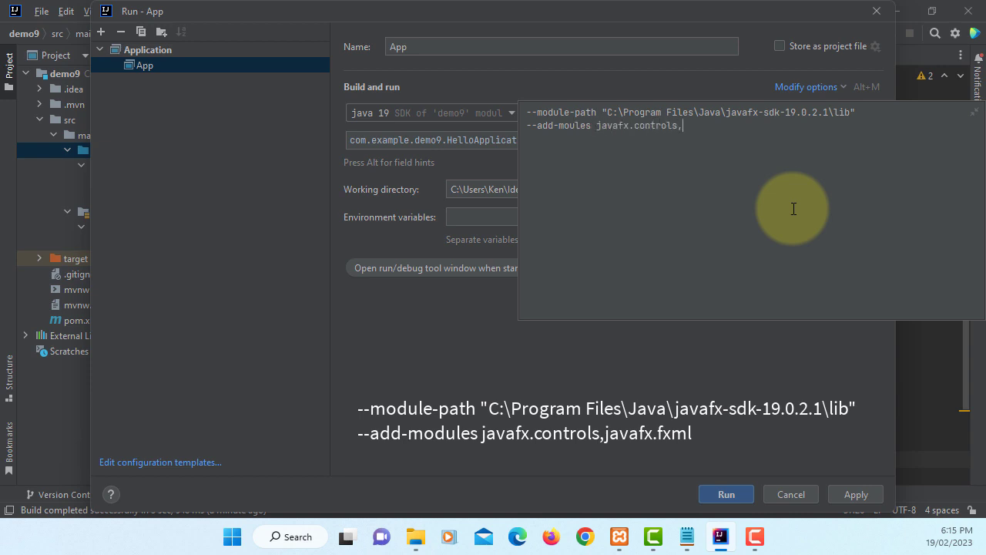
{"action": "type", "text": "javafx."}
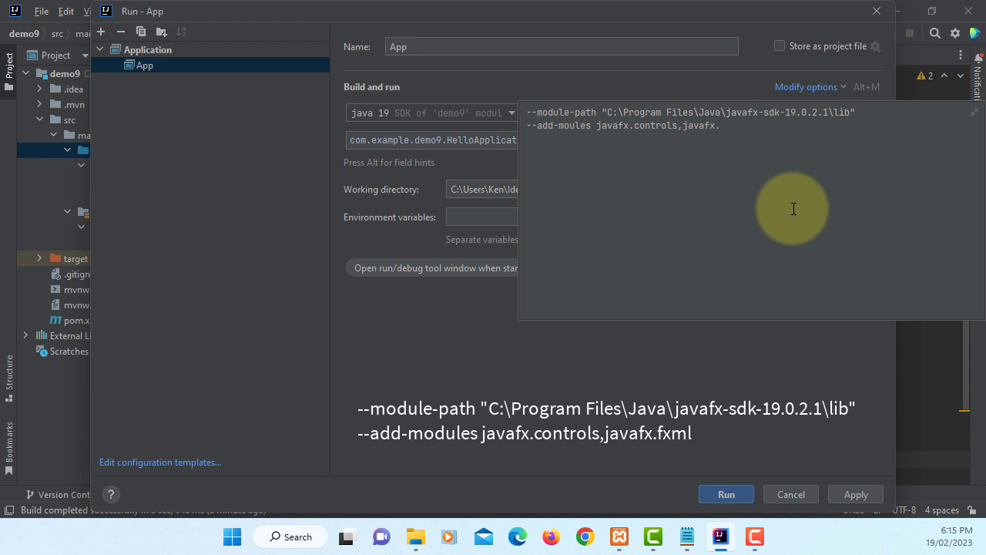
{"action": "type", "text": "fxml"}
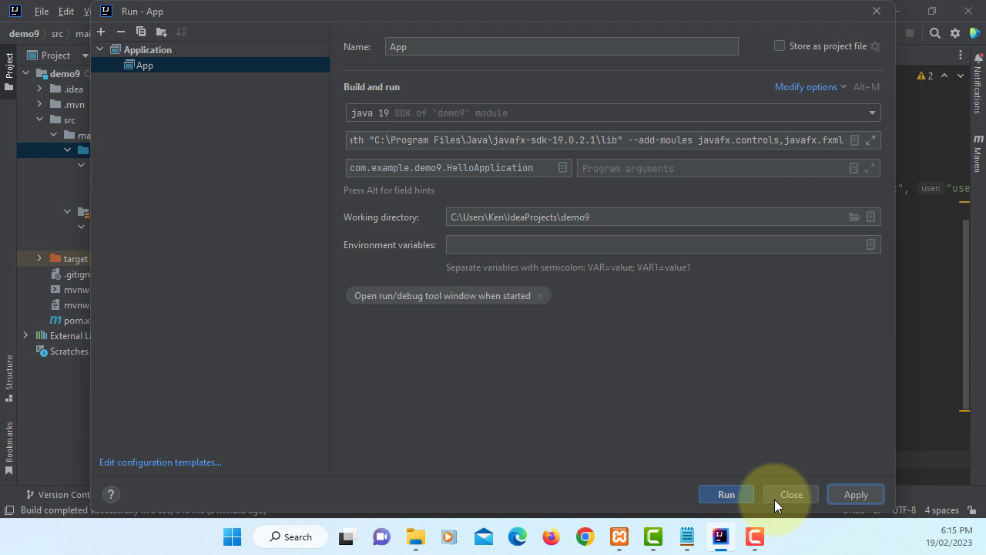
{"action": "left_click", "coordinate": [790, 494]}
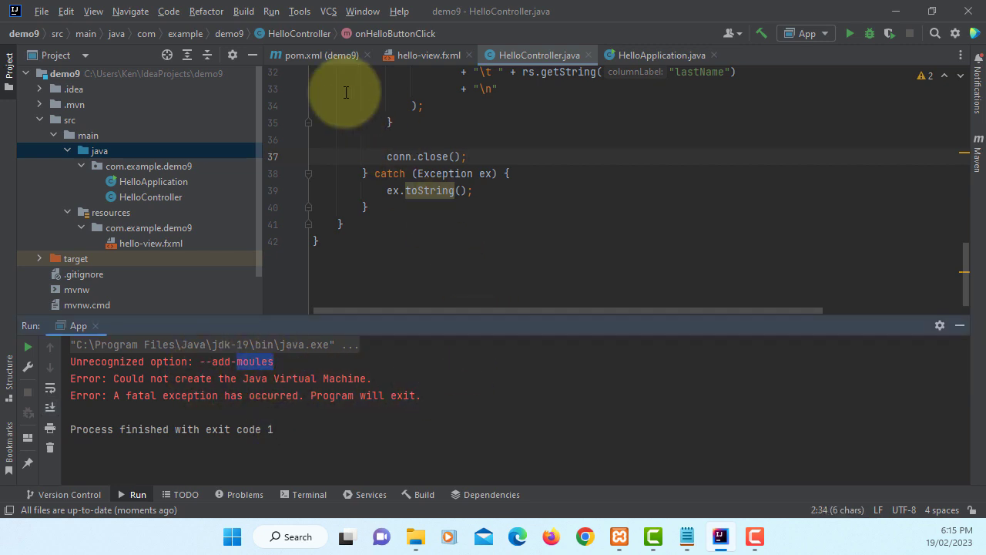
Correct the misspelled --add-moules VM option to --add-modules and save the configuration
{"action": "left_click", "coordinate": [271, 10]}
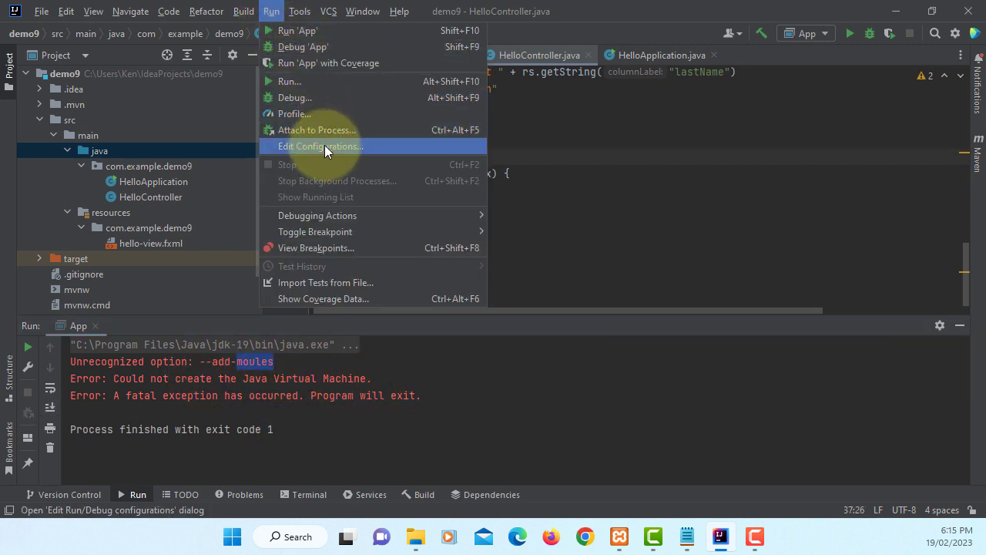
{"action": "left_click", "coordinate": [321, 147]}
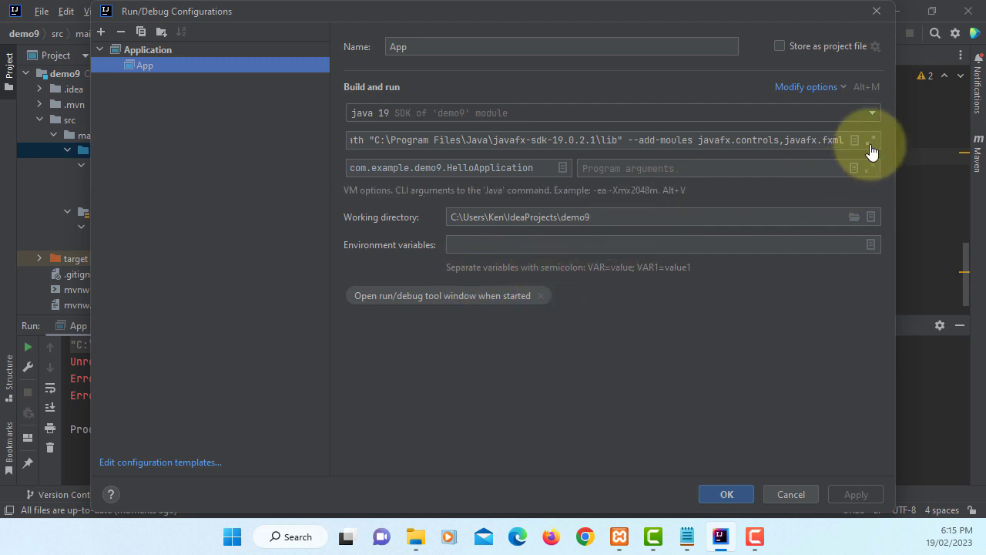
{"action": "left_click", "coordinate": [872, 139]}
{"action": "type", "text": "d"}
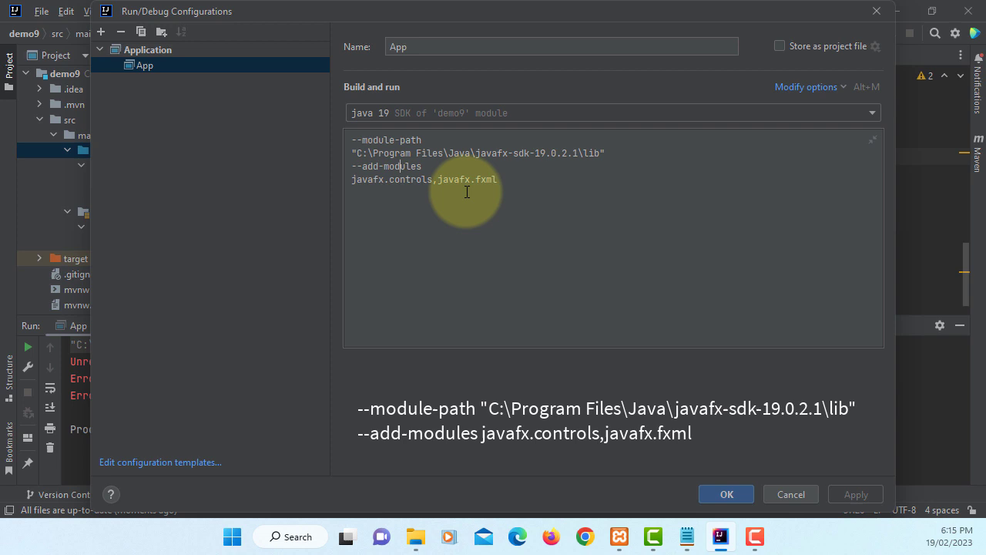
{"action": "mouse_move", "coordinate": [647, 400]}
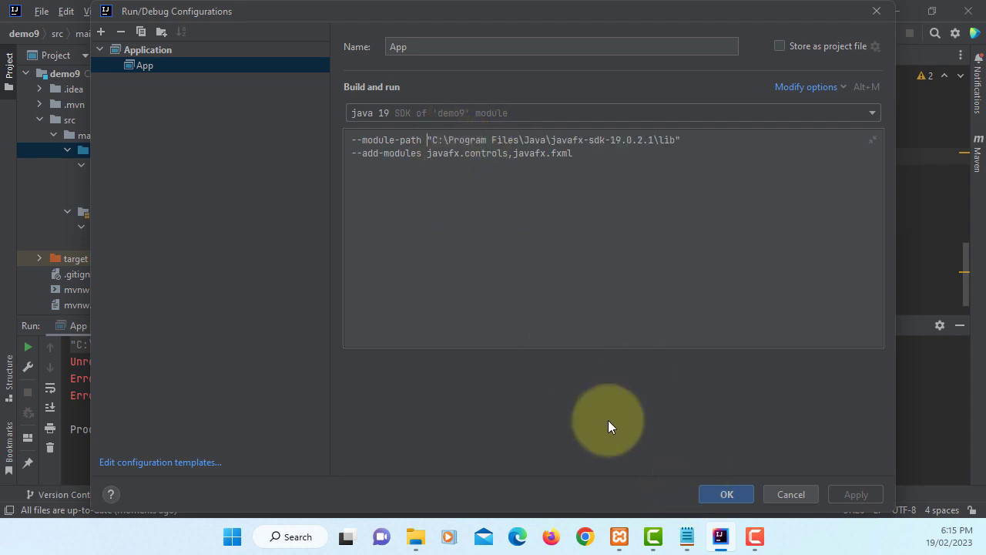
{"action": "left_click", "coordinate": [725, 494]}
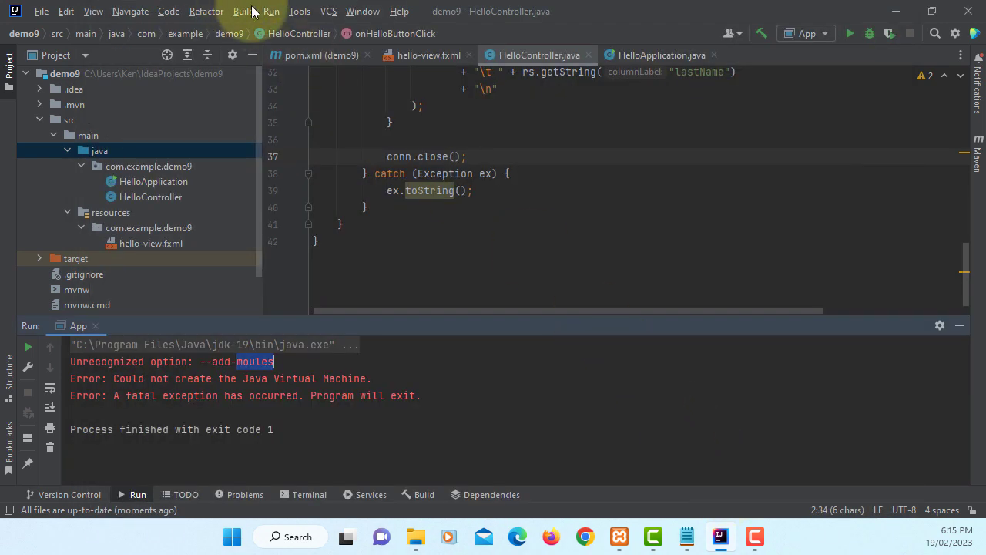
Run the App configuration and click Hello! to try loading employee records
{"action": "left_click", "coordinate": [270, 10]}
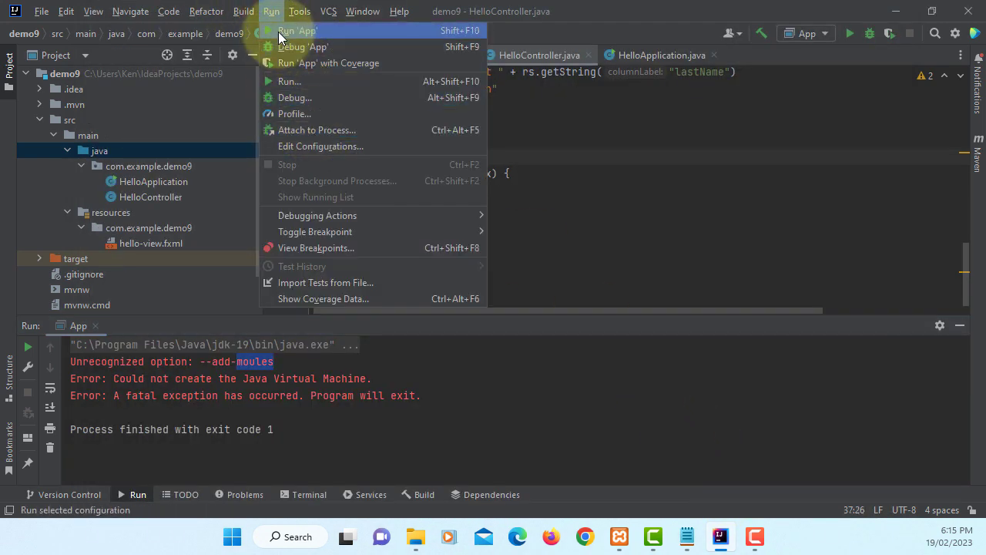
{"action": "left_click", "coordinate": [297, 30]}
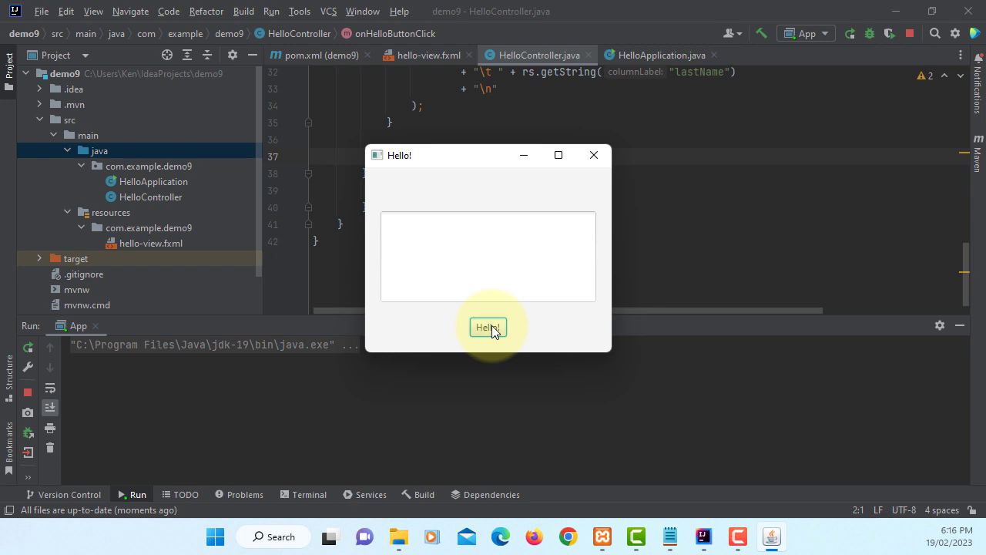
{"action": "left_click", "coordinate": [593, 154]}
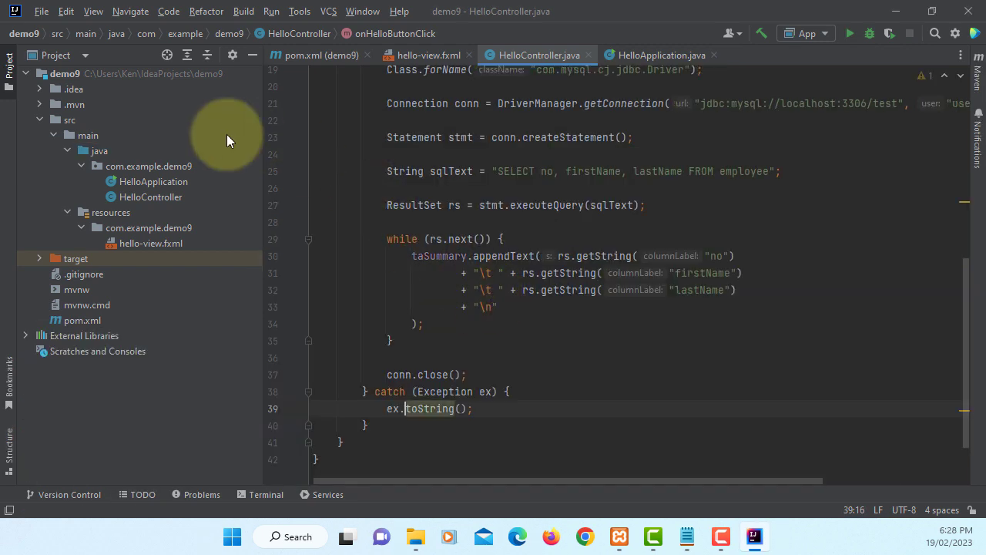
Remove the existing Maven libraries from Project Structure > Libraries
{"action": "left_click", "coordinate": [42, 11]}
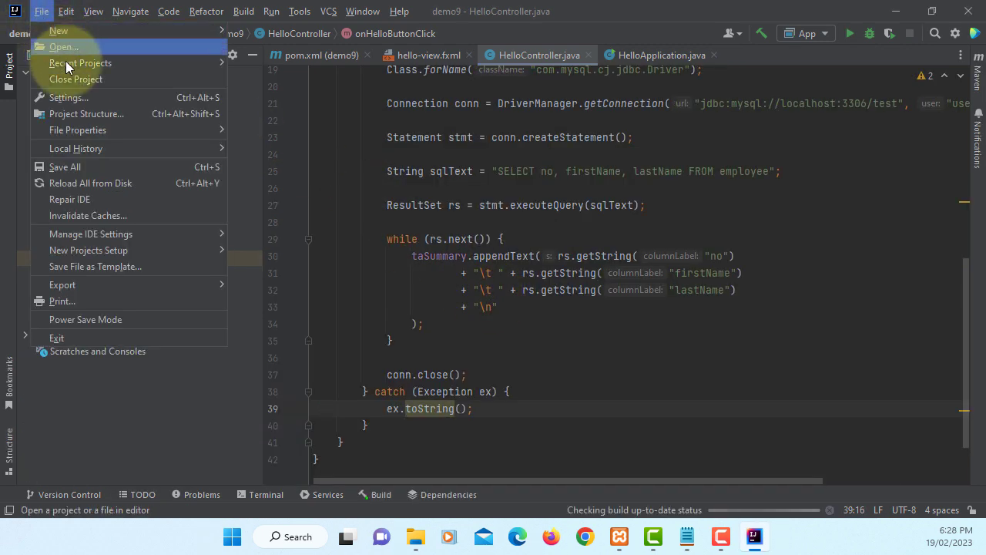
{"action": "left_click", "coordinate": [86, 114]}
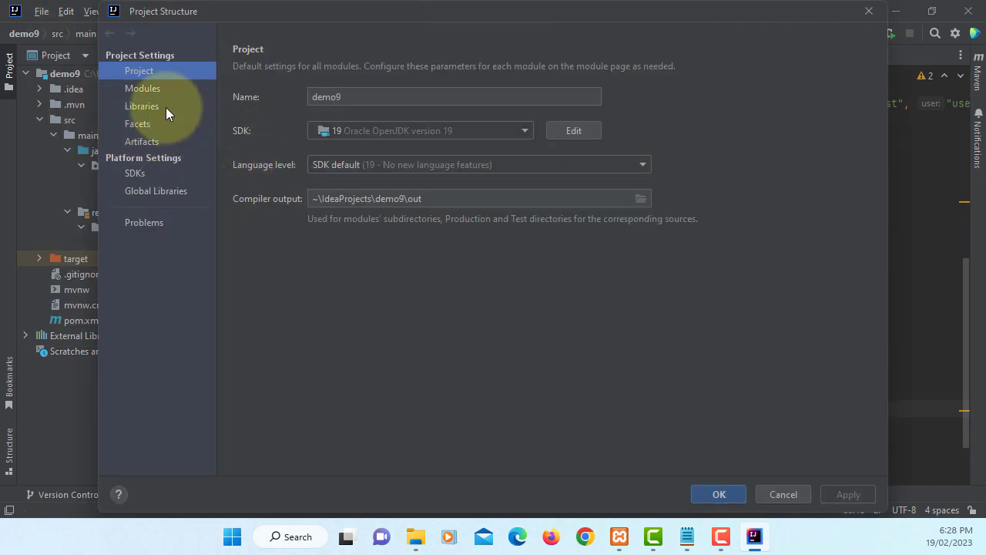
{"action": "left_click", "coordinate": [142, 106]}
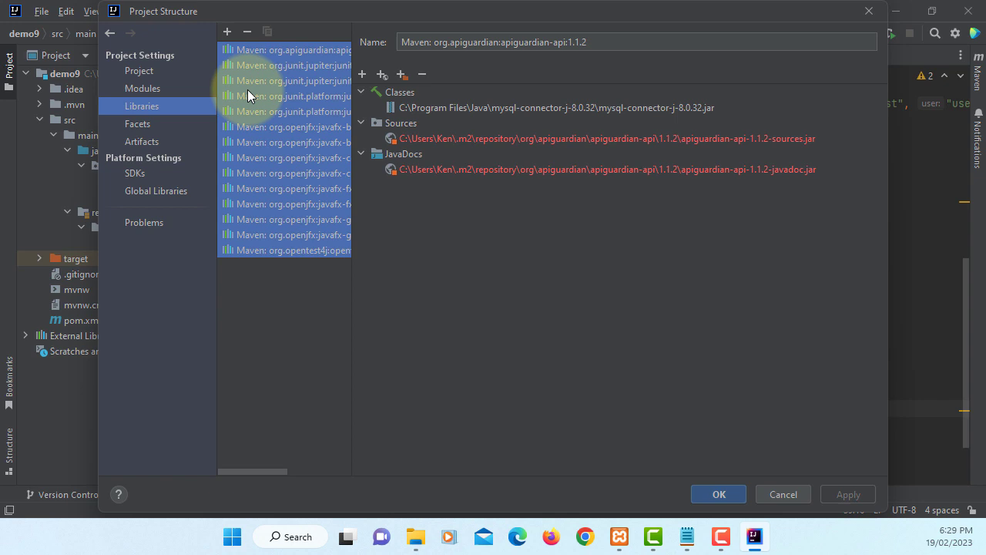
{"action": "left_click", "coordinate": [247, 31]}
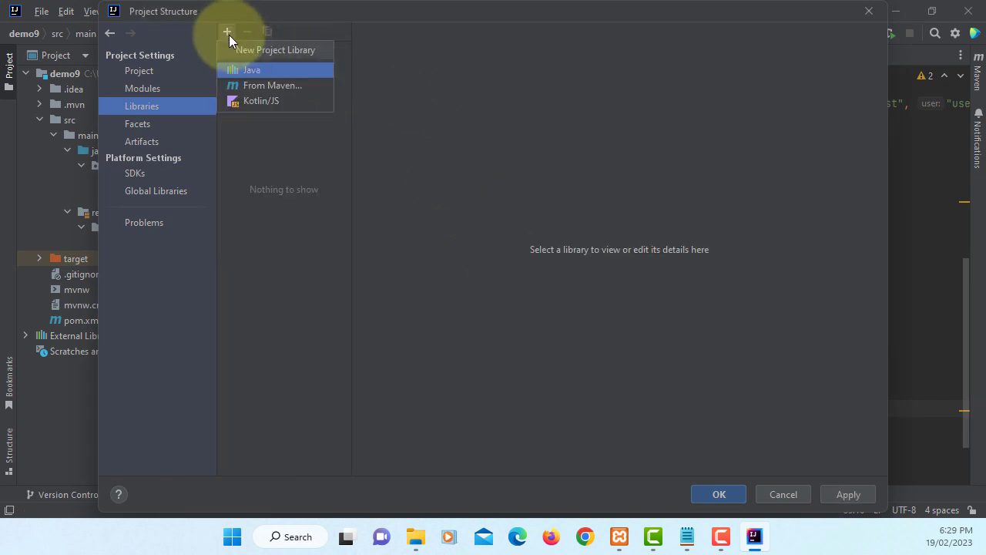
Add a Java library with the JavaFX SDK lib folder and mysql-connector-j-8.0.32.jar, and apply
{"action": "left_click", "coordinate": [252, 70]}
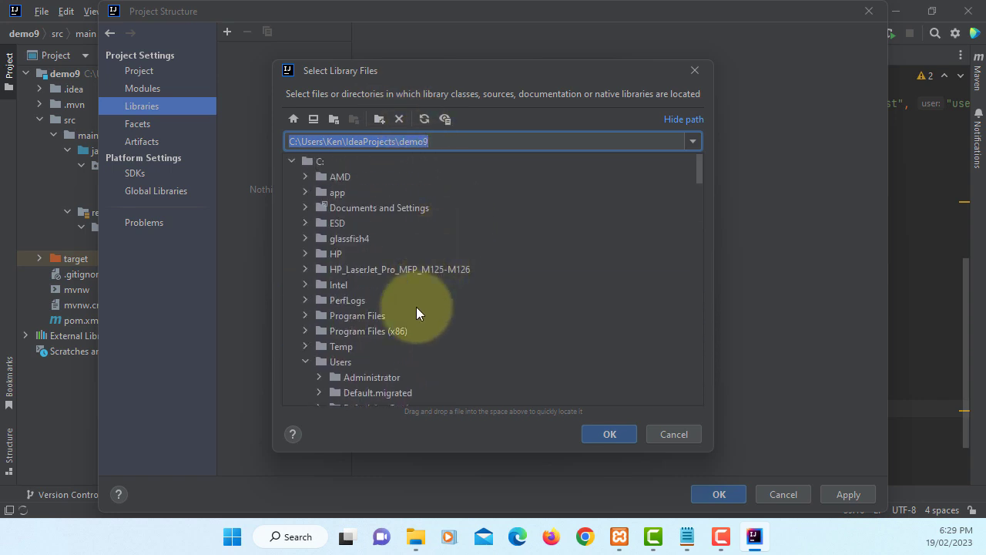
{"action": "left_click", "coordinate": [356, 315]}
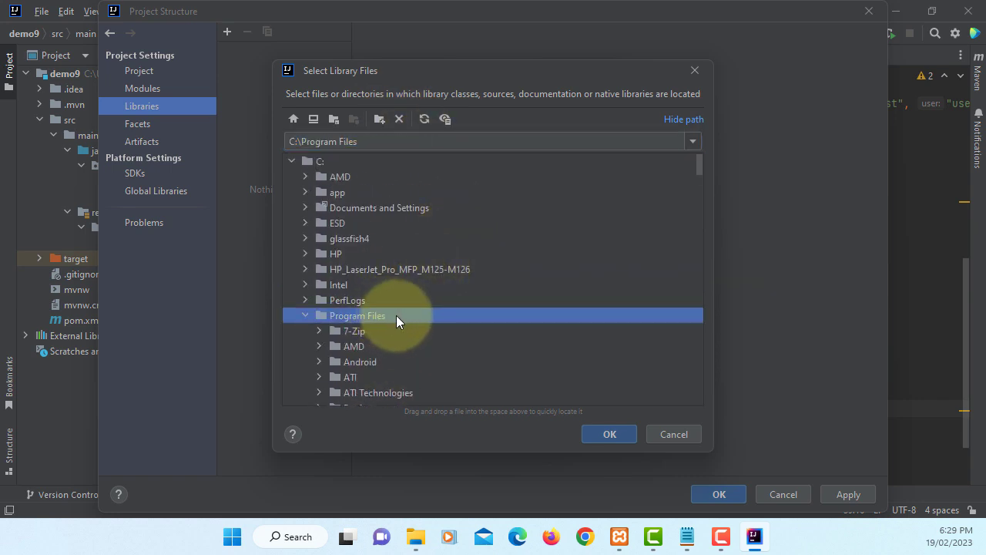
{"action": "scroll", "scroll_direction": "down", "scroll_amount": 3}
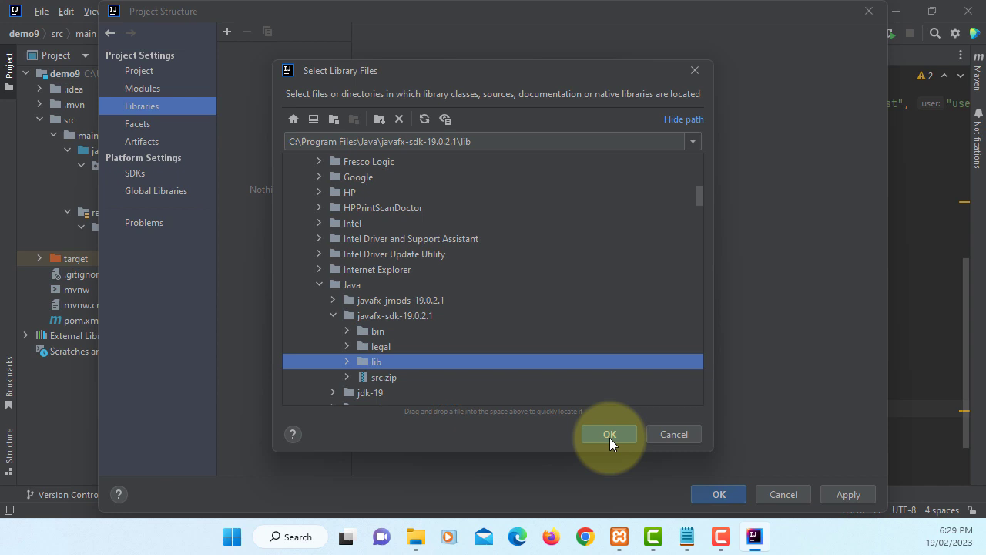
{"action": "left_click", "coordinate": [609, 434]}
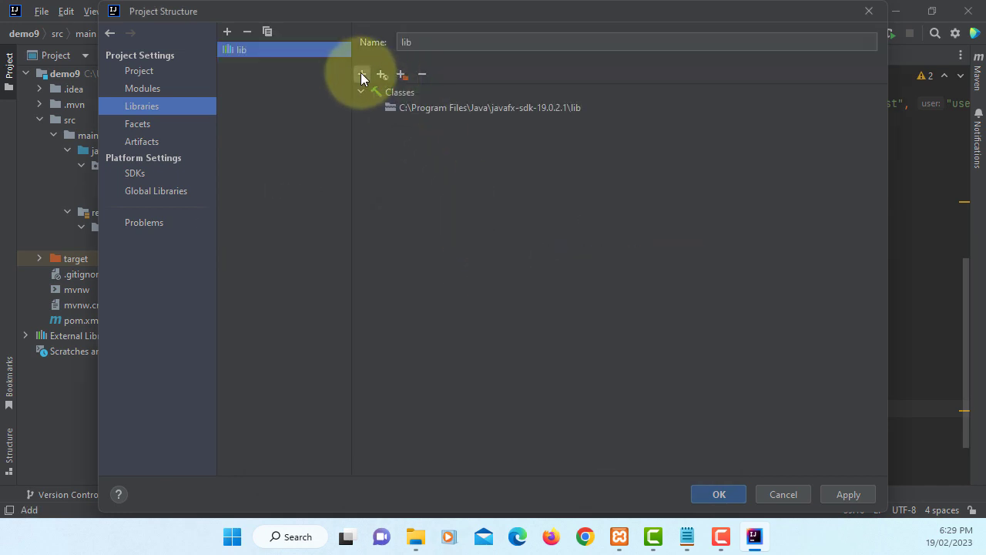
{"action": "left_click", "coordinate": [363, 74]}
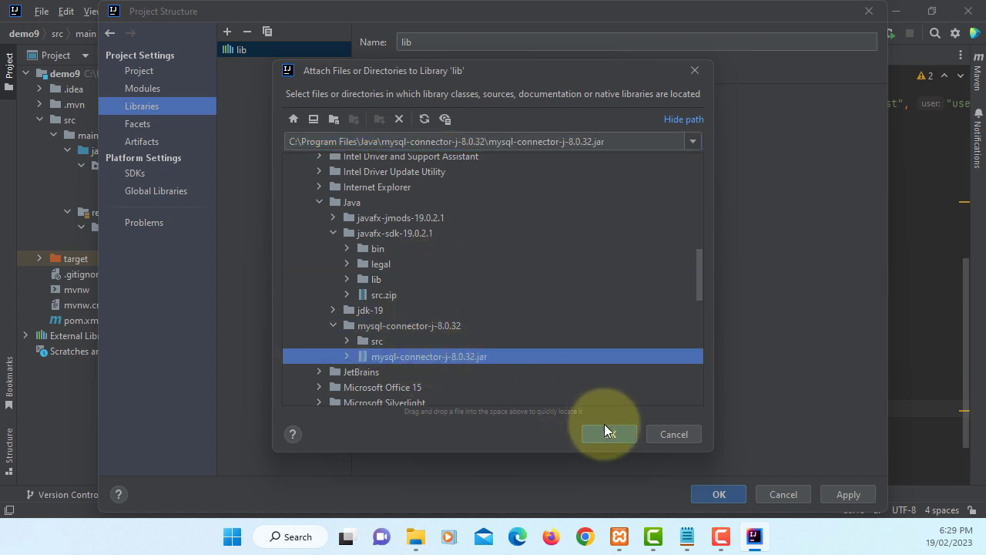
{"action": "left_click", "coordinate": [608, 434]}
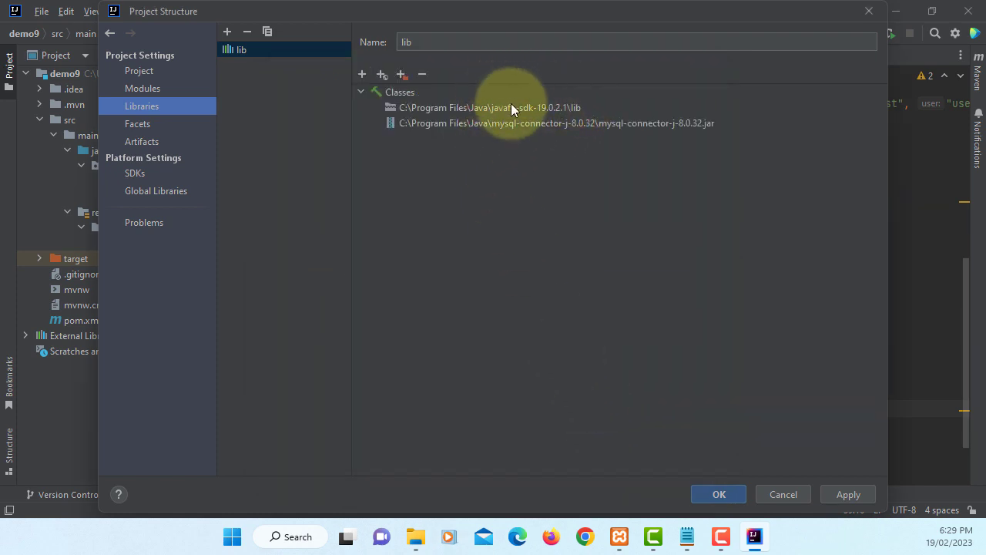
{"action": "left_click", "coordinate": [847, 494]}
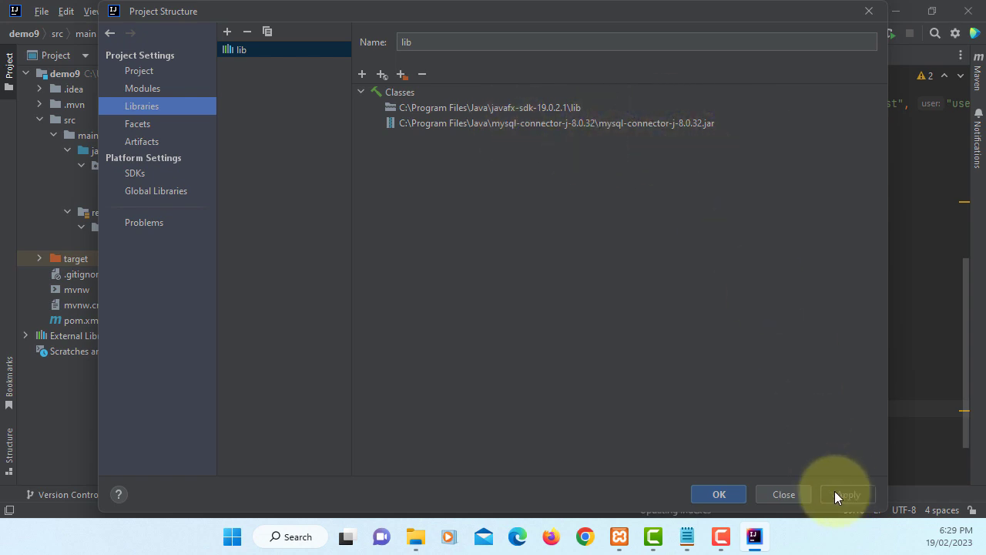
{"action": "left_click", "coordinate": [718, 494]}
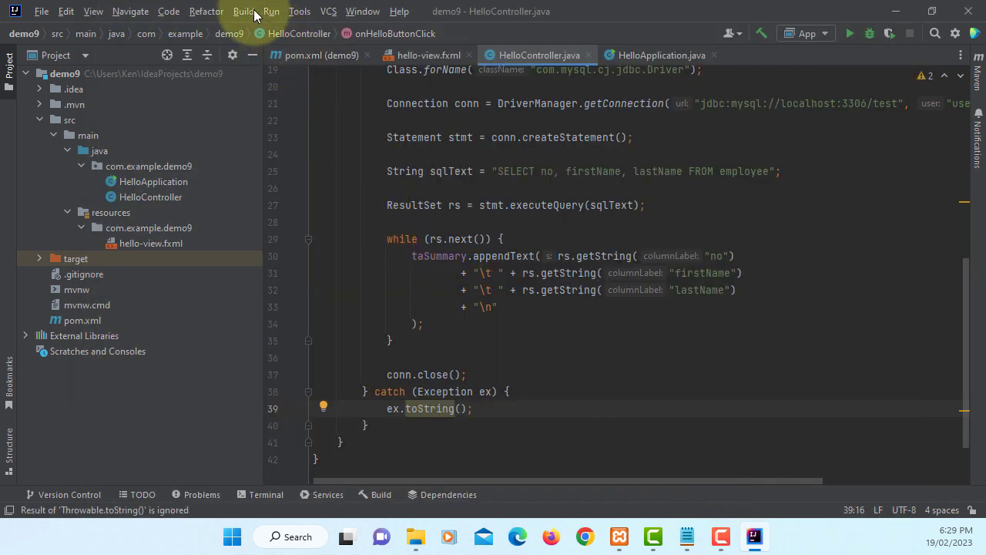
Build and run App, load employee rows E00001–E00003 with Hello!, then close the window
{"action": "left_click", "coordinate": [244, 11]}
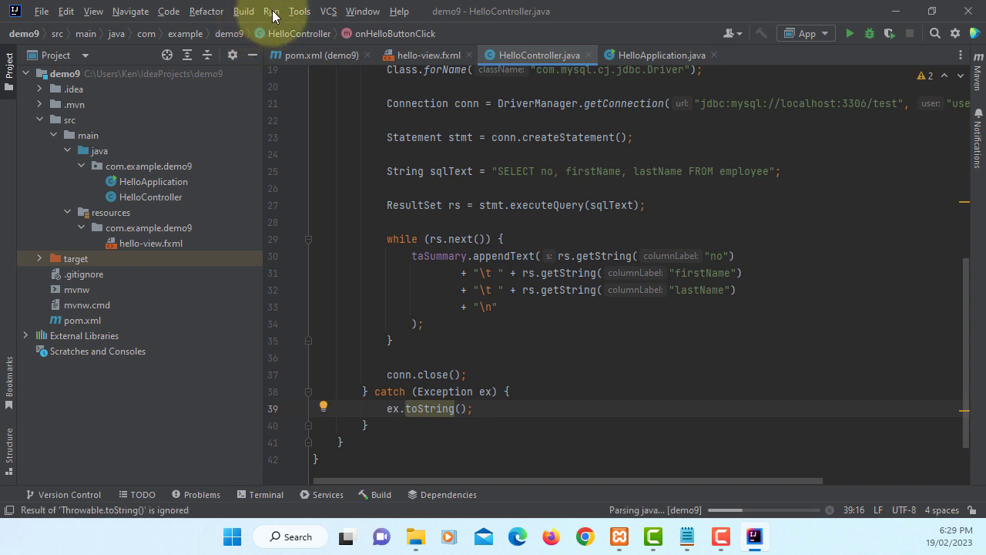
{"action": "left_click", "coordinate": [270, 11]}
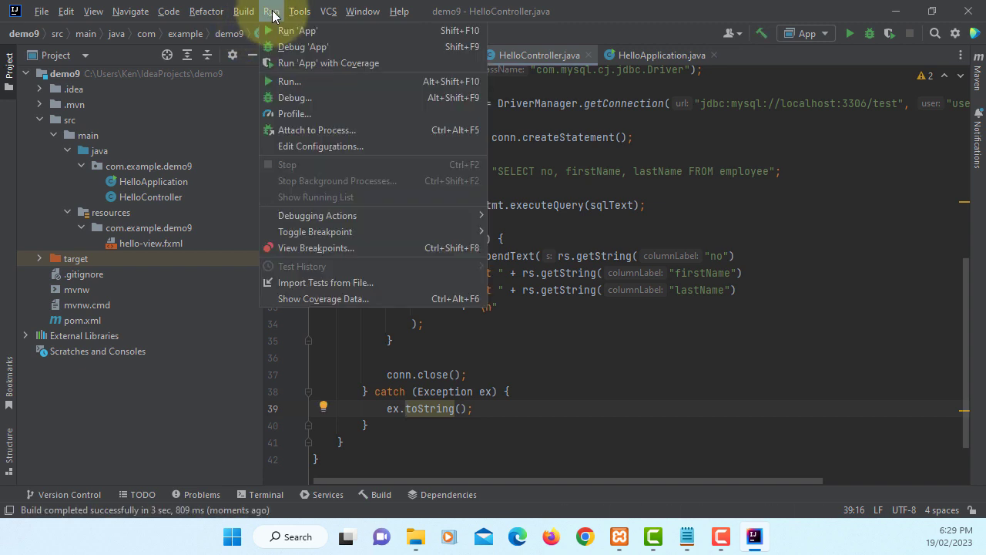
{"action": "left_click", "coordinate": [297, 30]}
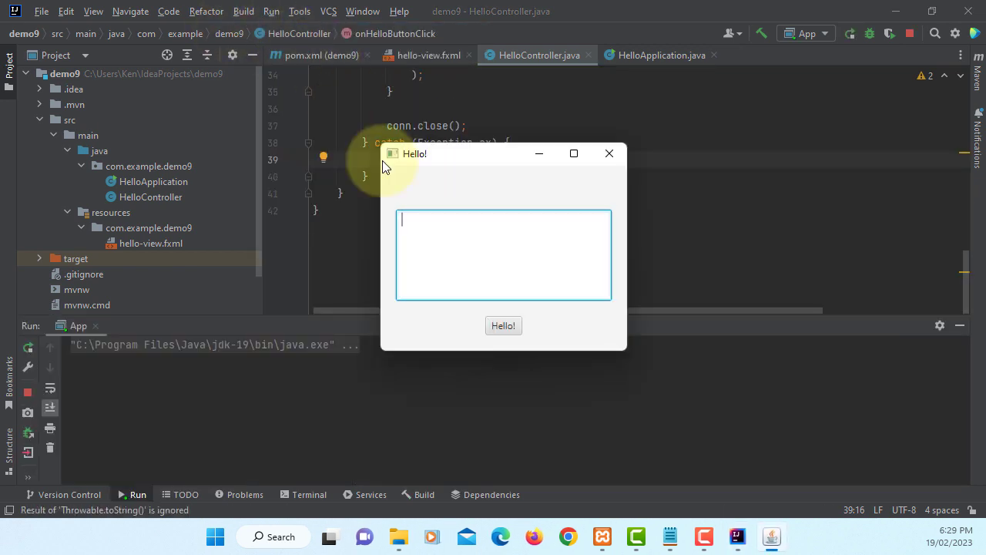
{"action": "left_click", "coordinate": [503, 325]}
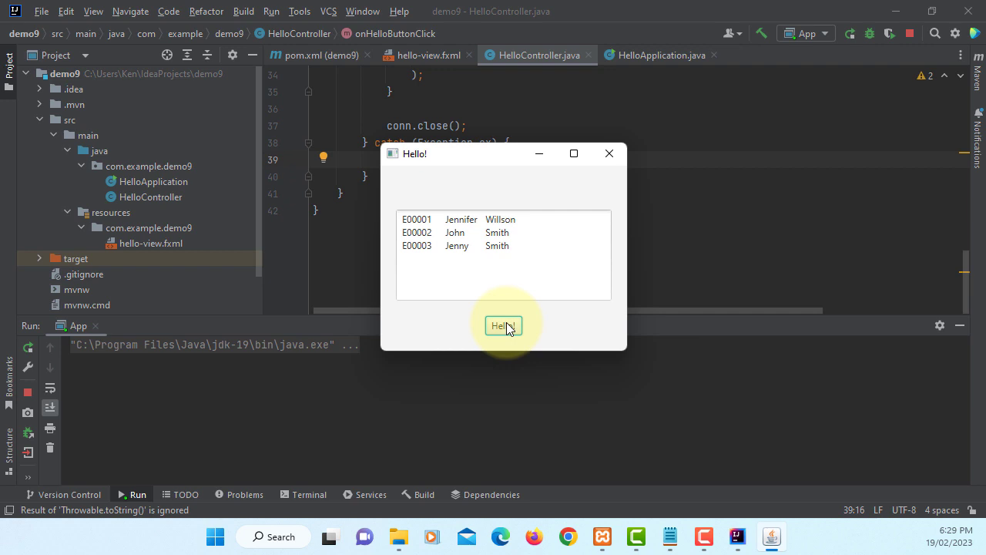
{"action": "mouse_move", "coordinate": [499, 291]}
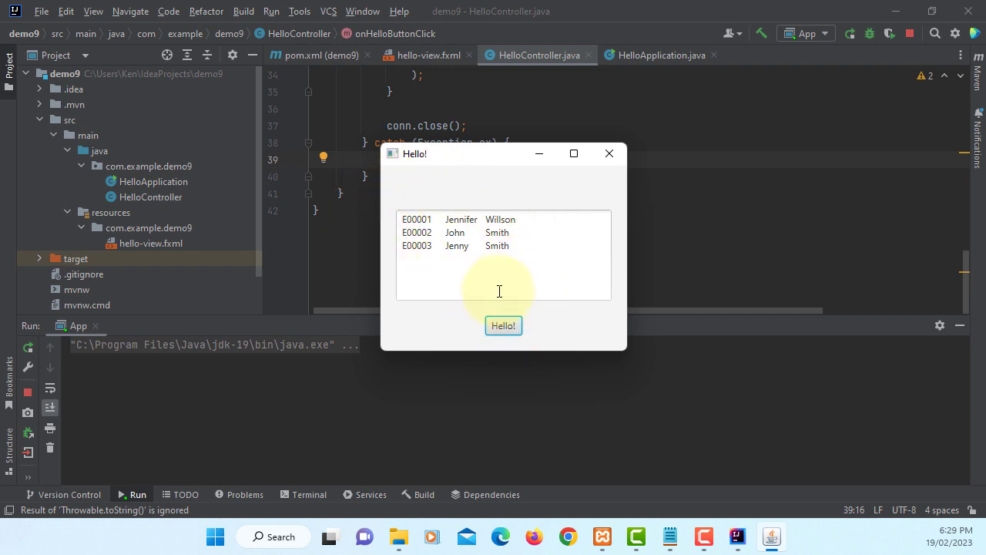
{"action": "mouse_move", "coordinate": [609, 153]}
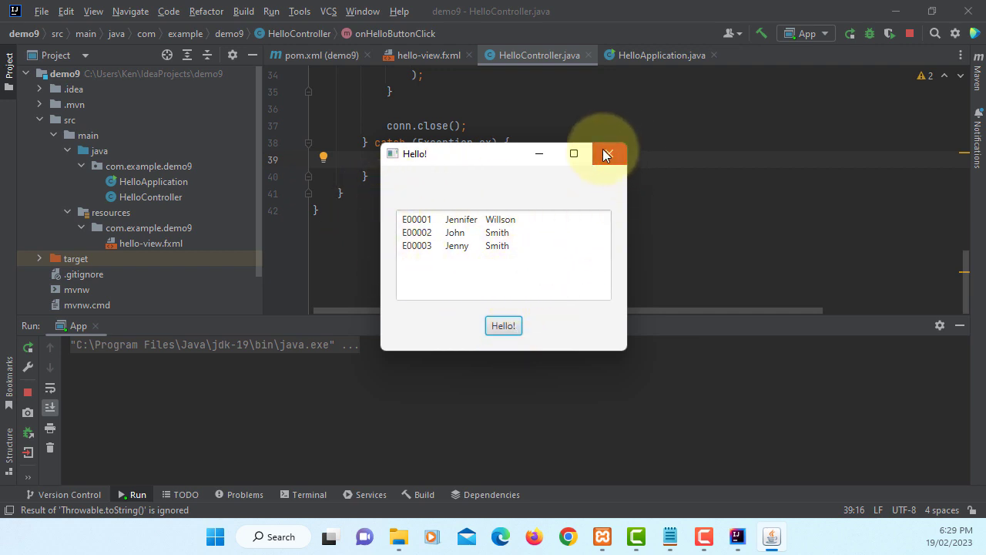
{"action": "left_click", "coordinate": [607, 153]}
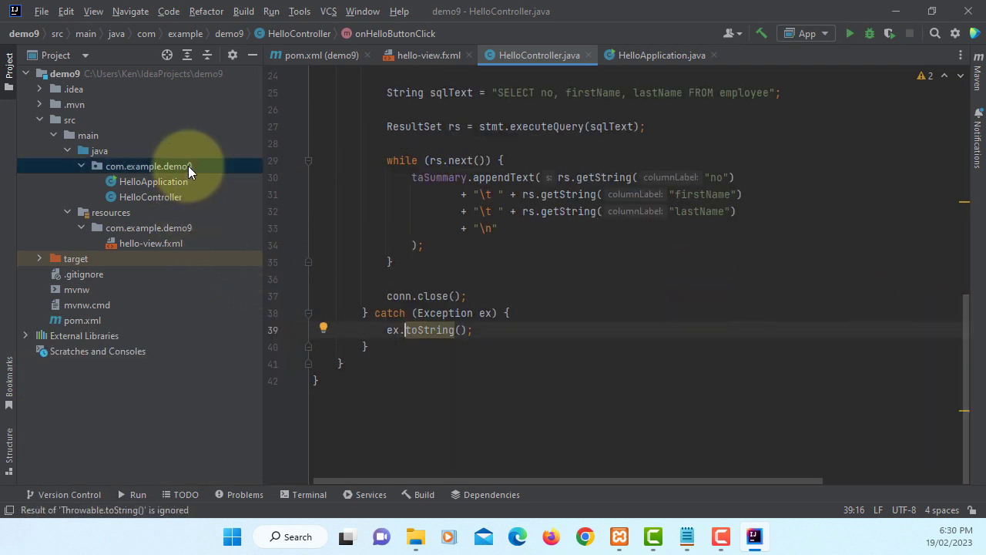
Create an App class in com.example.demo9 whose main method calls HelloApplication.main(args)
{"action": "right_click", "coordinate": [146, 165]}
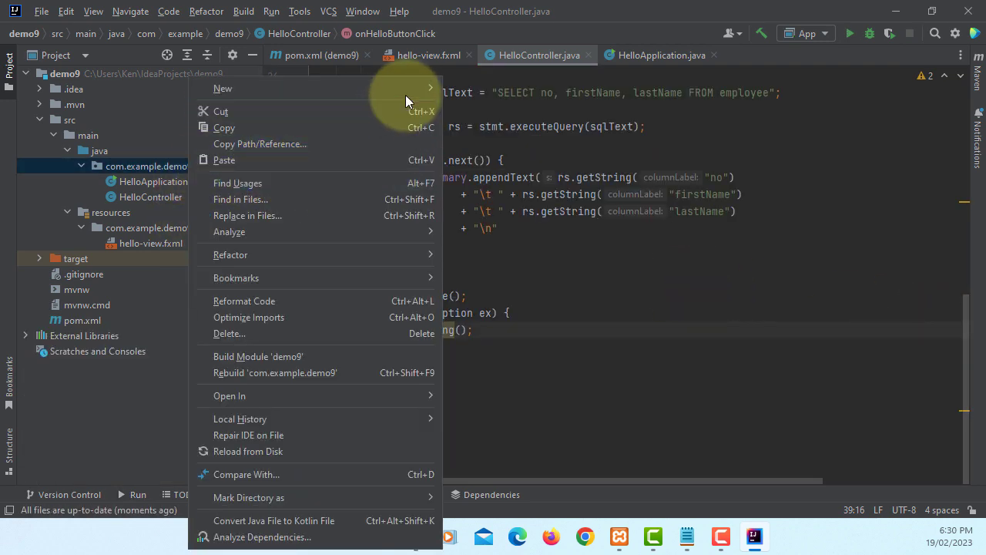
{"action": "left_click", "coordinate": [223, 88]}
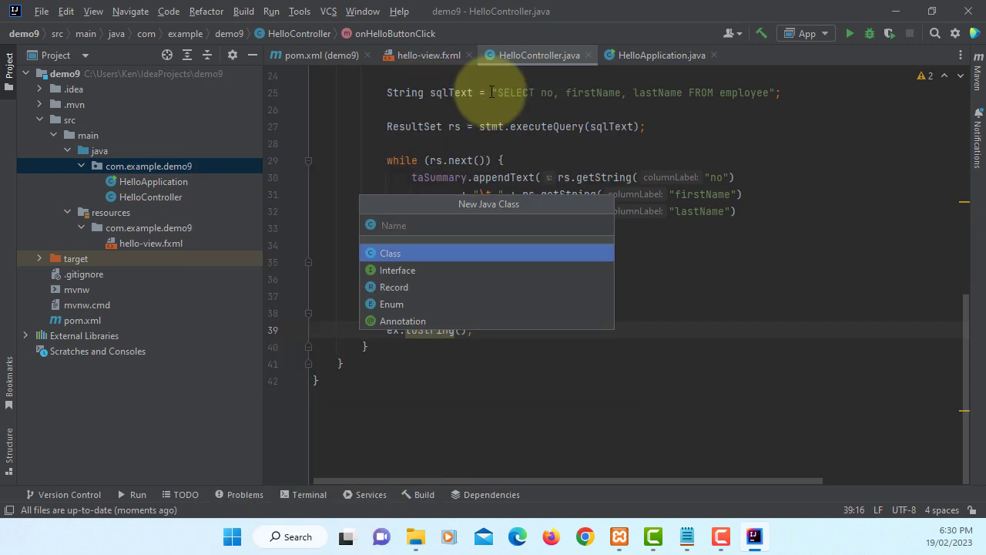
{"action": "type", "text": "Ap"}
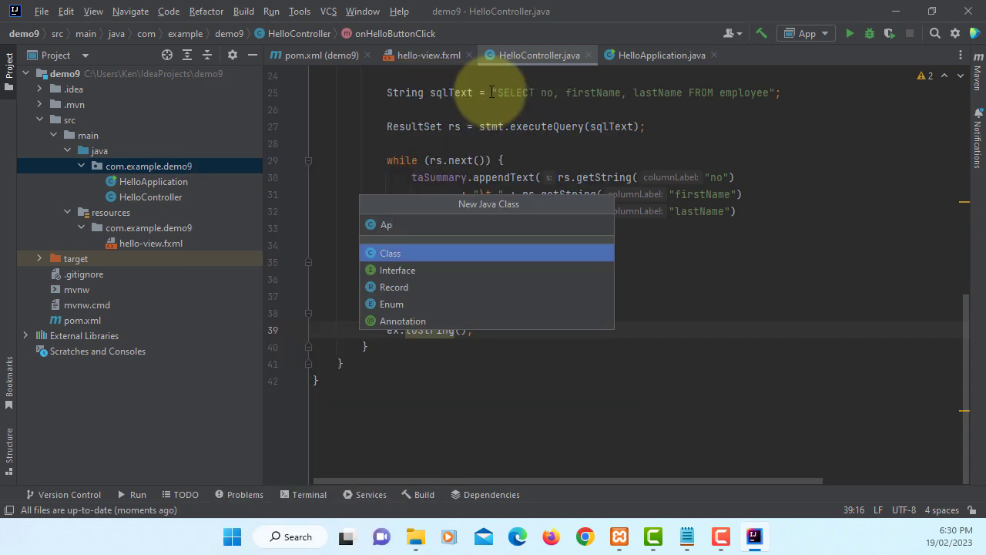
{"action": "type", "text": "p"}
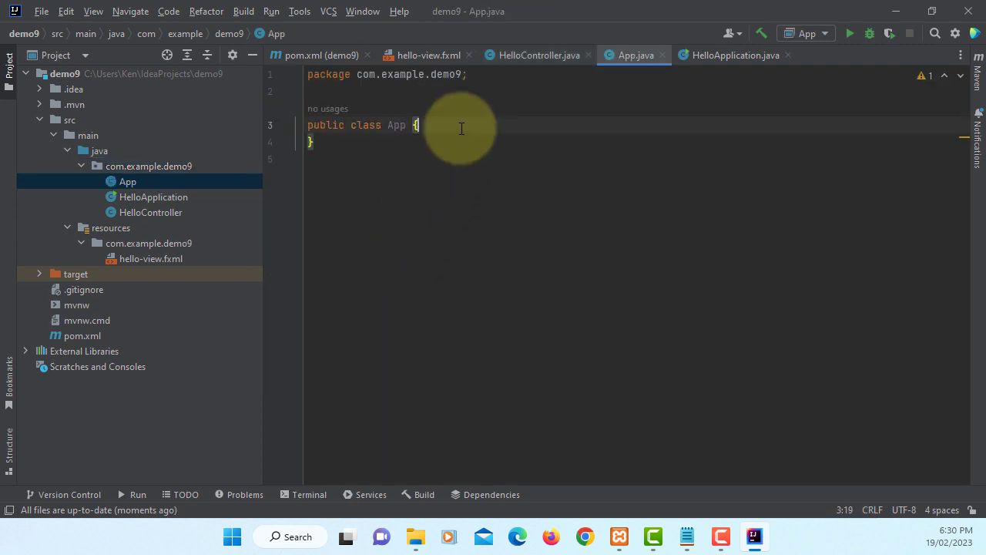
{"action": "type", "text": "p"}
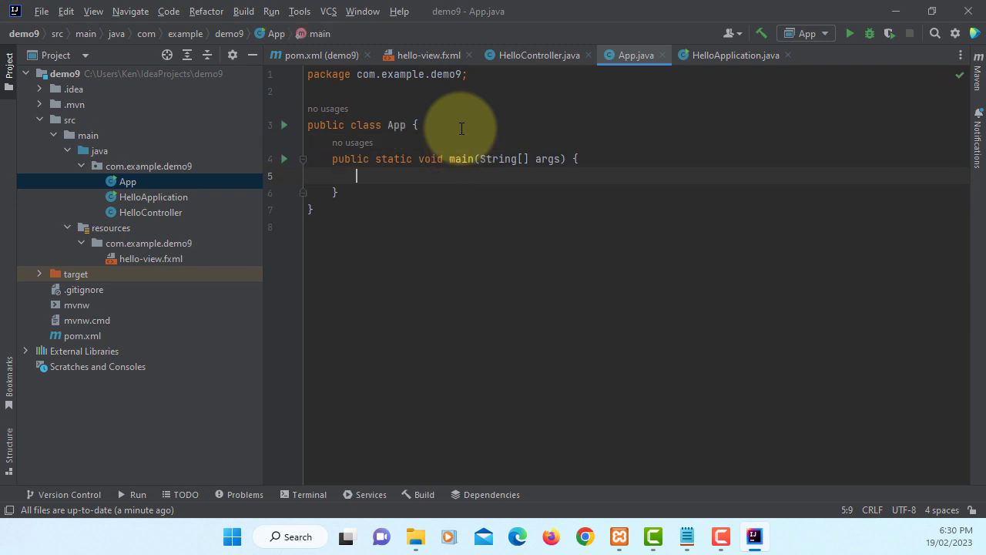
{"action": "type", "text": "HelloApplication"}
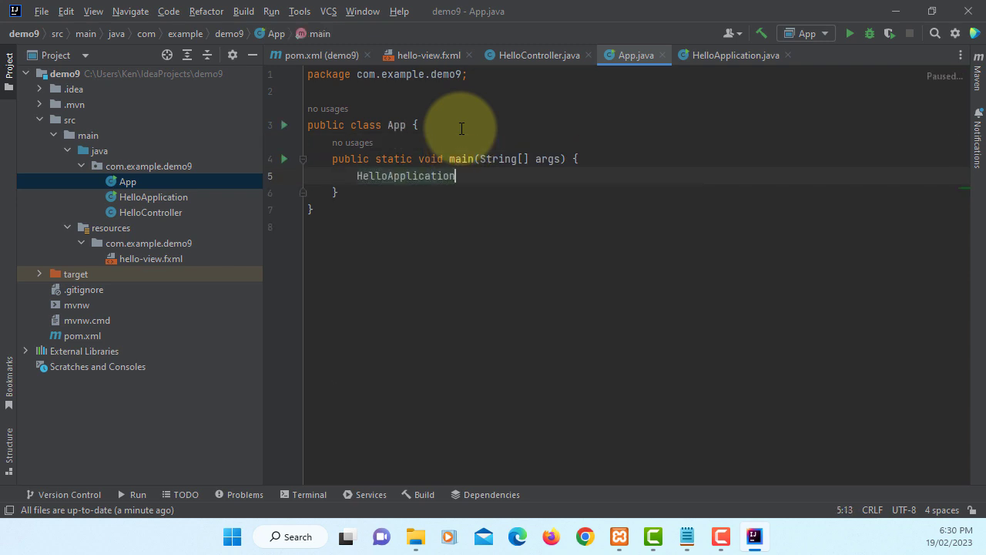
{"action": "type", "text": ".main(args);"}
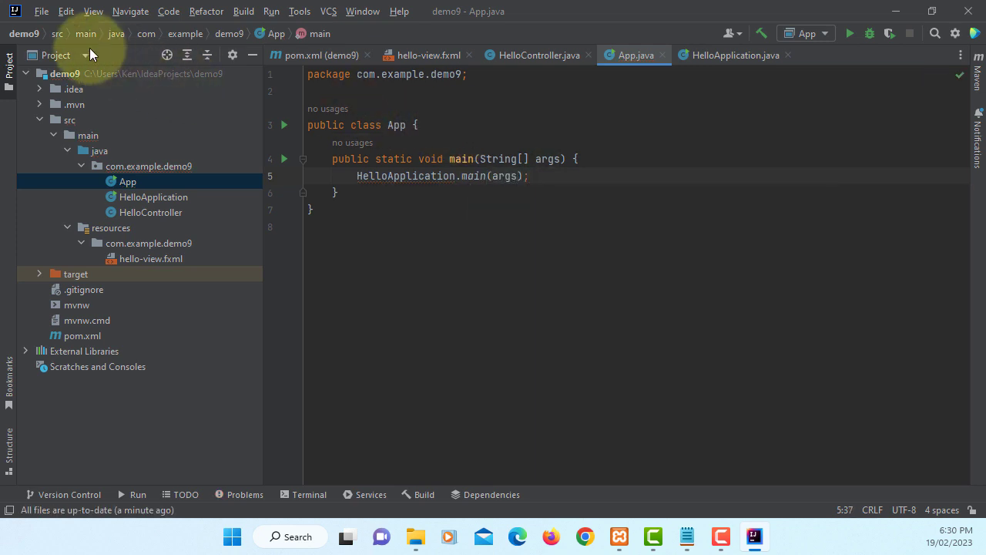
{"action": "left_click", "coordinate": [42, 11]}
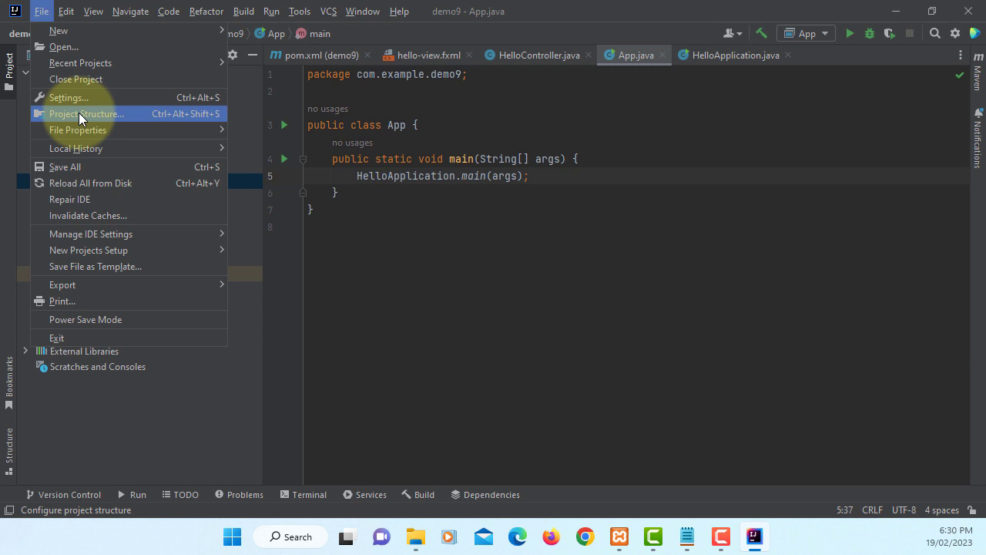
Add a demo9 JAR artifact from modules with dependencies, main class com.example.demo9.App
{"action": "left_click", "coordinate": [86, 114]}
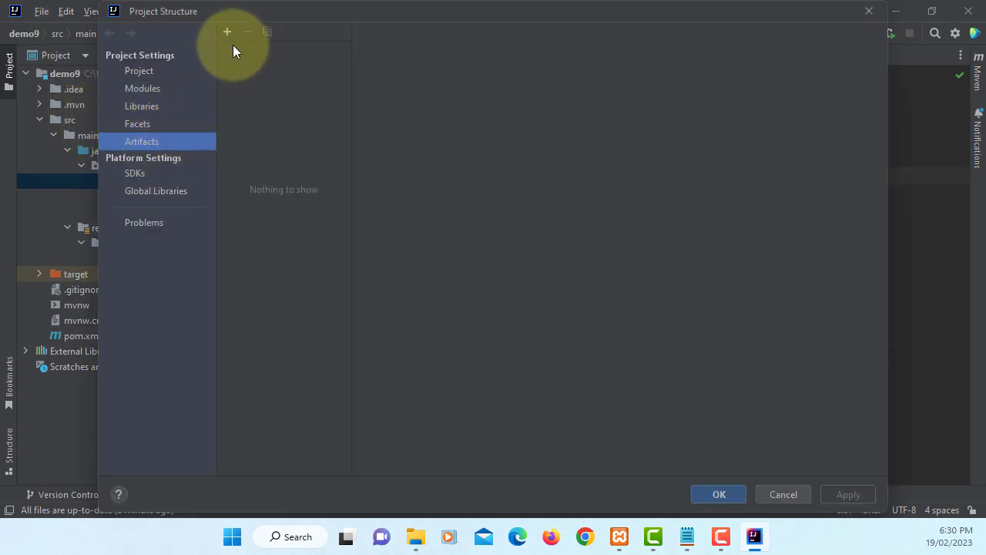
{"action": "left_click", "coordinate": [227, 32]}
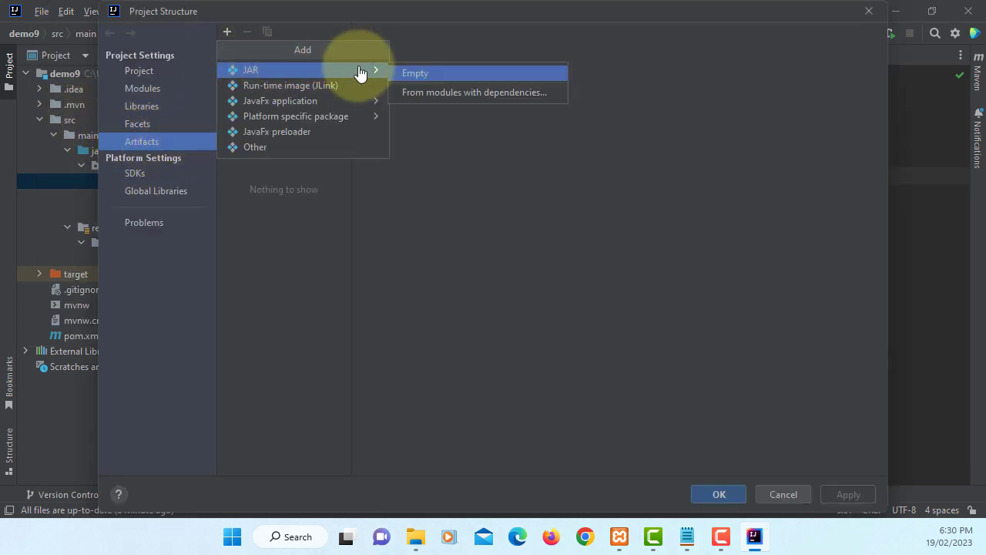
{"action": "left_click", "coordinate": [473, 92]}
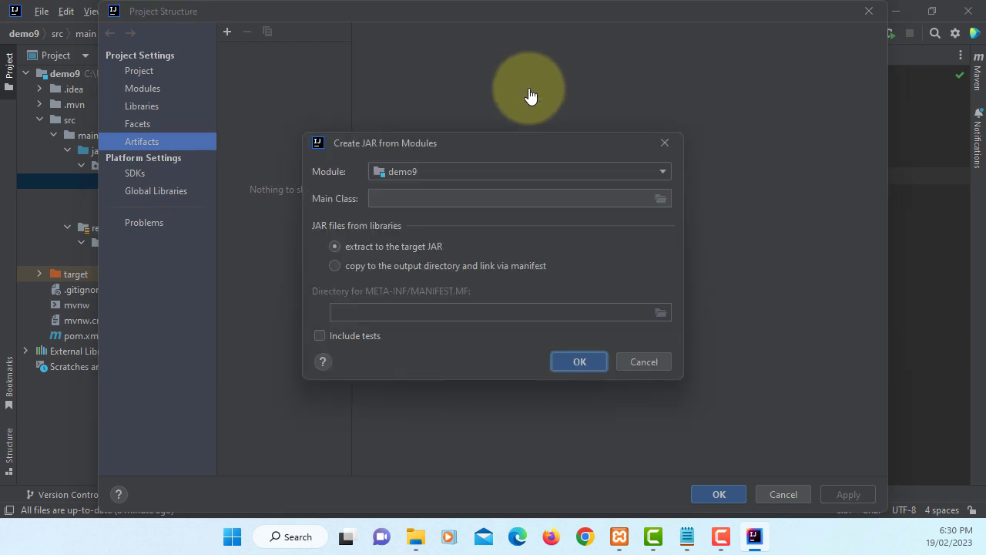
{"action": "left_click", "coordinate": [516, 198]}
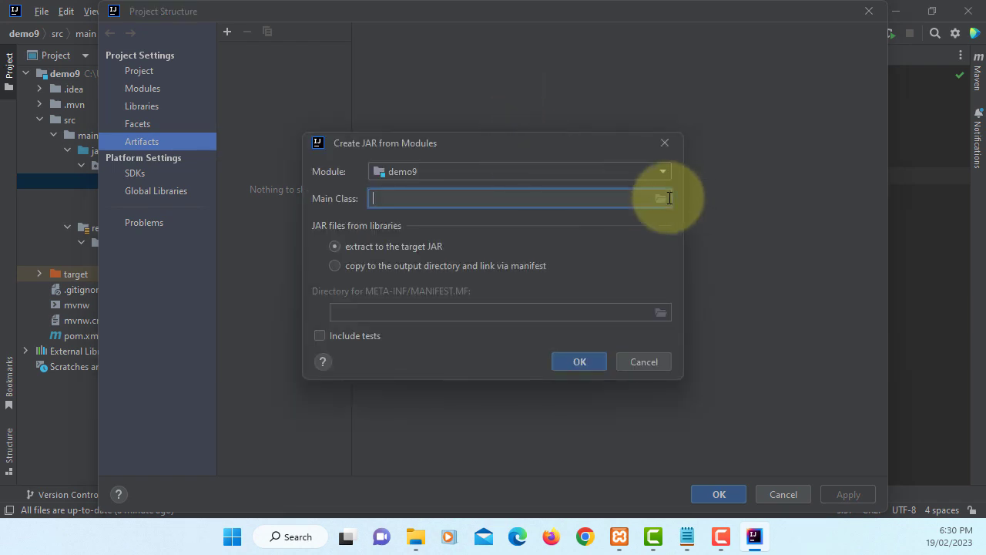
{"action": "left_click", "coordinate": [660, 198]}
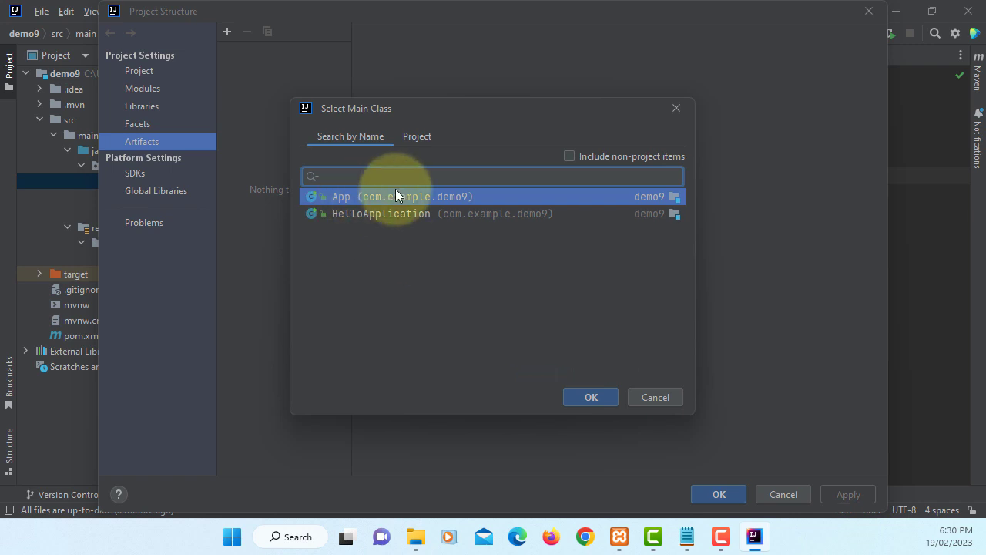
{"action": "left_click", "coordinate": [590, 397]}
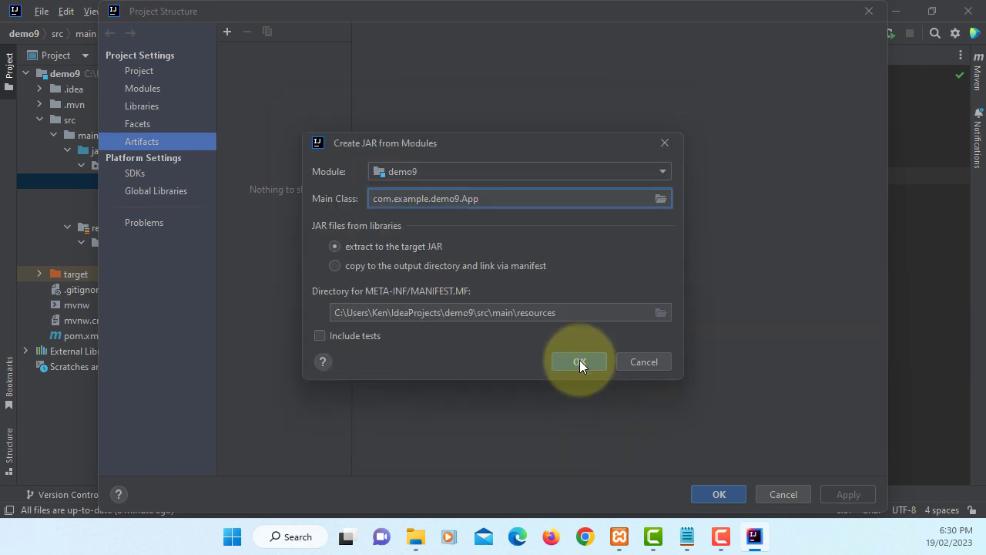
{"action": "left_click", "coordinate": [579, 362]}
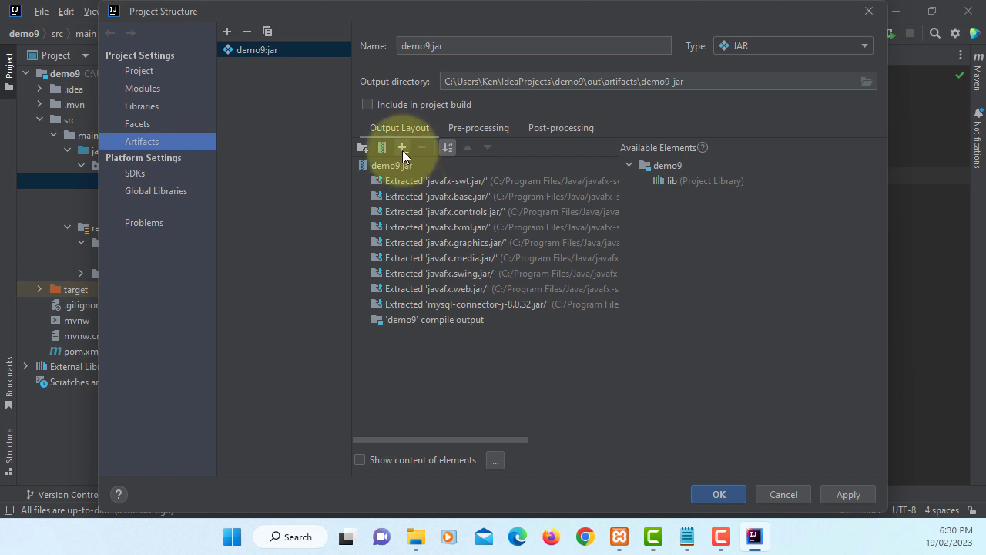
Add all javafx-sdk-19.0.2.1\bin DLL files to the demo9.jar output layout and confirm Project Structure
{"action": "left_click", "coordinate": [401, 147]}
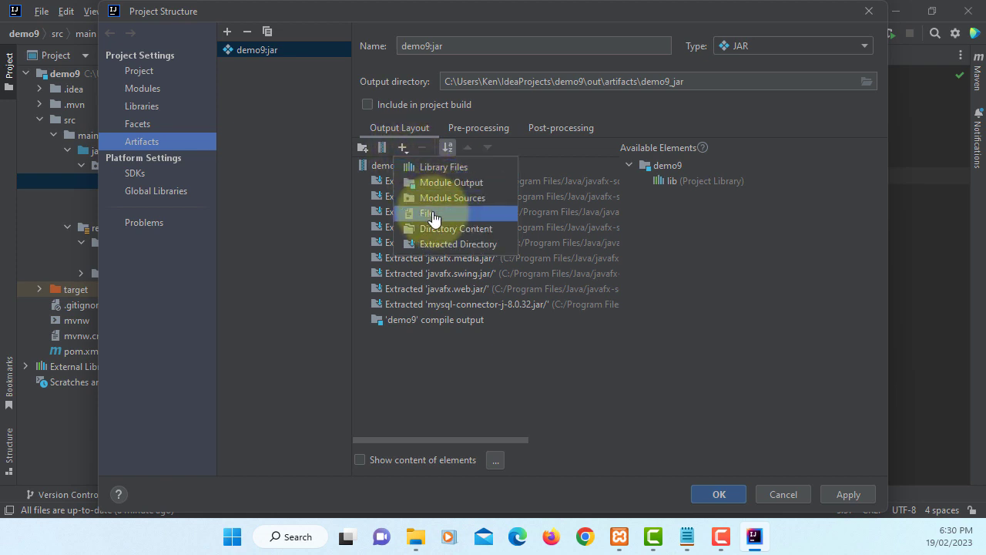
{"action": "left_click", "coordinate": [426, 213]}
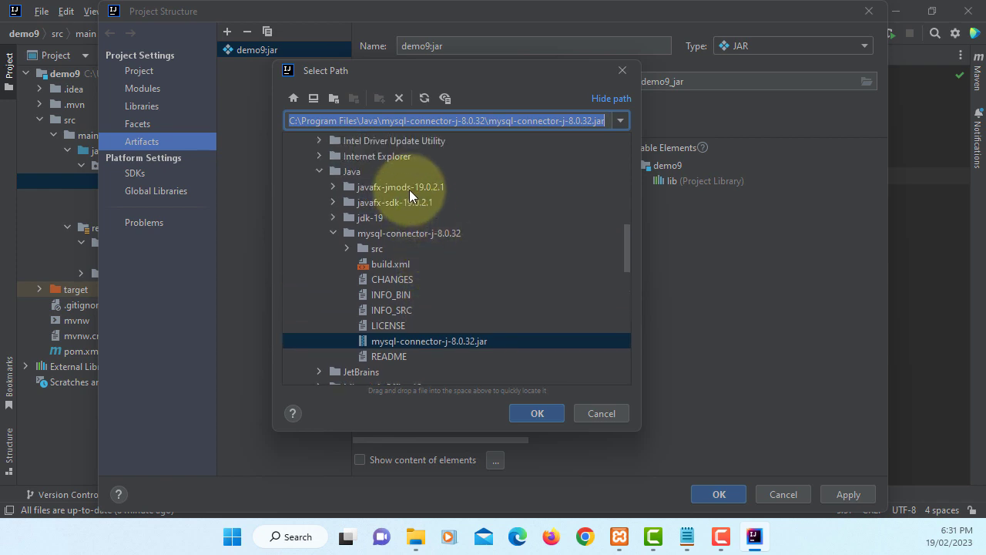
{"action": "left_click", "coordinate": [332, 202]}
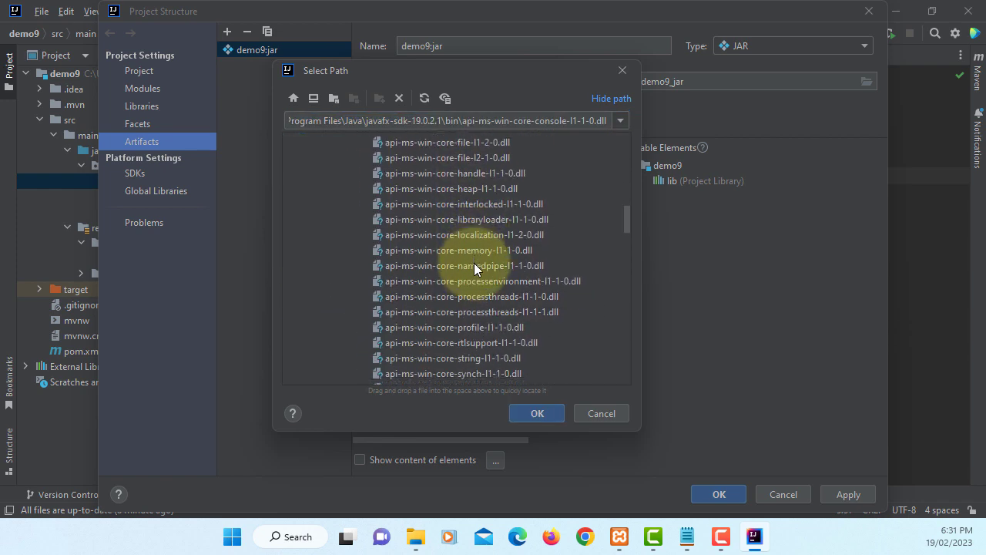
{"action": "scroll", "scroll_direction": "down", "scroll_amount": 3}
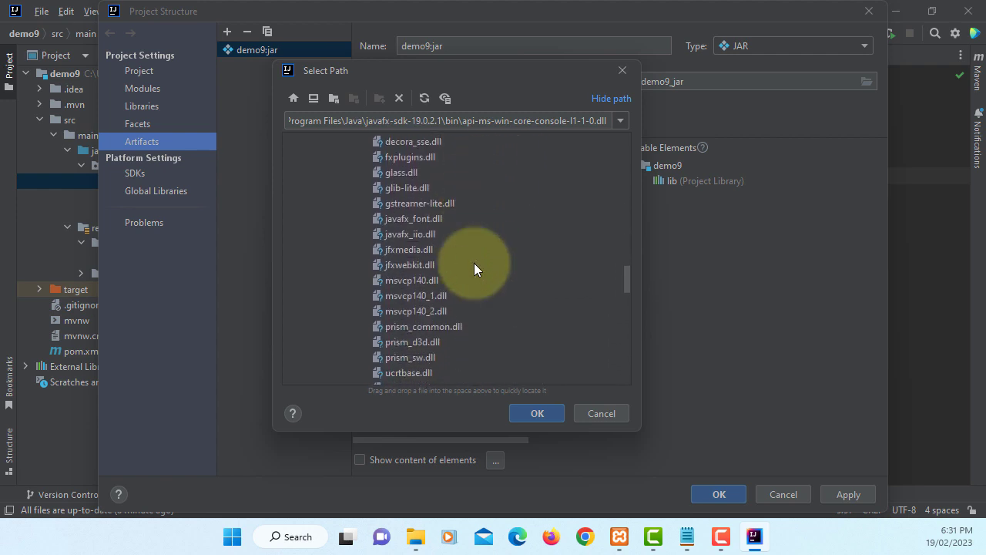
{"action": "scroll", "scroll_direction": "down", "scroll_amount": 3}
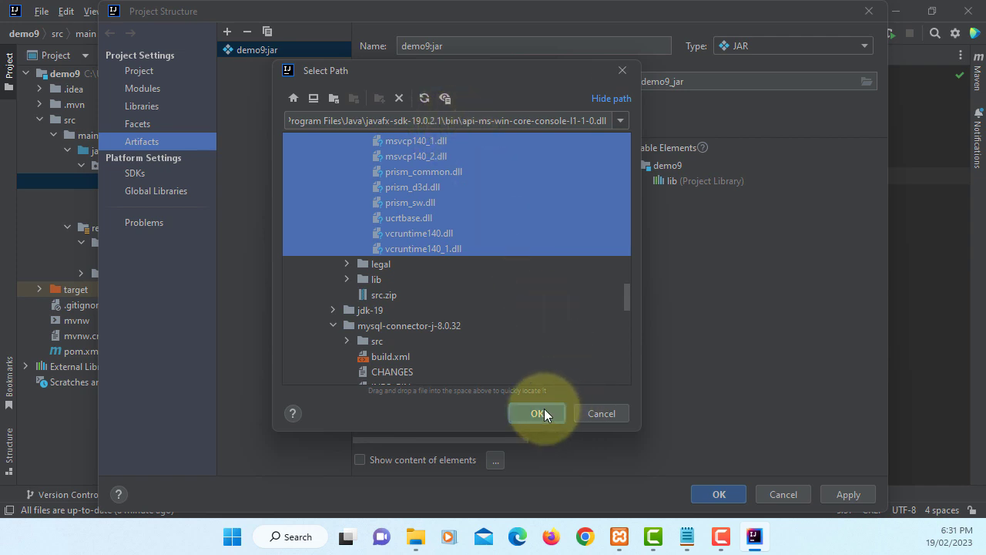
{"action": "left_click", "coordinate": [538, 413]}
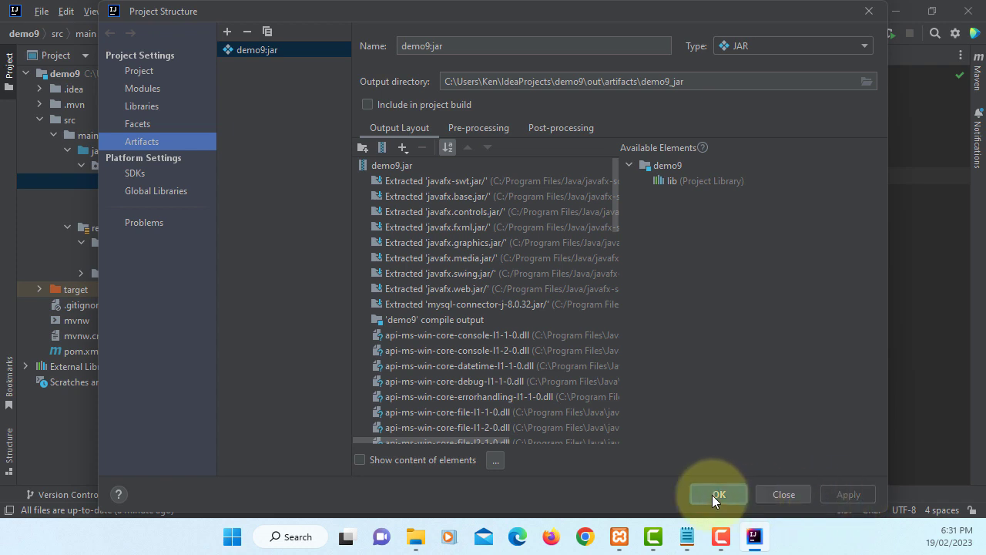
{"action": "left_click", "coordinate": [717, 493]}
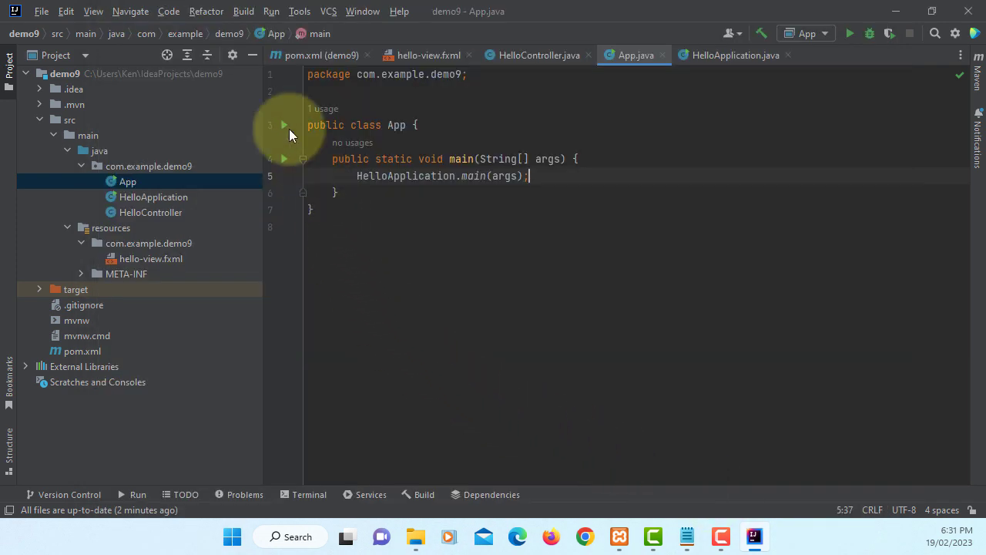
Build the demo9:jar artifact and expand out/artifacts/demo9_jar to see demo9.jar
{"action": "left_click", "coordinate": [243, 10]}
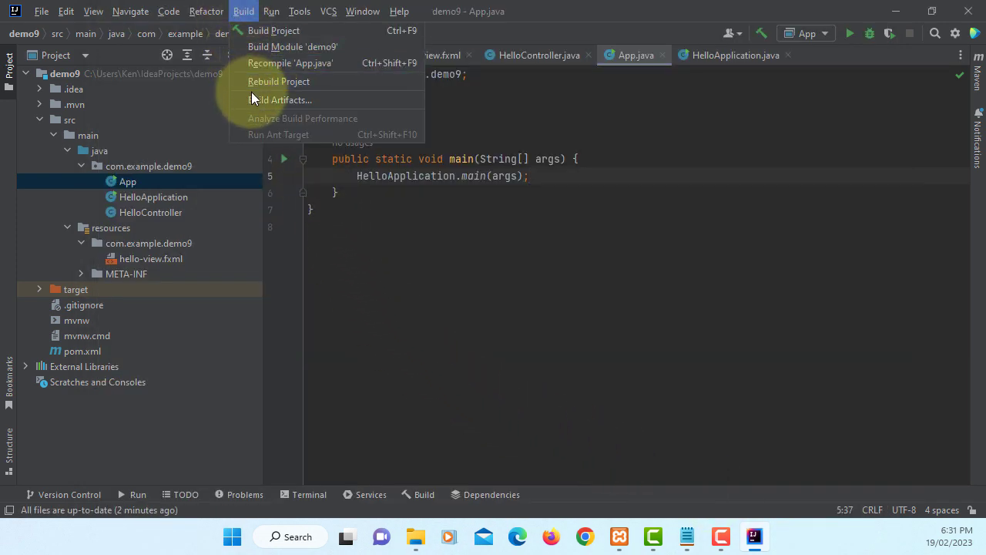
{"action": "left_click", "coordinate": [281, 99]}
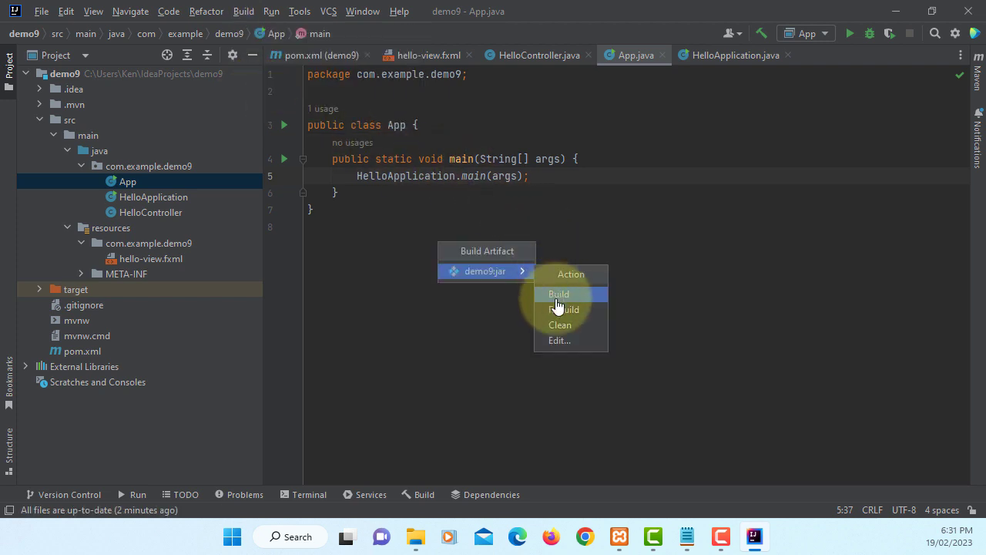
{"action": "left_click", "coordinate": [559, 293]}
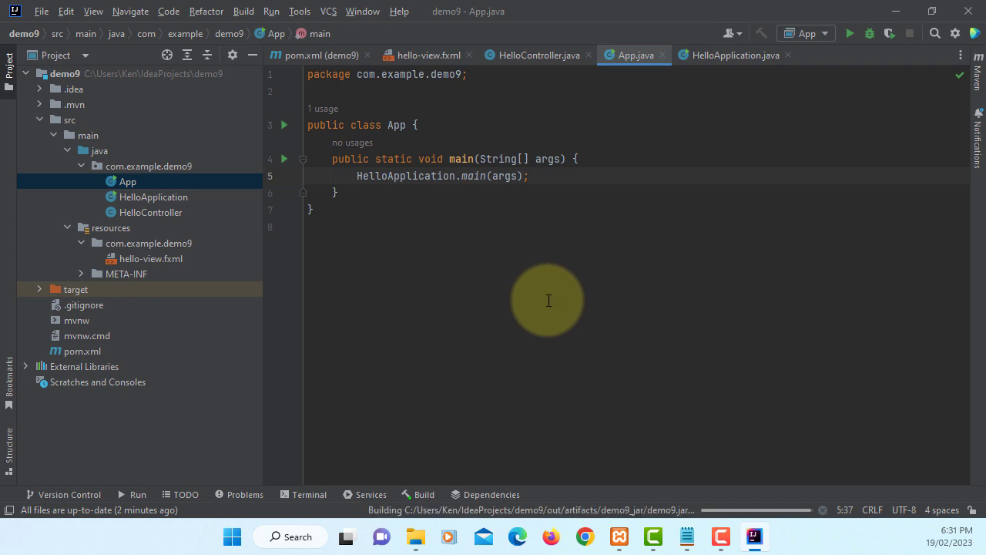
{"action": "mouse_move", "coordinate": [535, 293]}
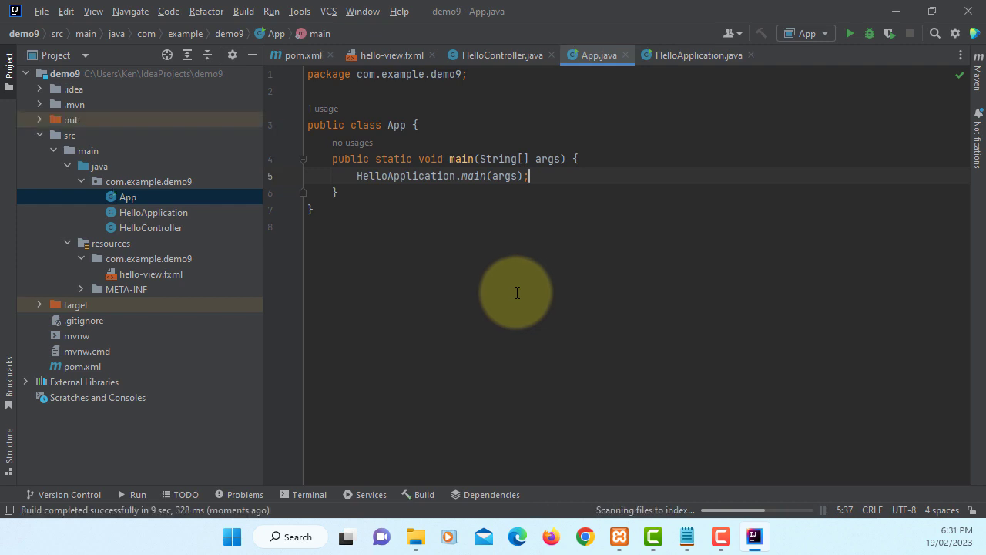
{"action": "left_click", "coordinate": [39, 119]}
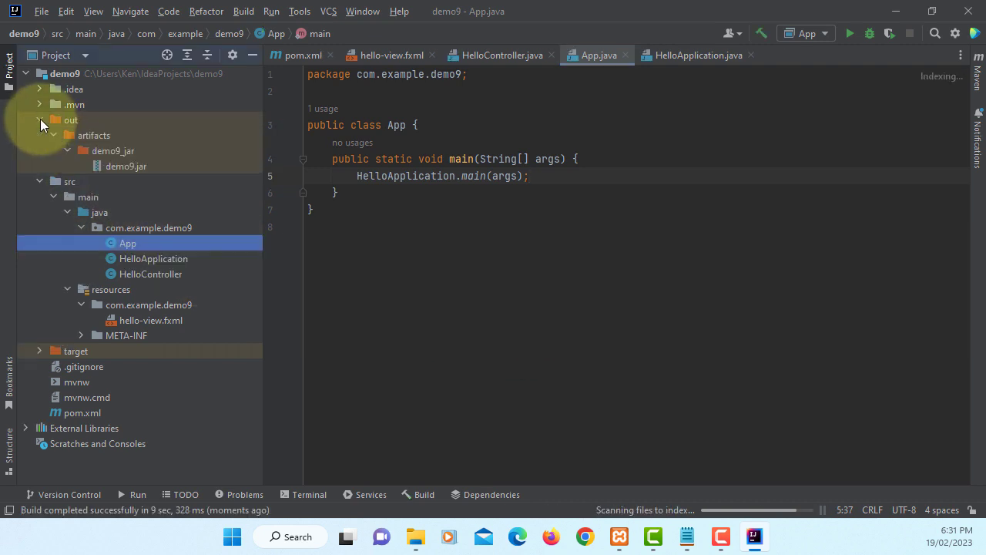
Open demo9.jar's folder in Explorer, run it, and click Hello! to list E00001–E00003
{"action": "right_click", "coordinate": [125, 166]}
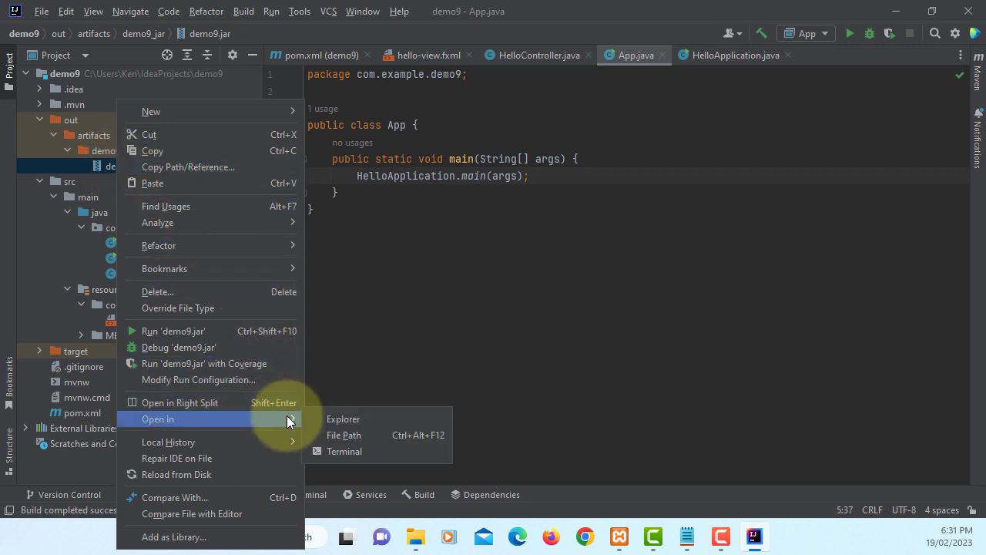
{"action": "left_click", "coordinate": [343, 419]}
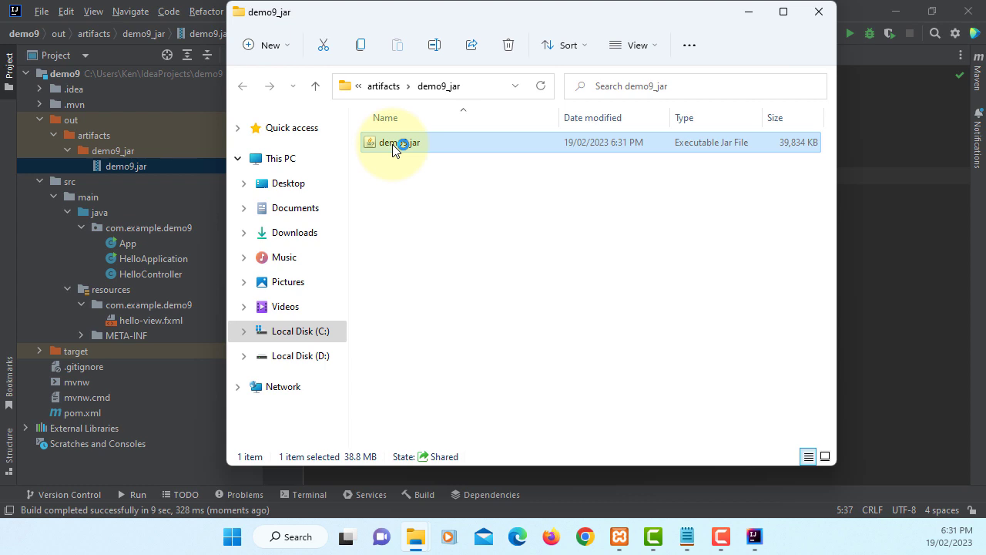
{"action": "double_click", "coordinate": [396, 143]}
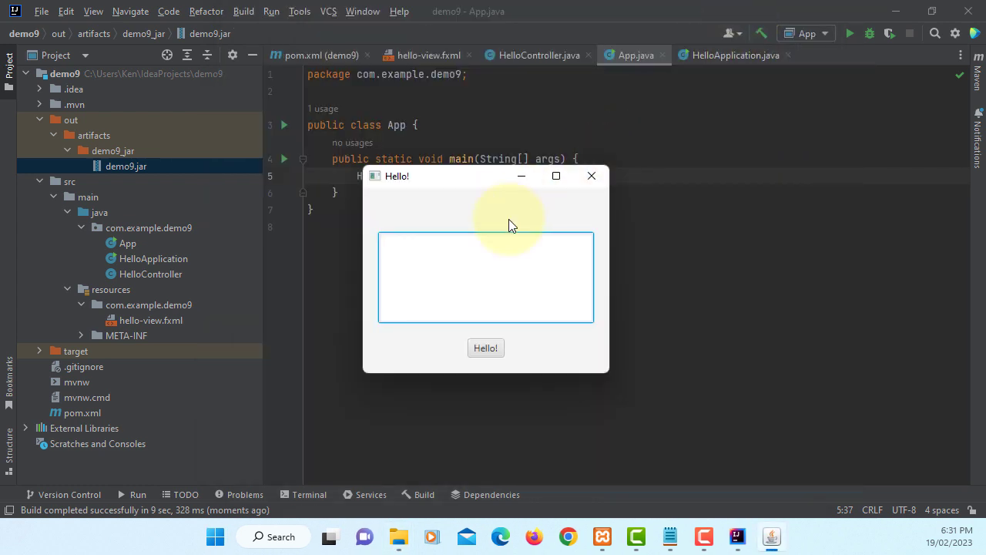
{"action": "left_click", "coordinate": [486, 348]}
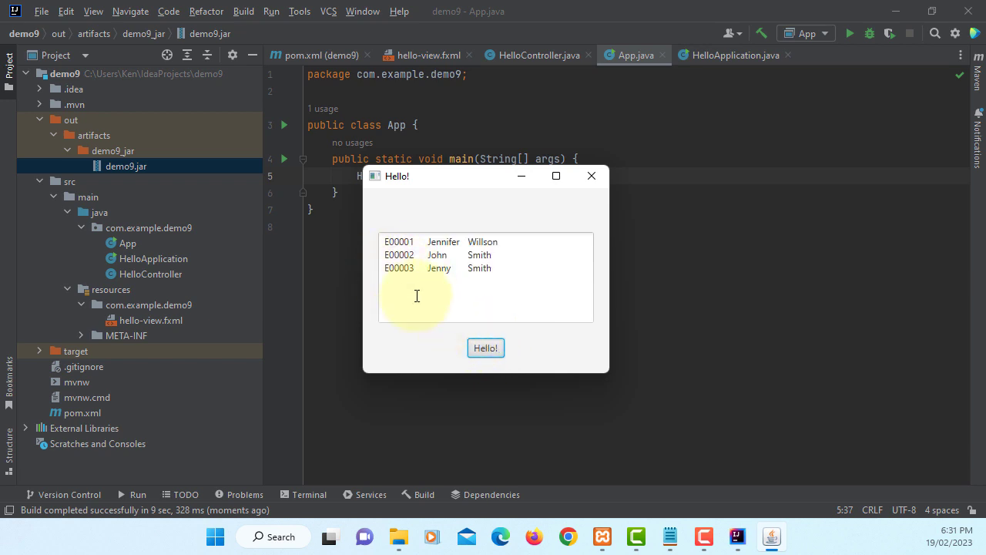
{"action": "mouse_move", "coordinate": [476, 291]}
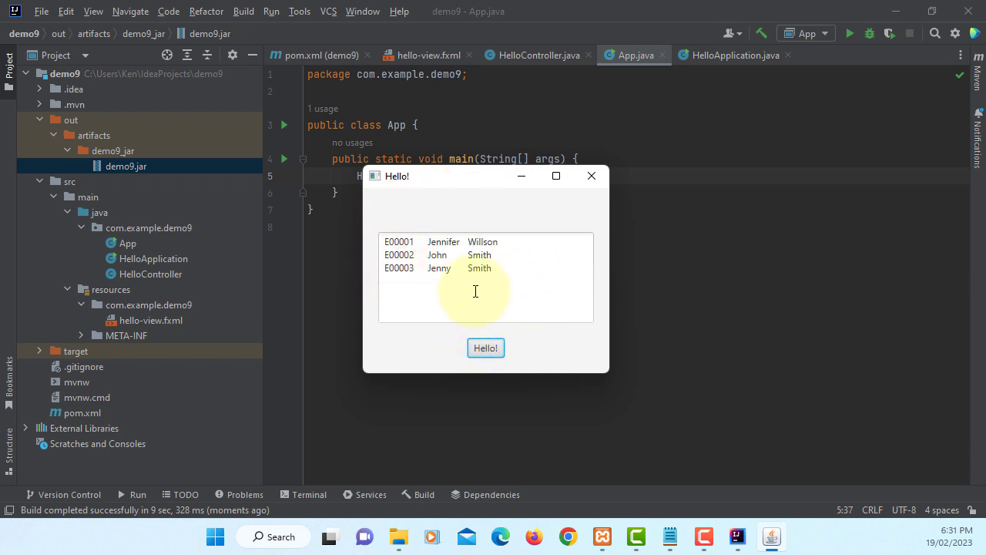